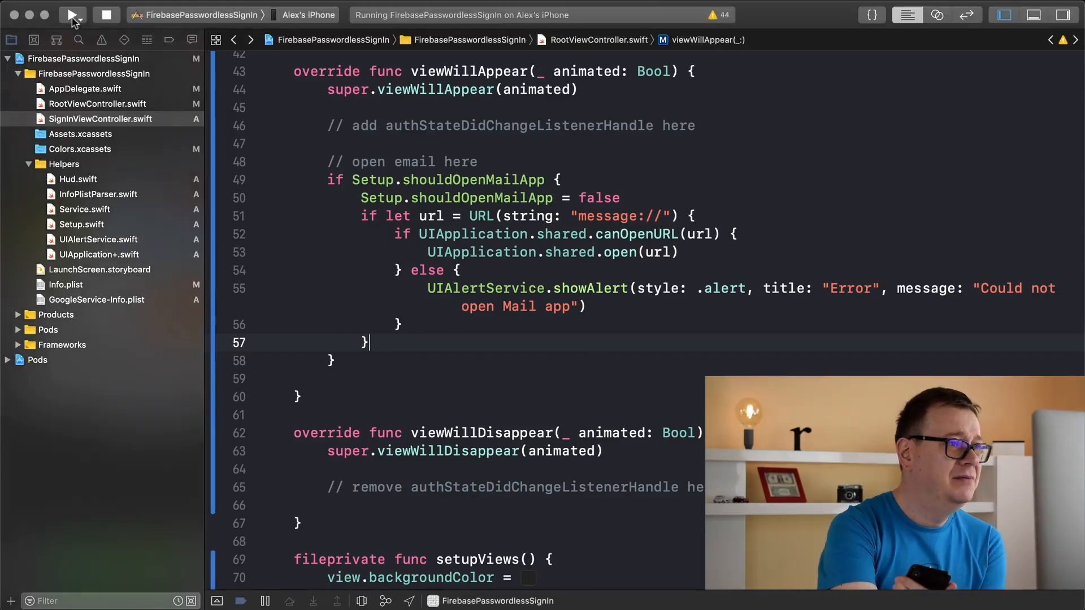
Step: Rebuild and relaunch the FirebasePasswordlessSignIn app on the iPhone from the toolbar
left_click(70, 15)
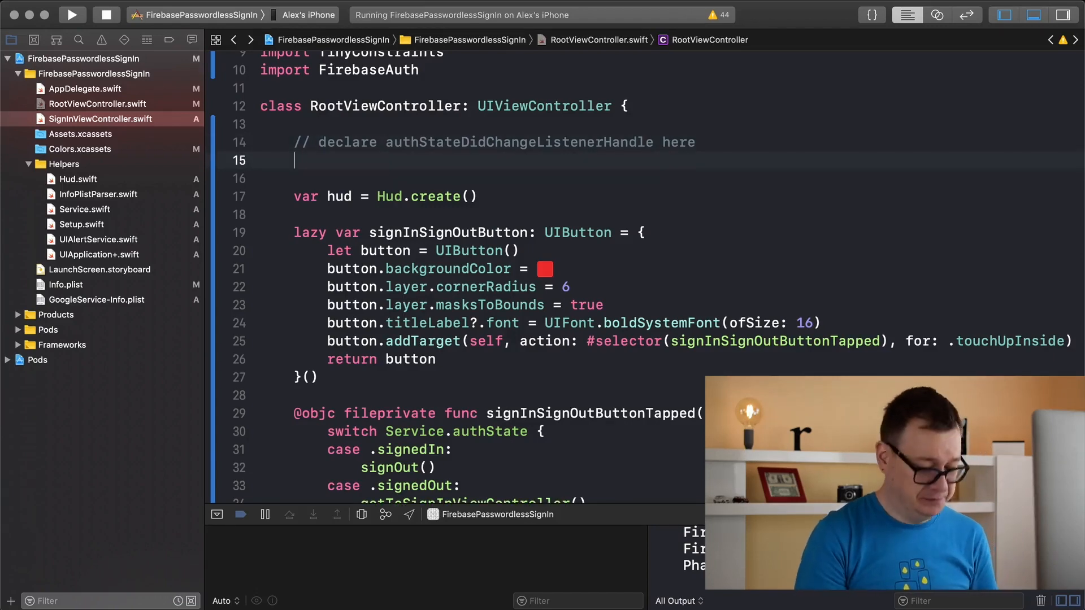
Step: Declare var authStateDidChangeListenerHandle: AuthStateDidChangeListenerHandle? on line 15
type("var")
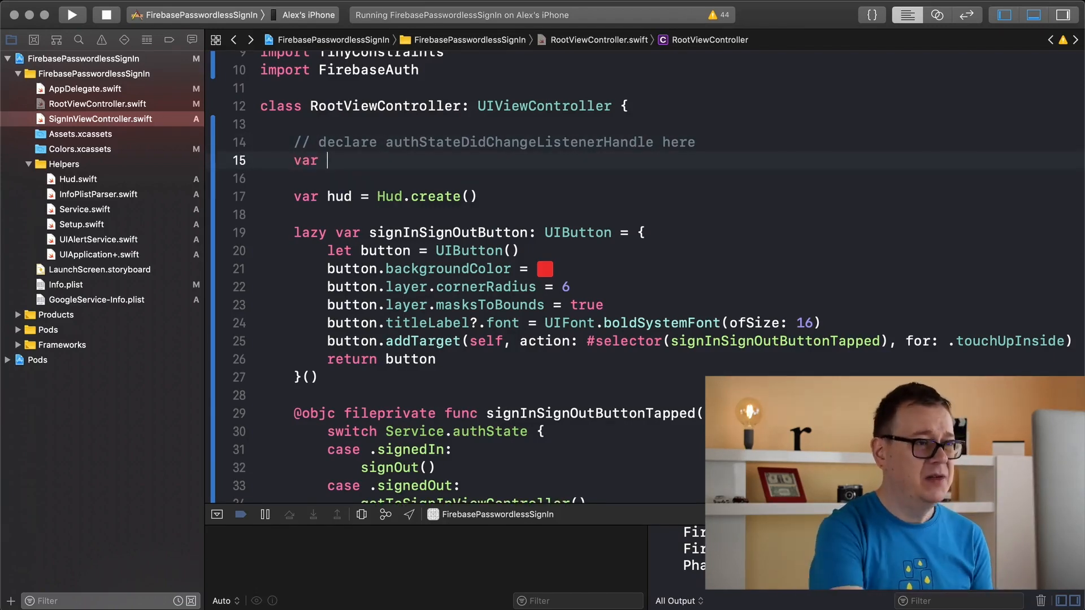
double_click(519, 141)
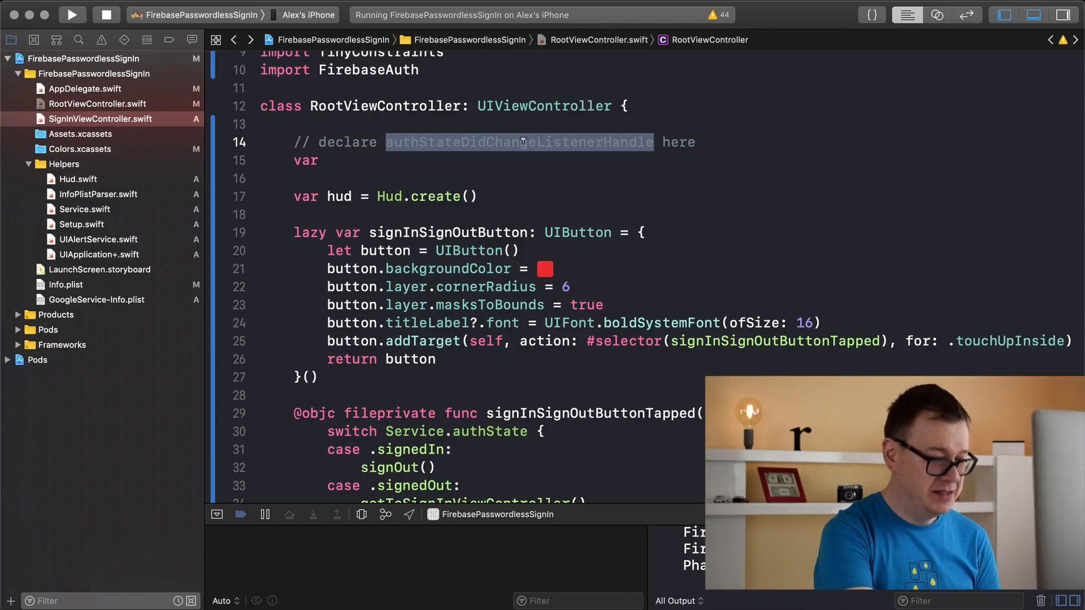
type("authStateDidChangeListenerHandle =")
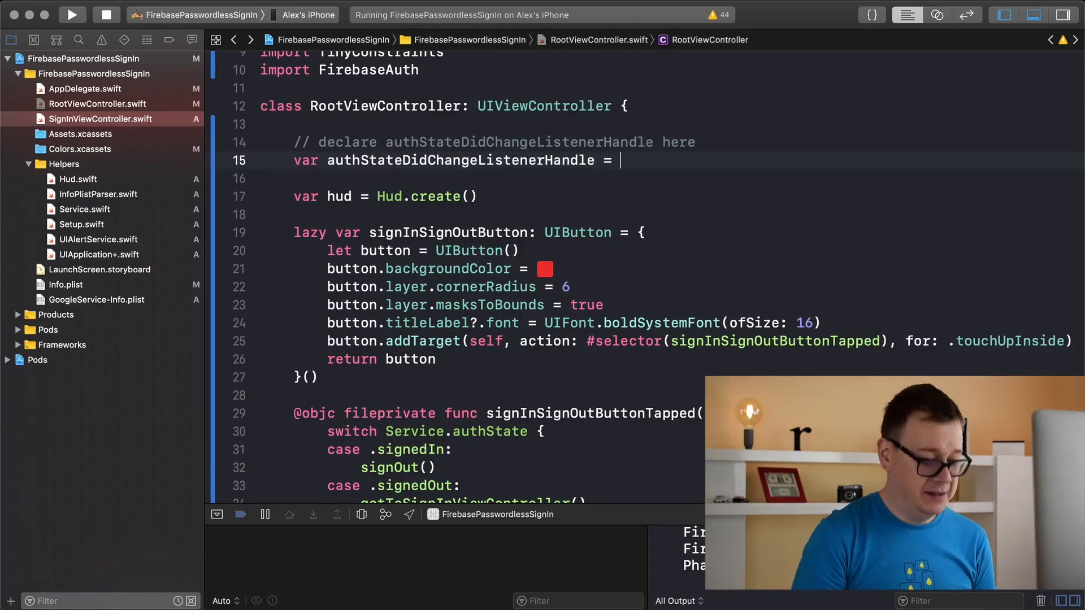
type("Au")
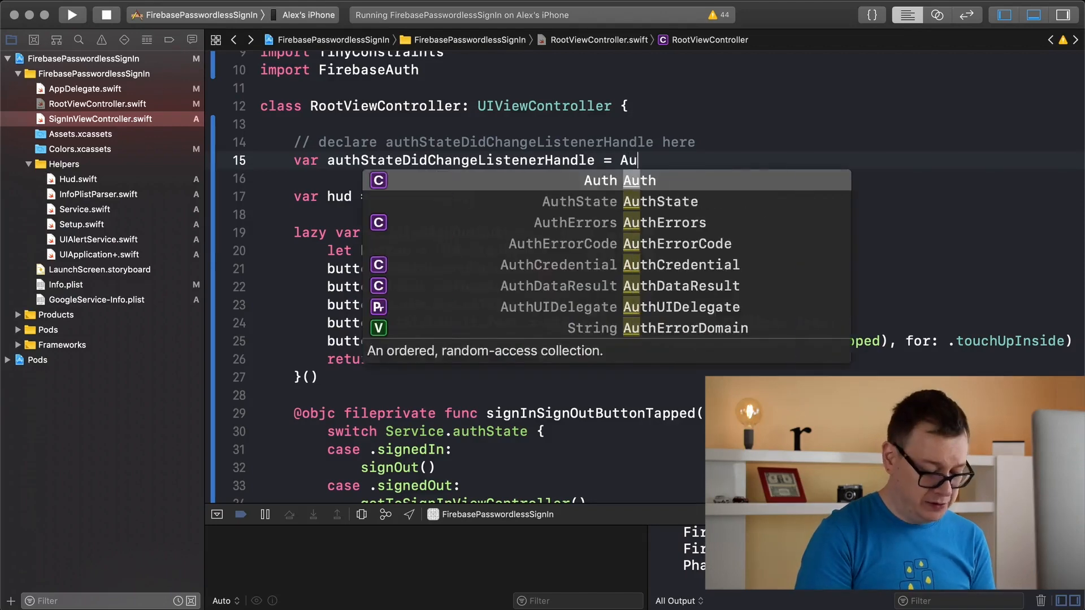
type("sta")
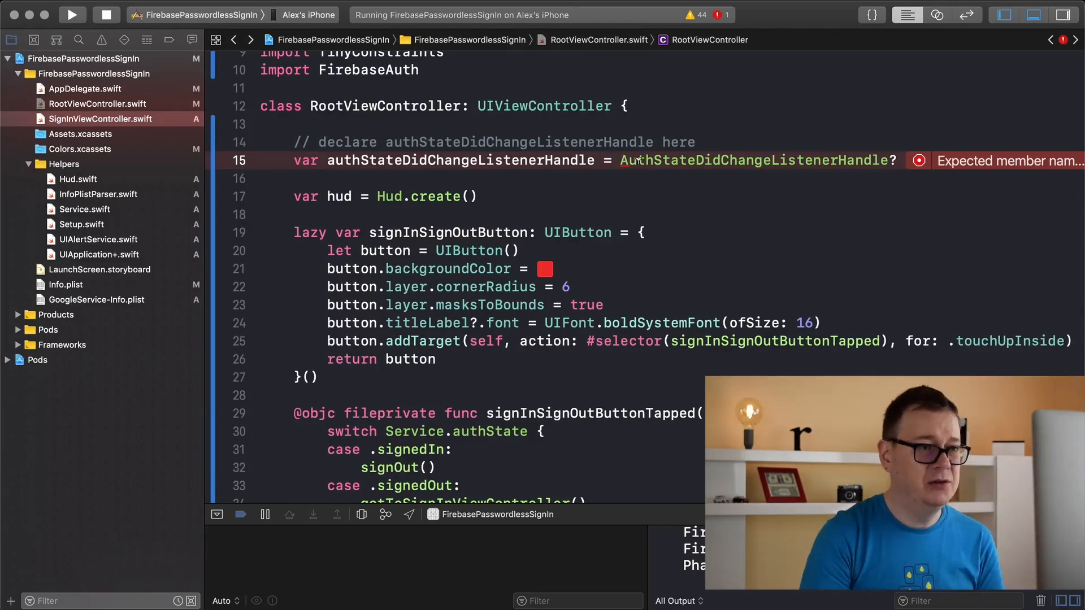
type(":")
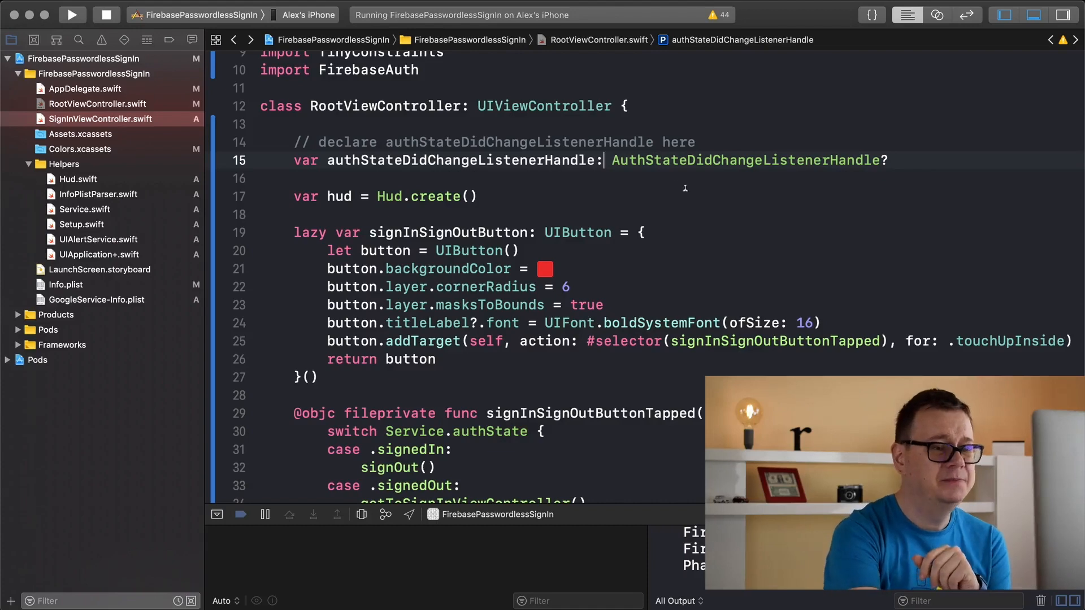
Step: Set authStateDidChangeListenerHandle = Auth.auth().addStateDidChangeListener with an empty (auth, user) closure
scroll("down", 3)
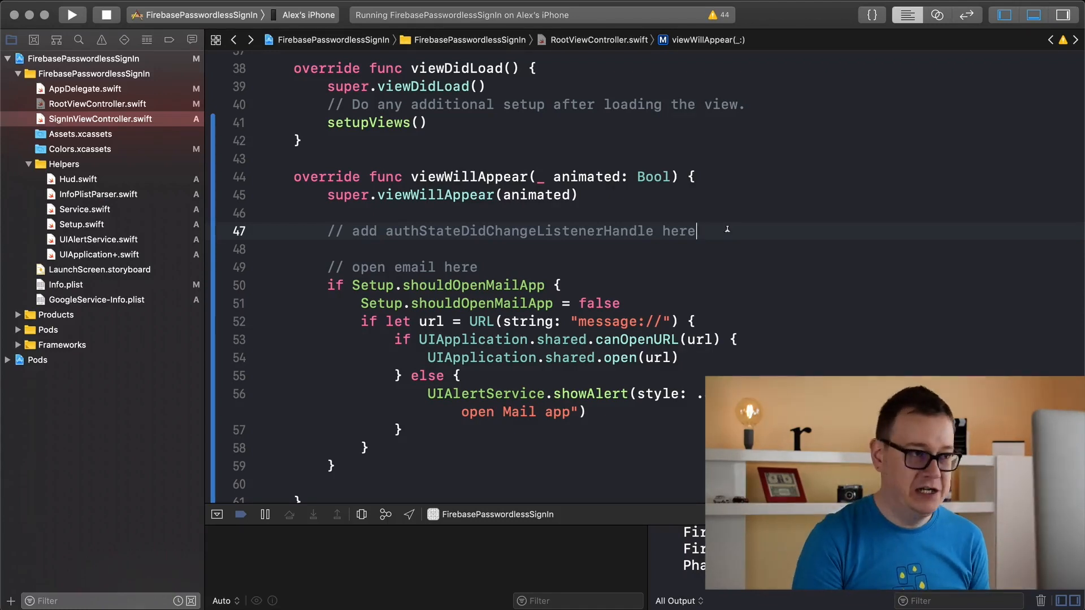
type("authStateDidChangeListenerHandle.")
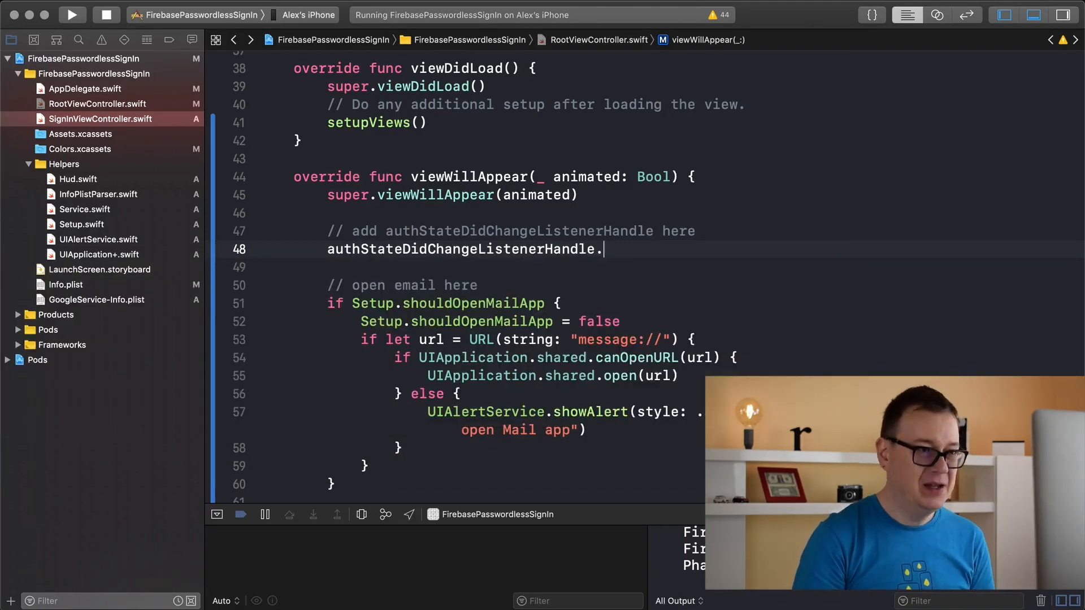
key("Backspace")
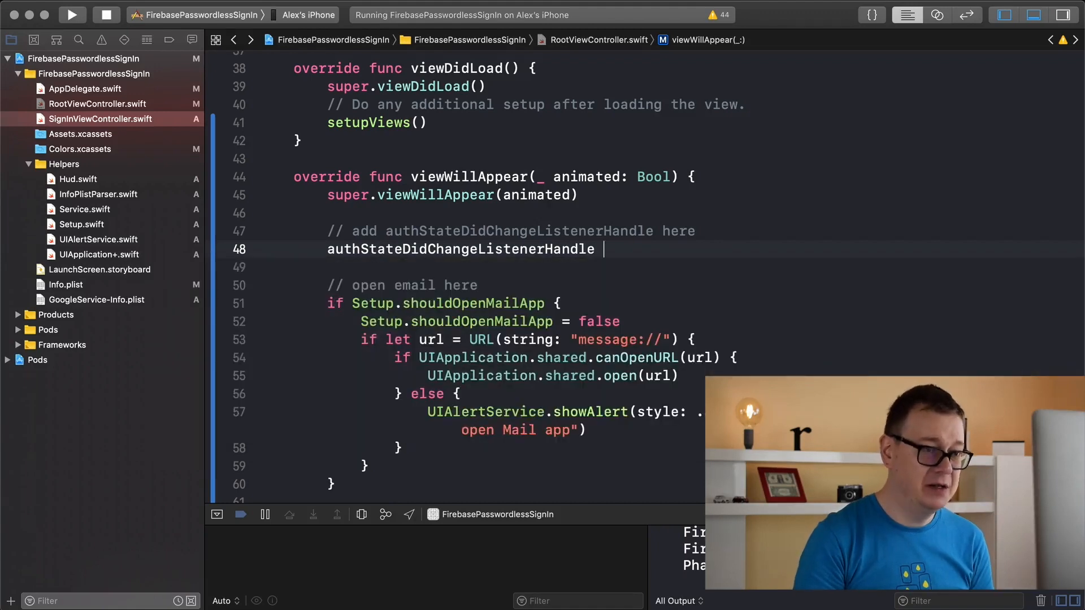
type("=")
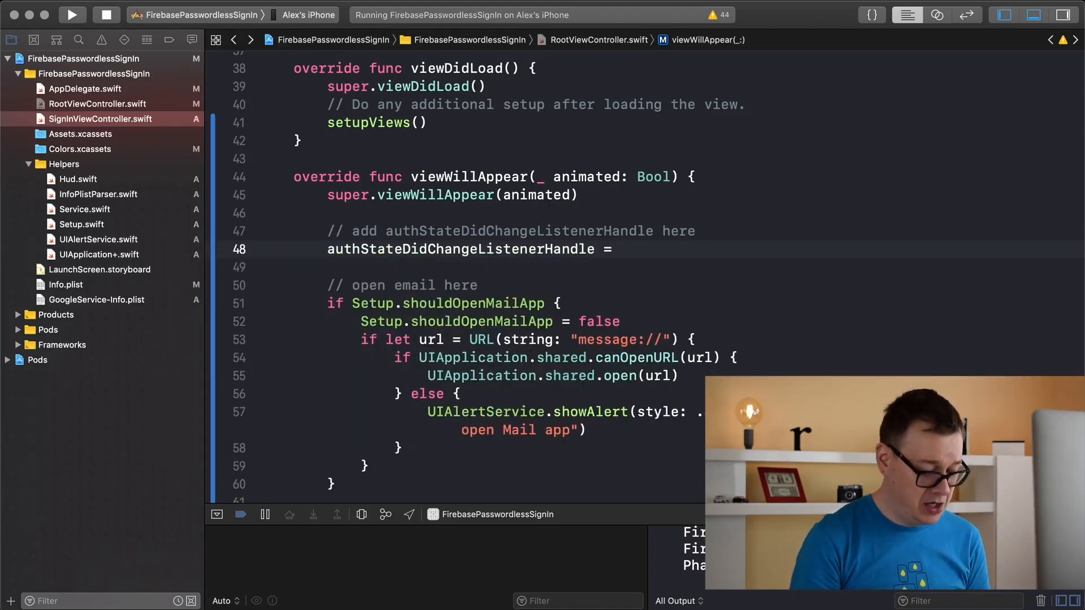
type("Auth.auth(")
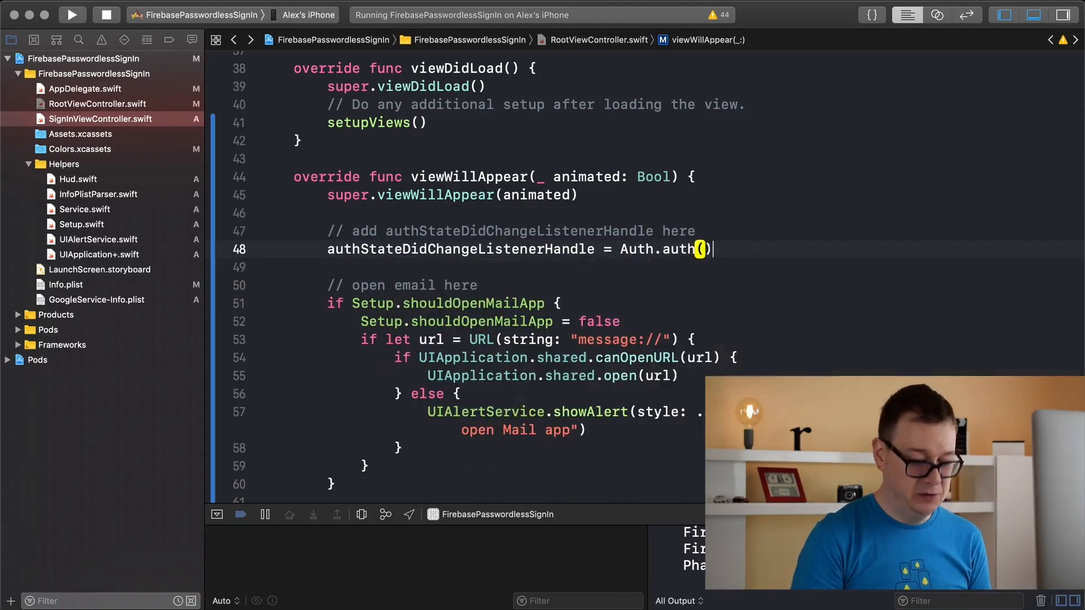
type(".a")
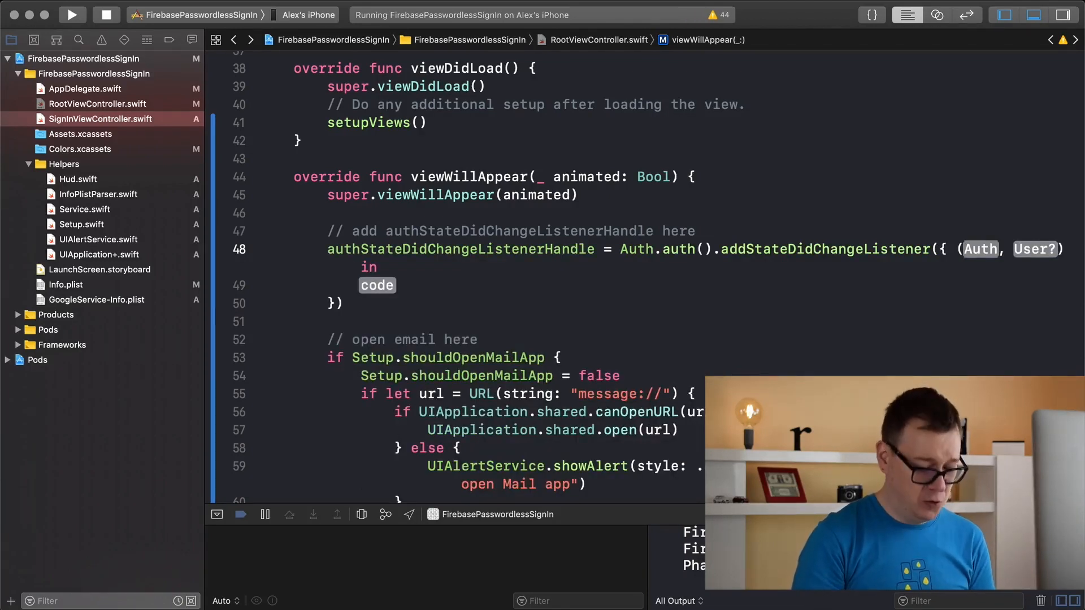
type("auth,")
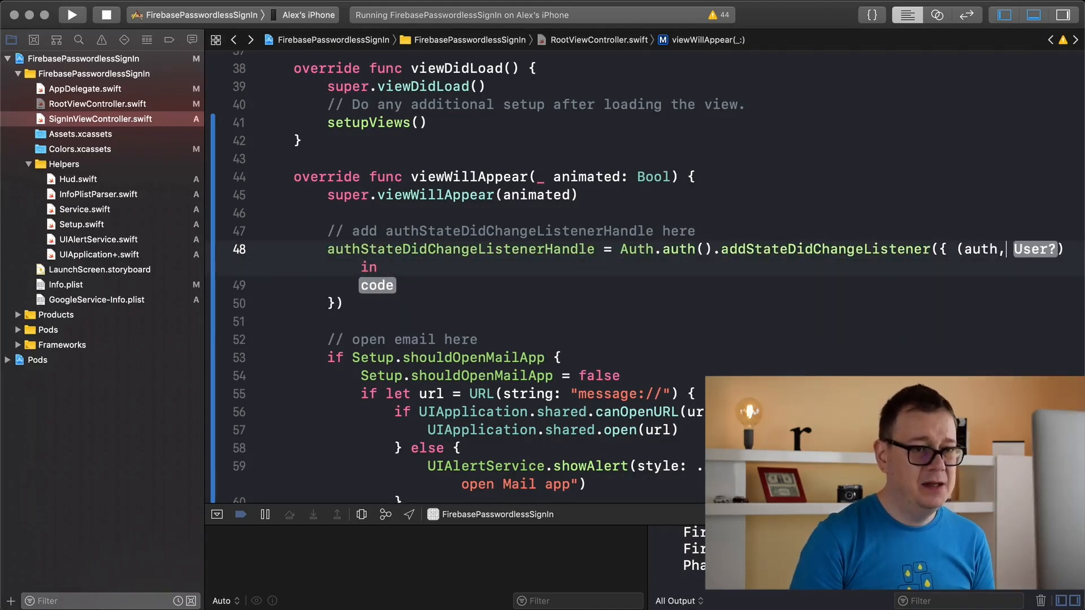
type("user) in")
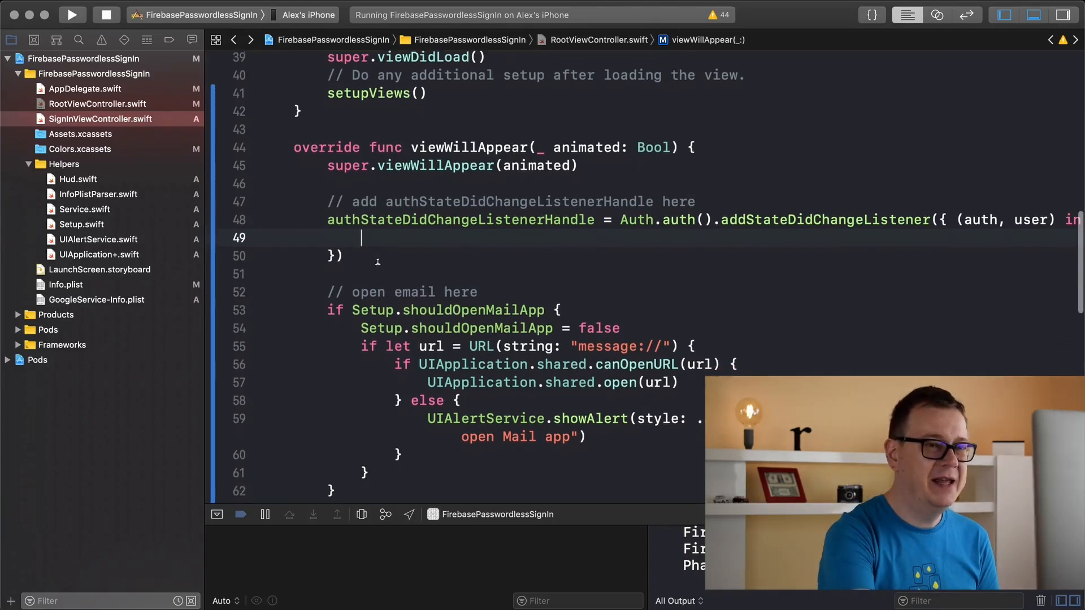
Step: Add an if user == nil branch with a signed-out placeholder comment inside the listener
scroll("down", 3)
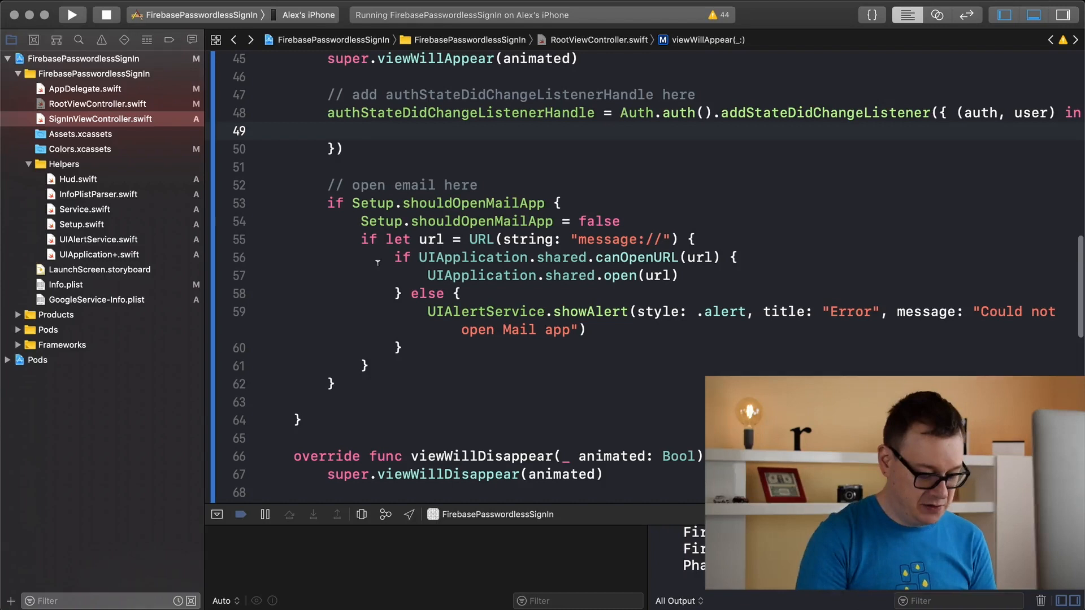
type("if let user ==")
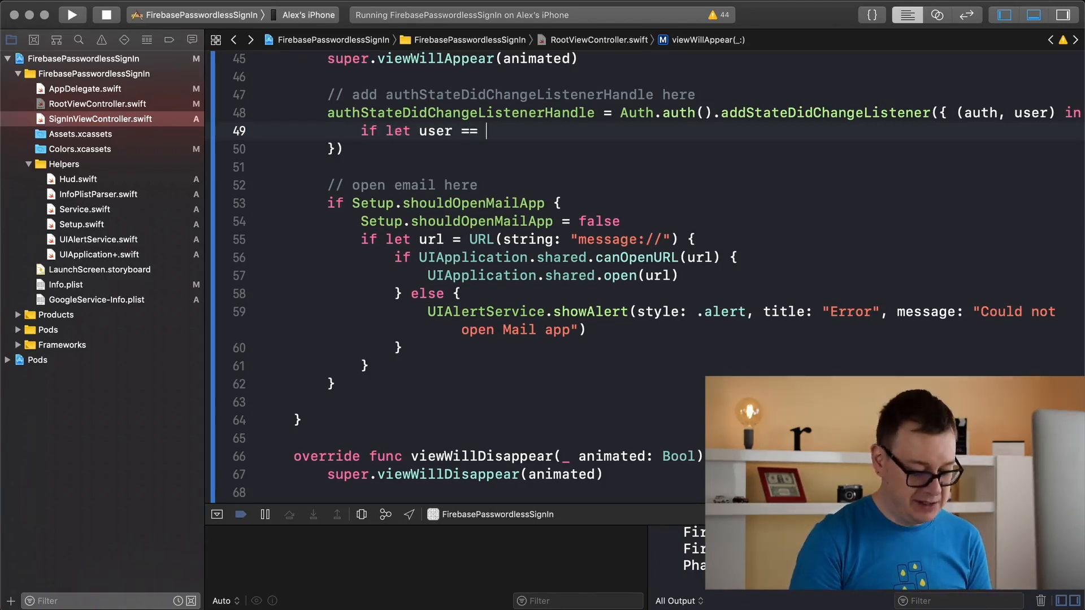
type("nil {")
type("} else {")
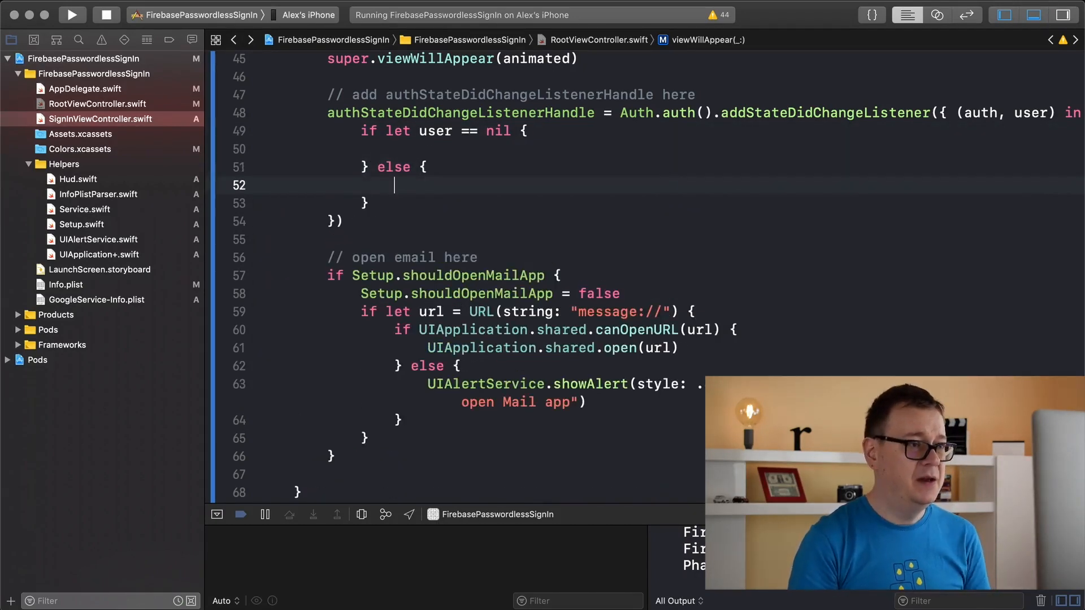
left_click(397, 149)
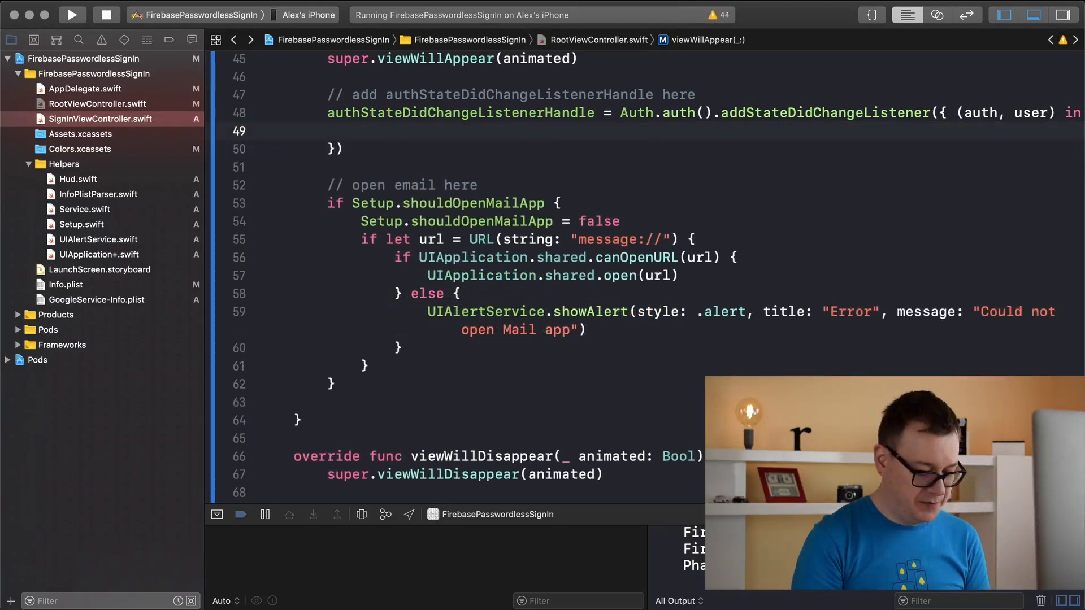
type("if let user")
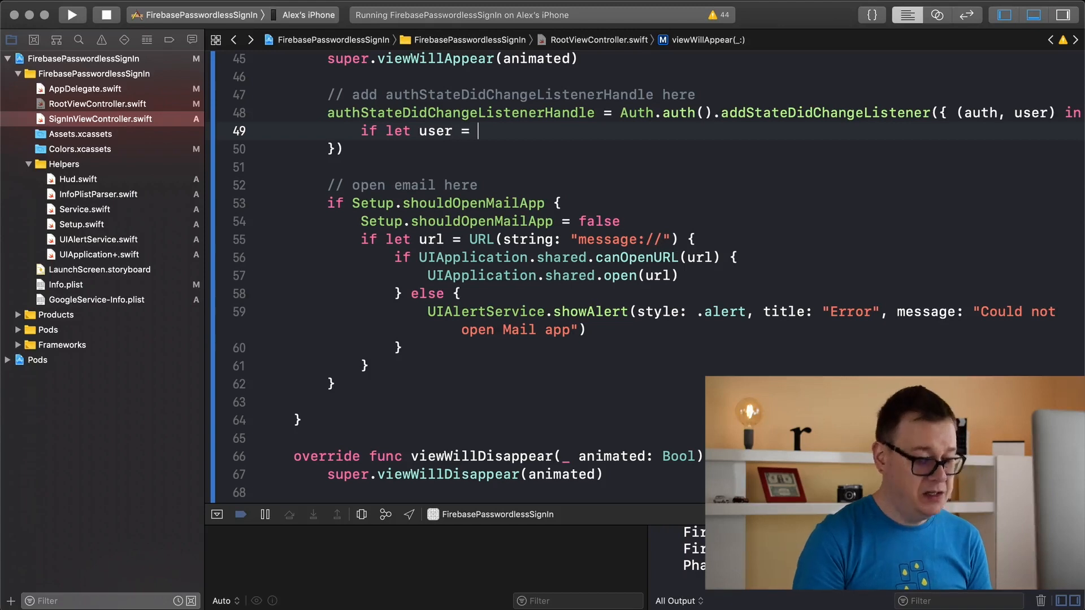
type("=")
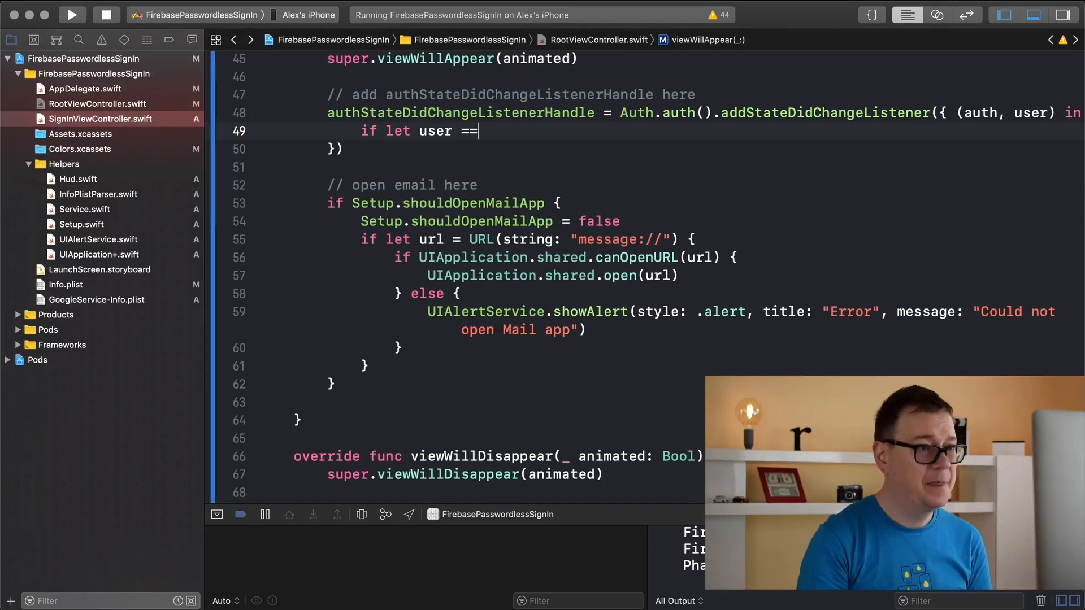
type("nil {")
type("//")
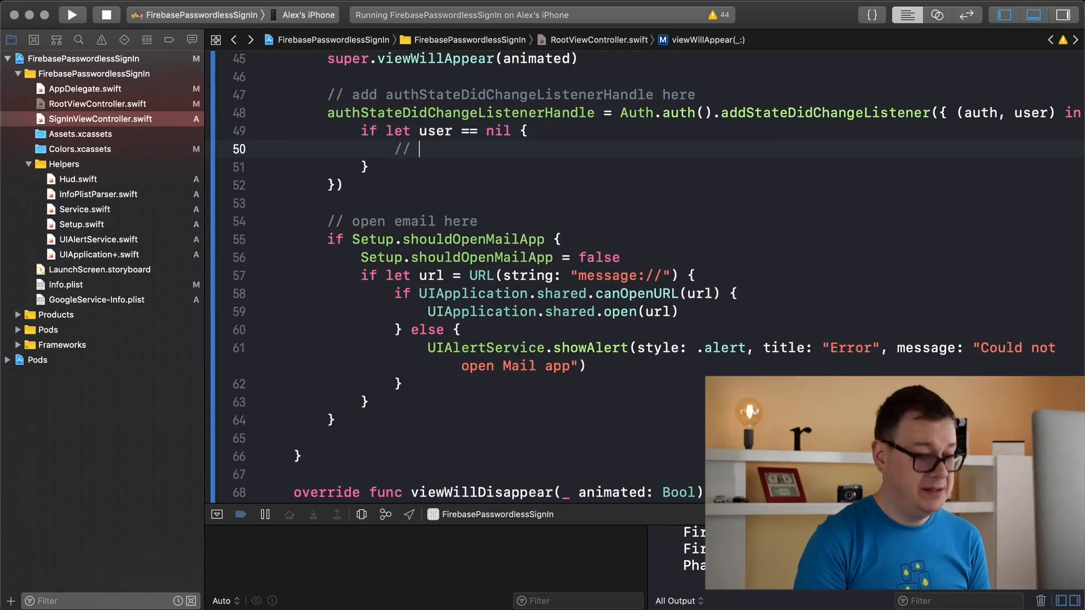
type("we are si")
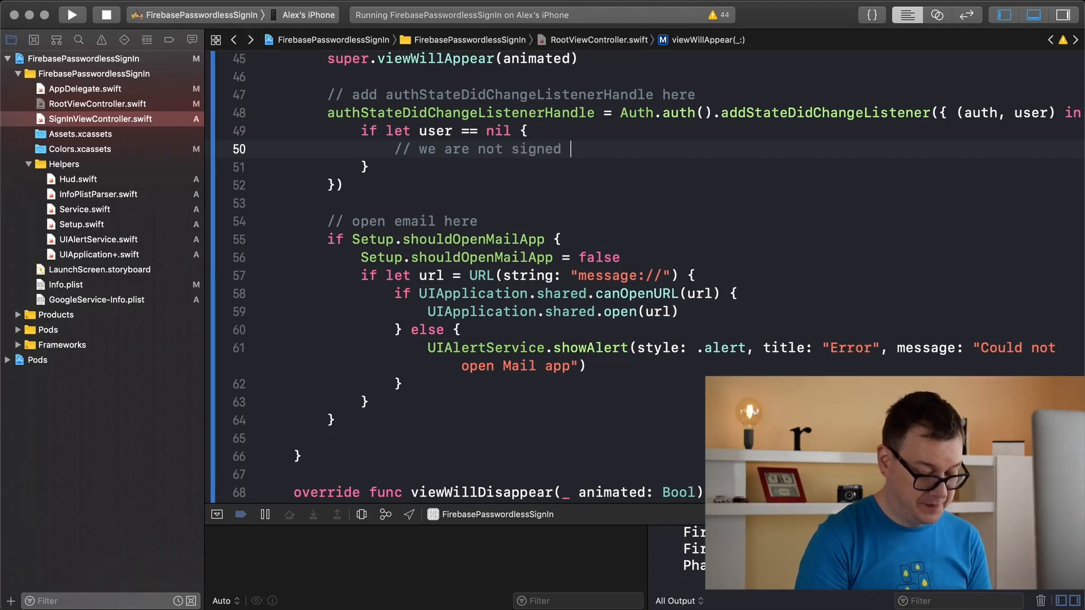
type("in")
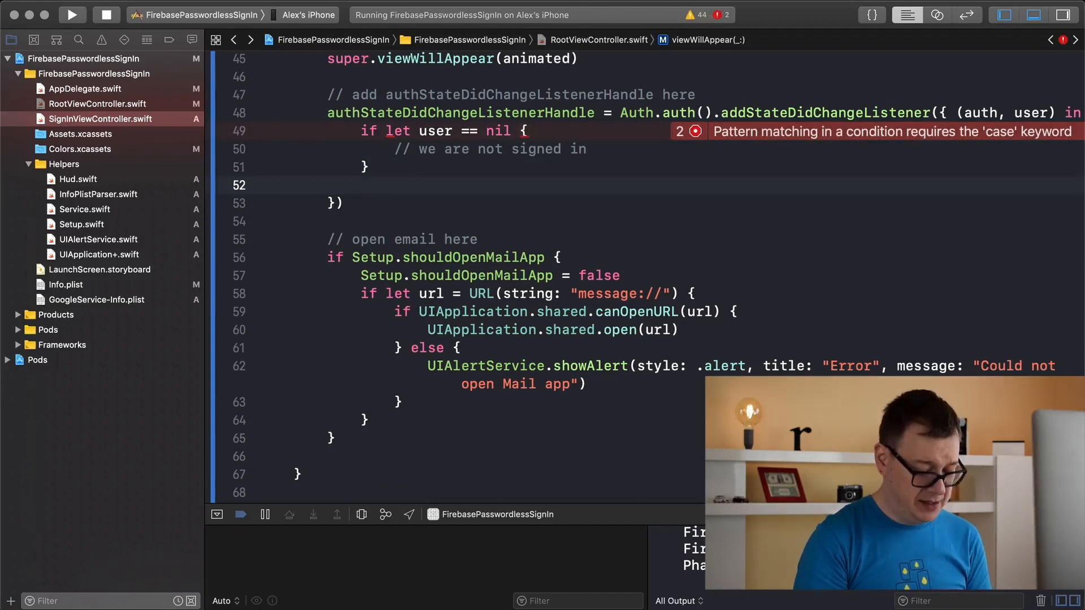
Step: Add an if let user, let email = user.email branch with a signed-in comment
type("if let")
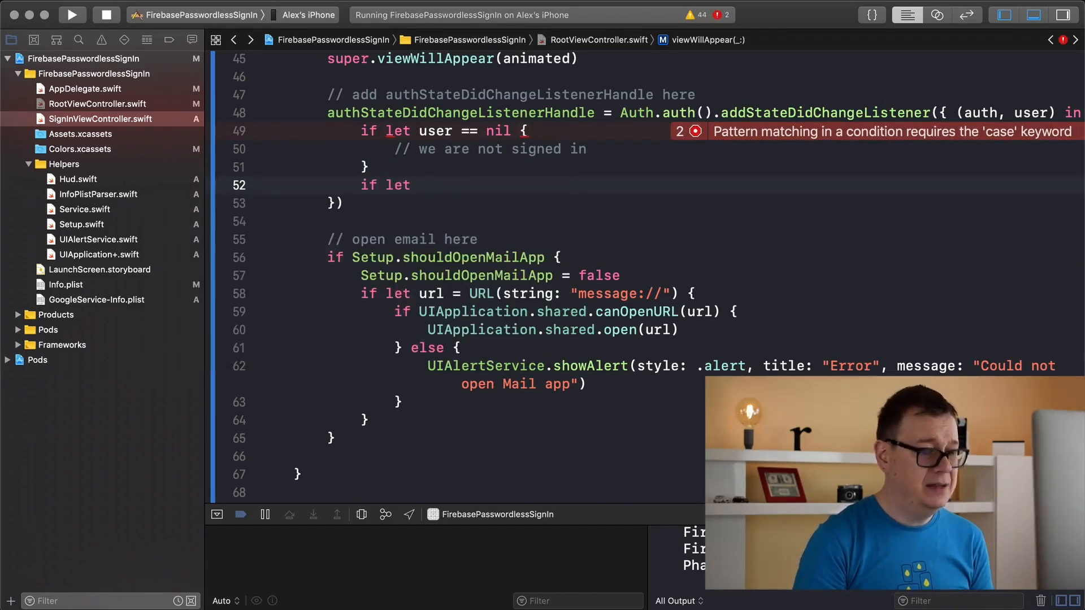
type("user=")
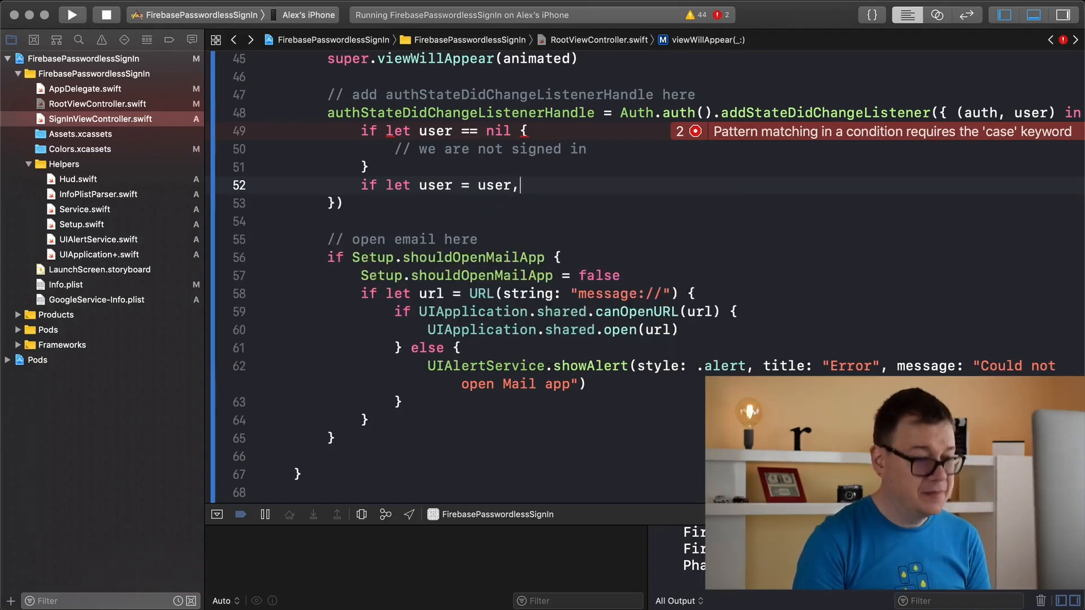
type("let email = u")
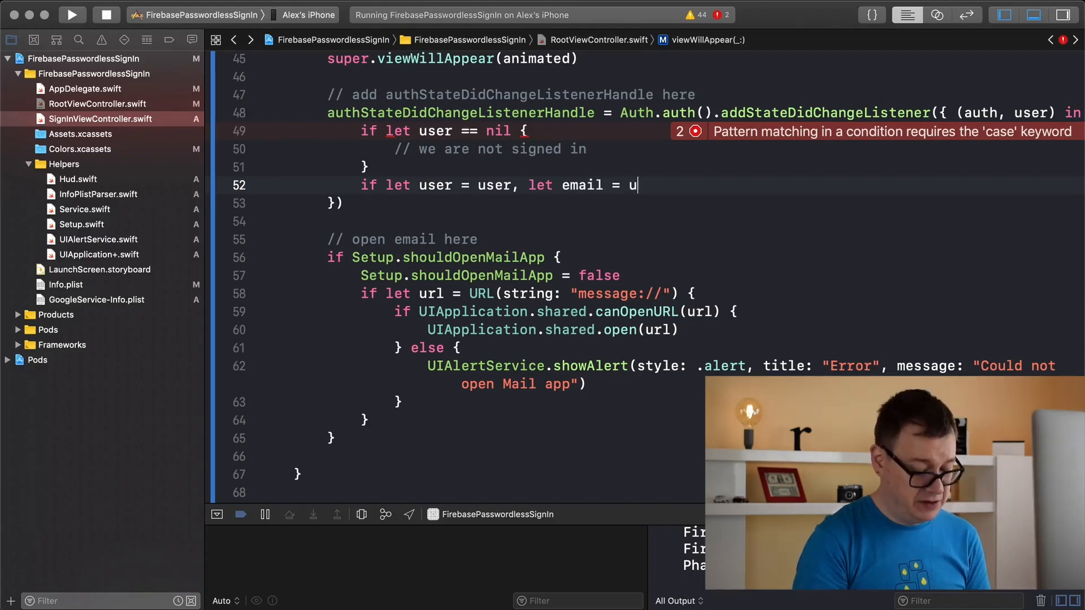
type("ser.email {")
type("//")
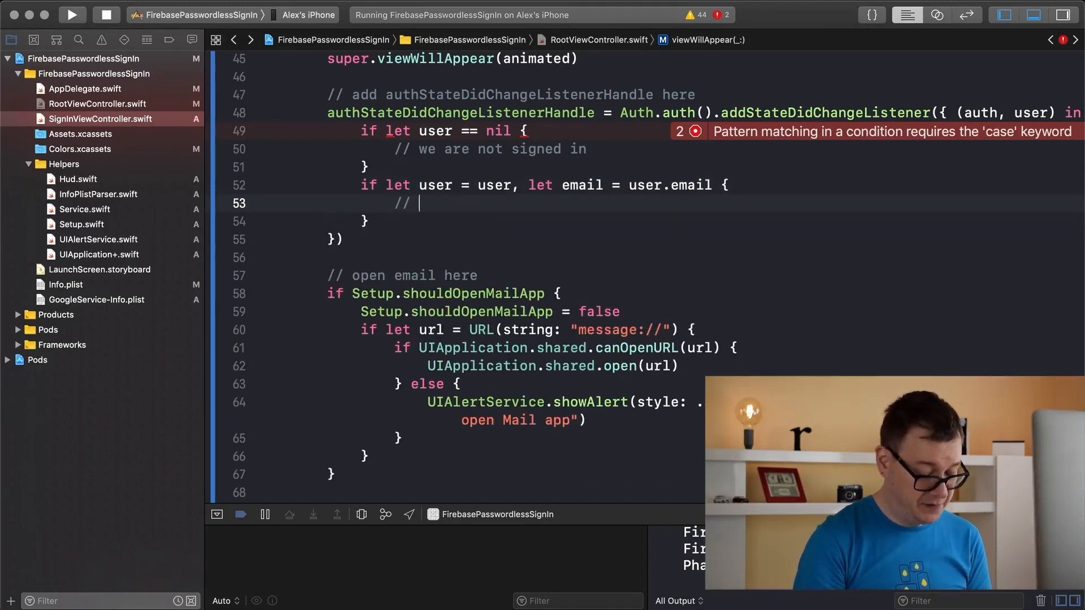
type("we do ahev")
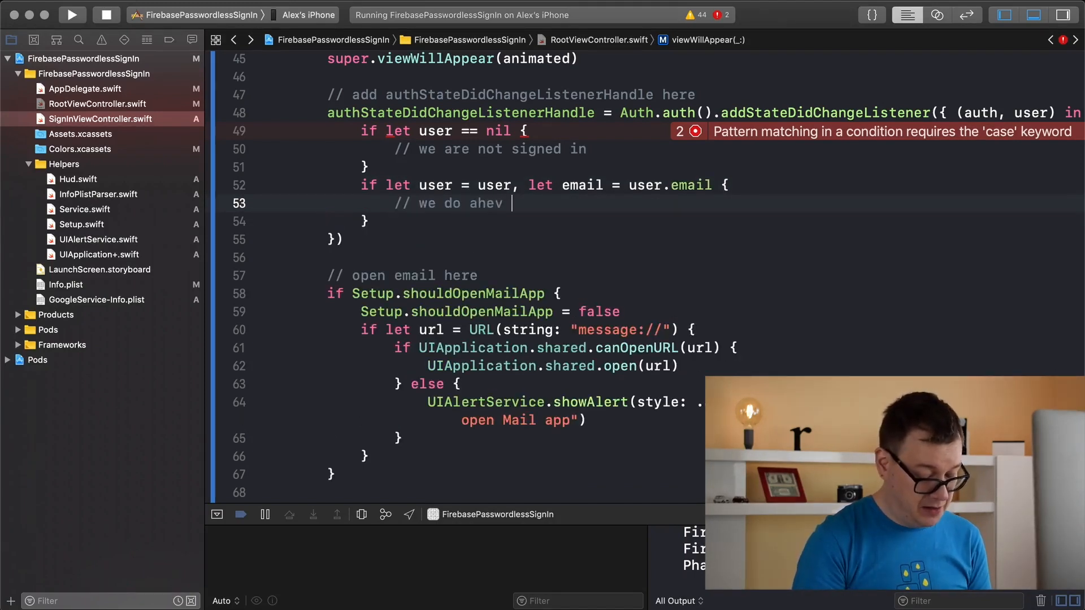
type("a signed in user")
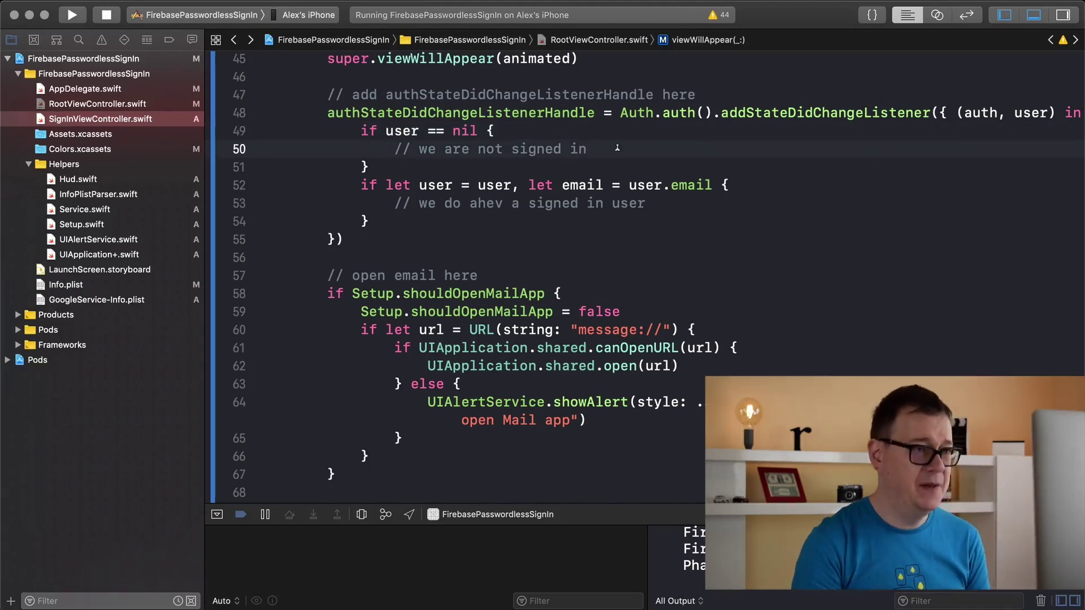
Step: In the nil branch, print "User is nil" and set Service.authState = .signedOut
type("print")
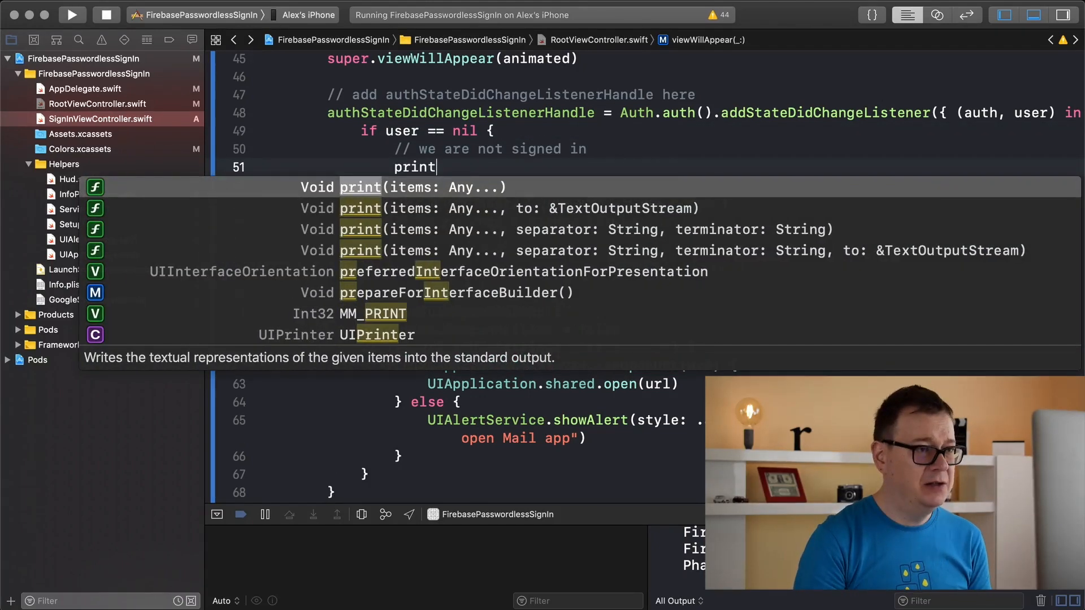
type("(\"User is nil\")")
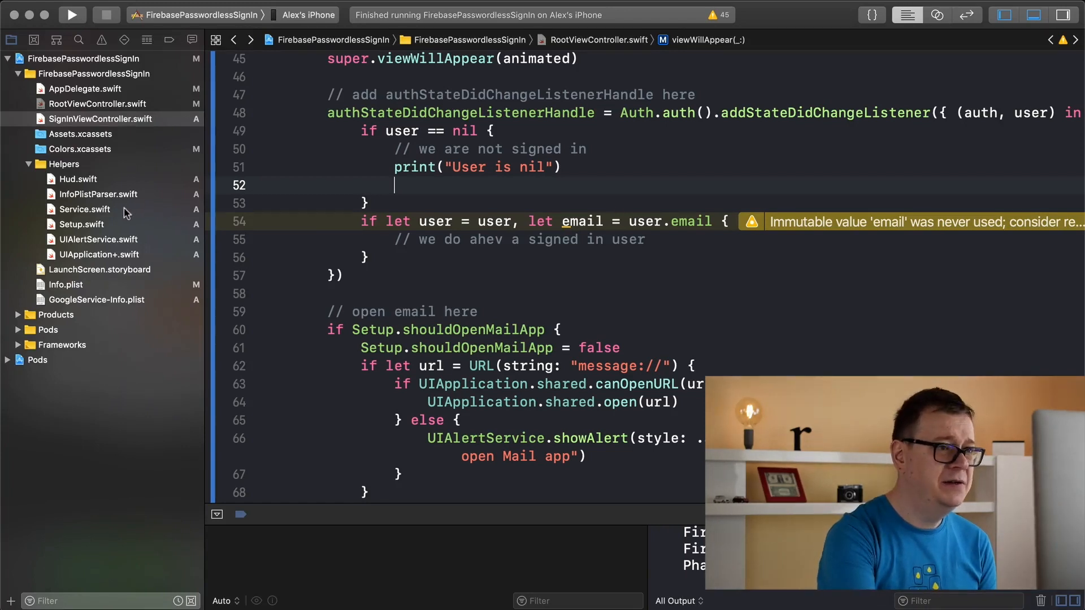
left_click(84, 209)
type("S")
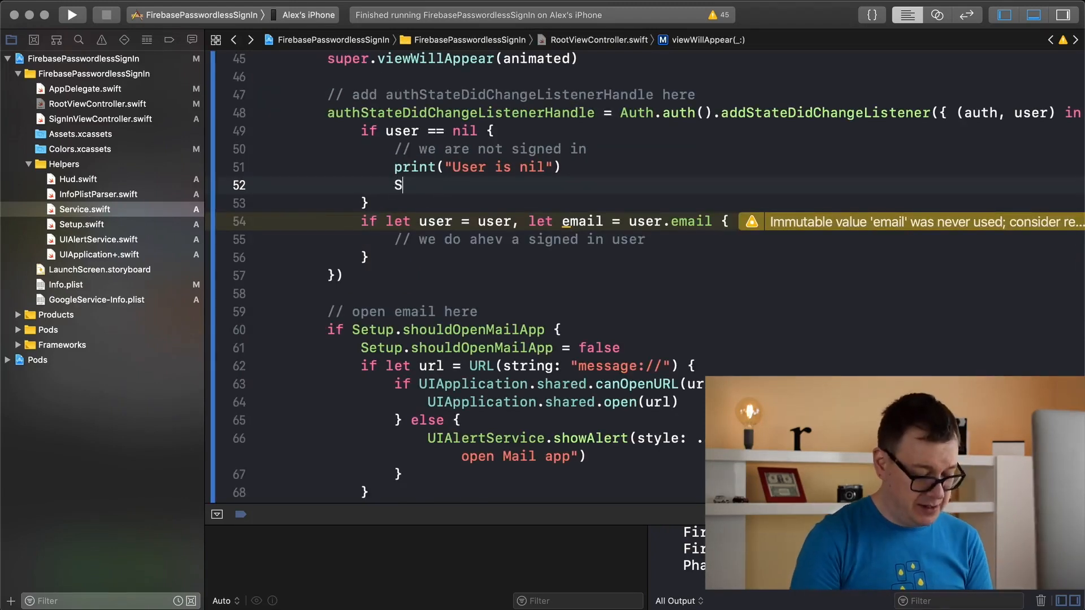
type("ervice.a")
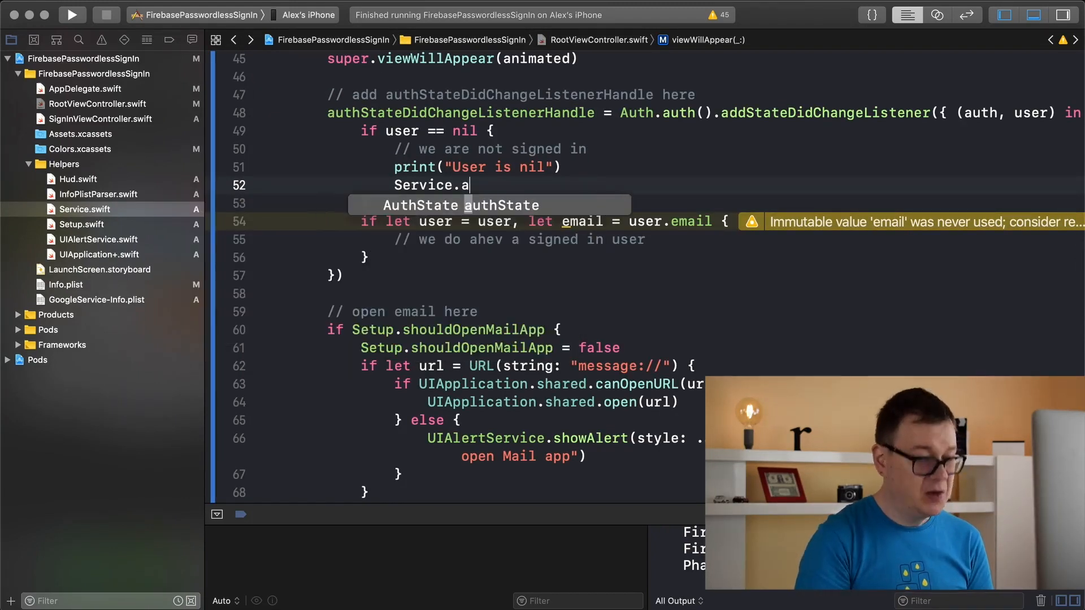
type("uthState =")
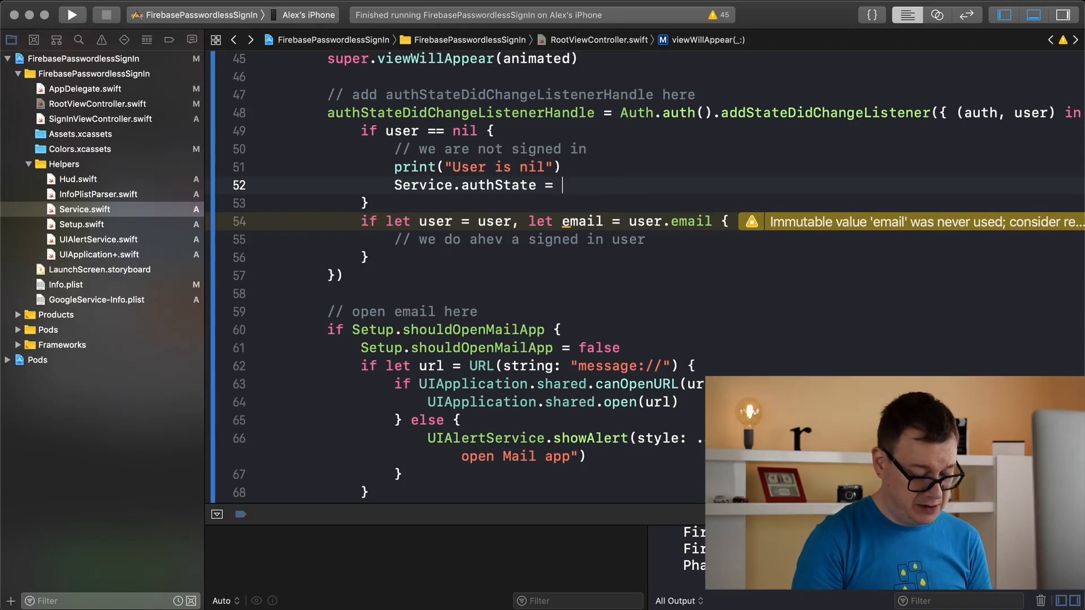
type(".su")
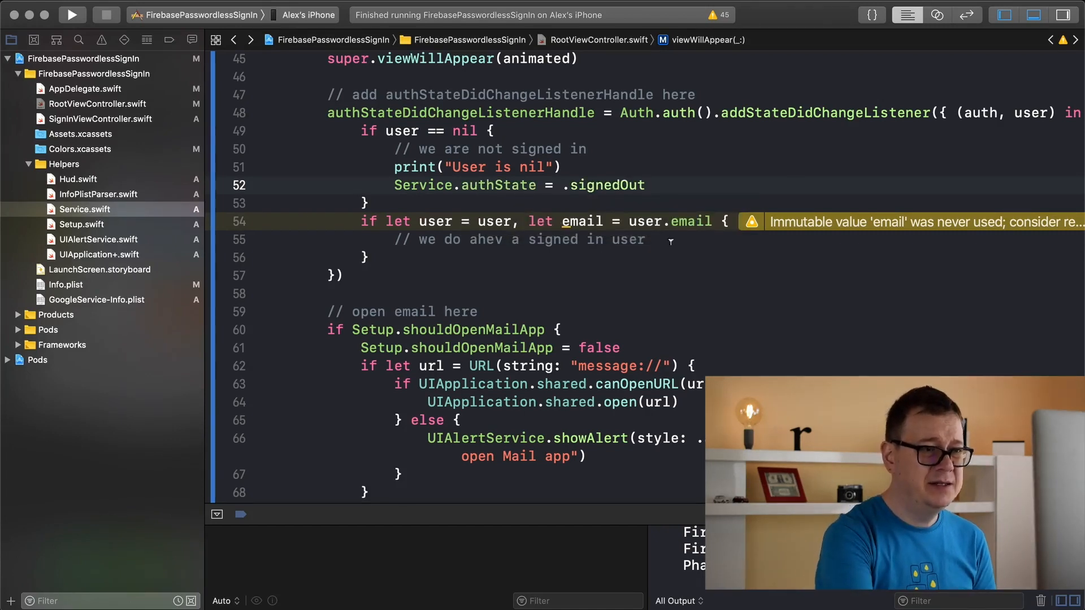
Step: Fix the 'ahev' comment typo, print the found email, and set Service.authState to .signedIn
left_click(648, 240)
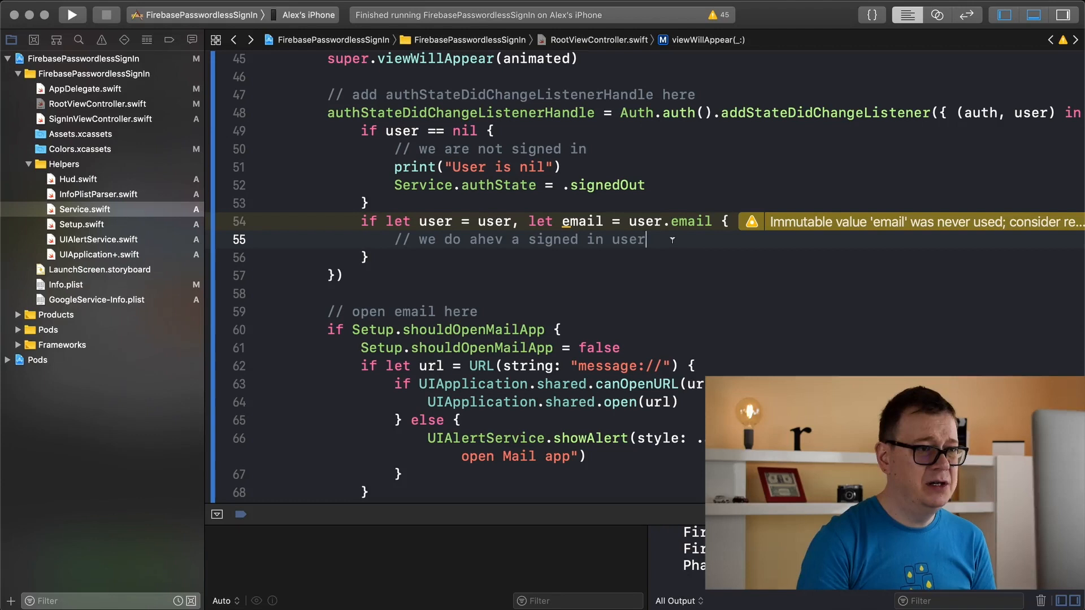
double_click(485, 239)
type("hav")
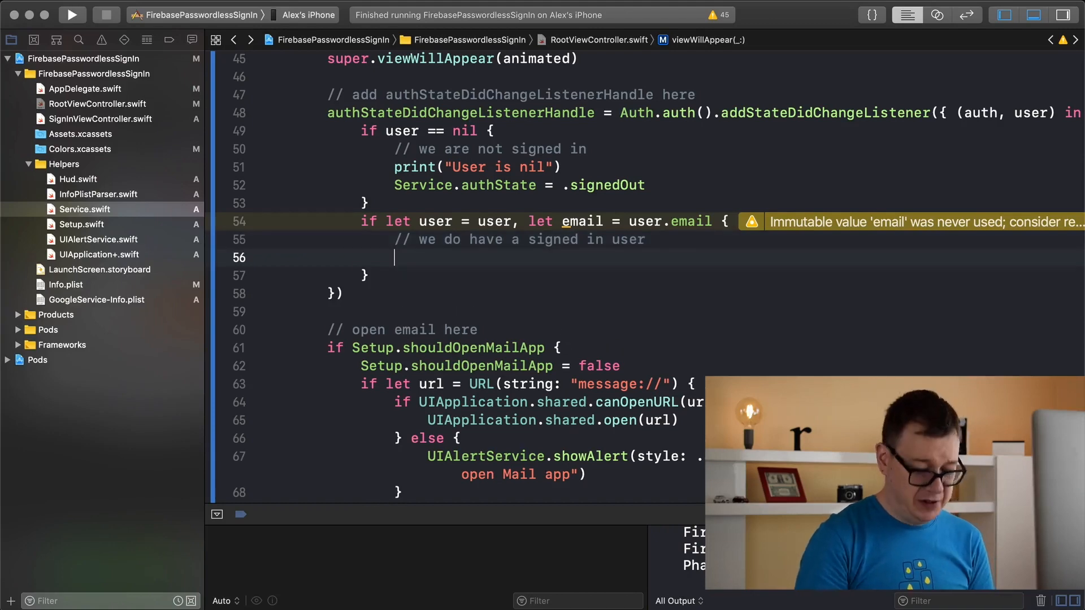
type("print(\"Found user with email: \\(email)\")")
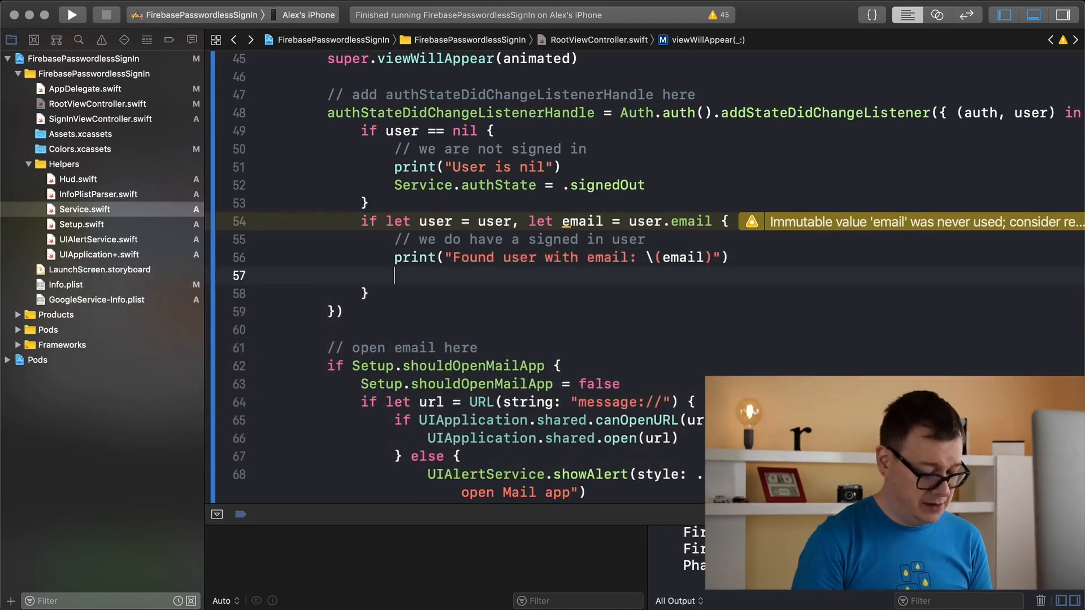
type("Service")
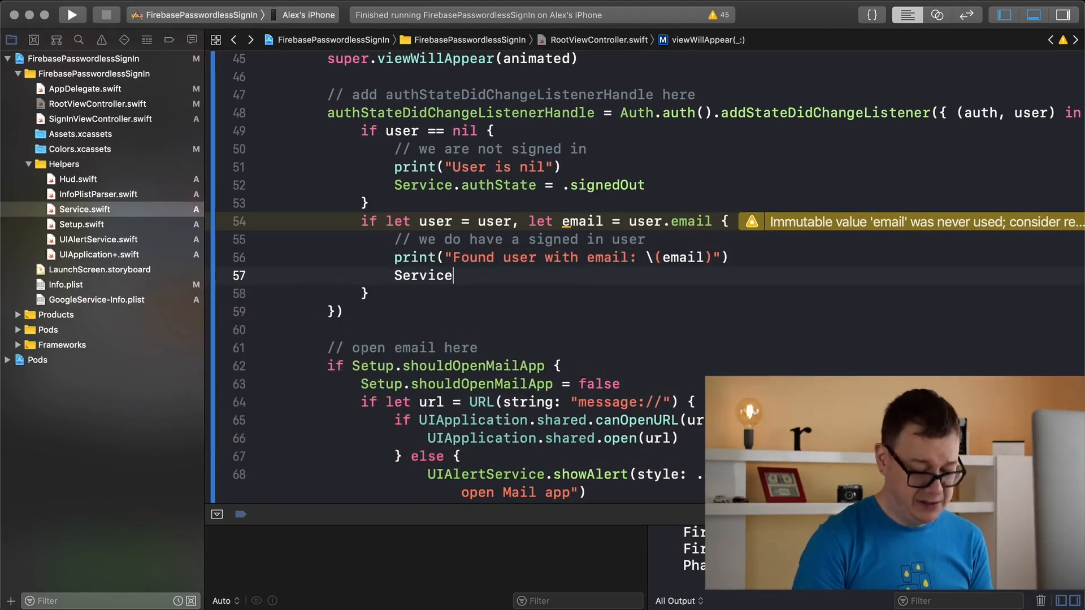
type(".authState = .signedI")
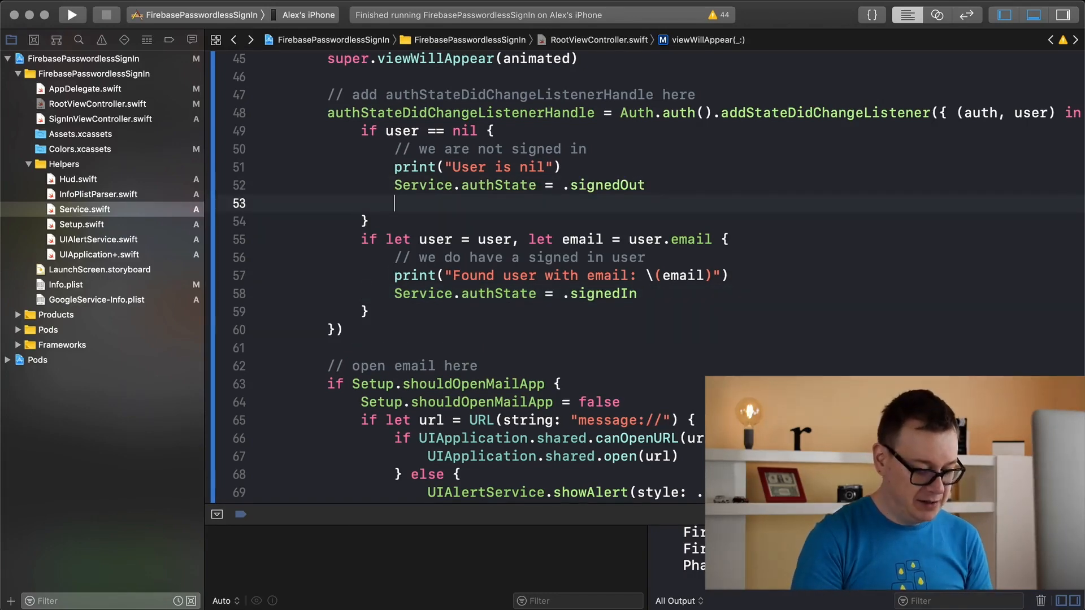
Step: Set the navigation title to "Profile" in the signed-out branch
type("na")
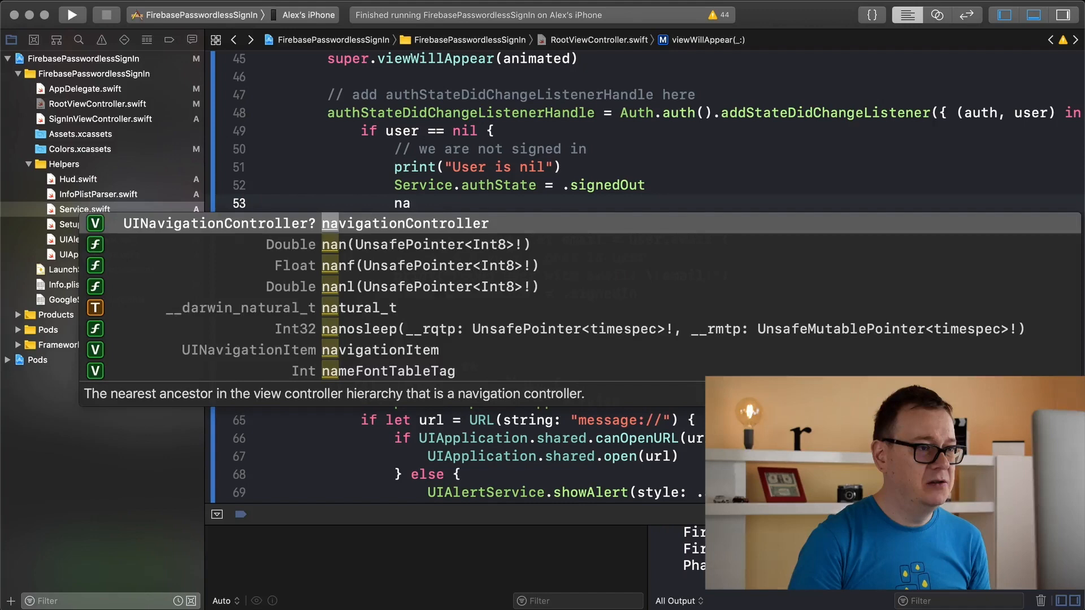
type("navigationController.t")
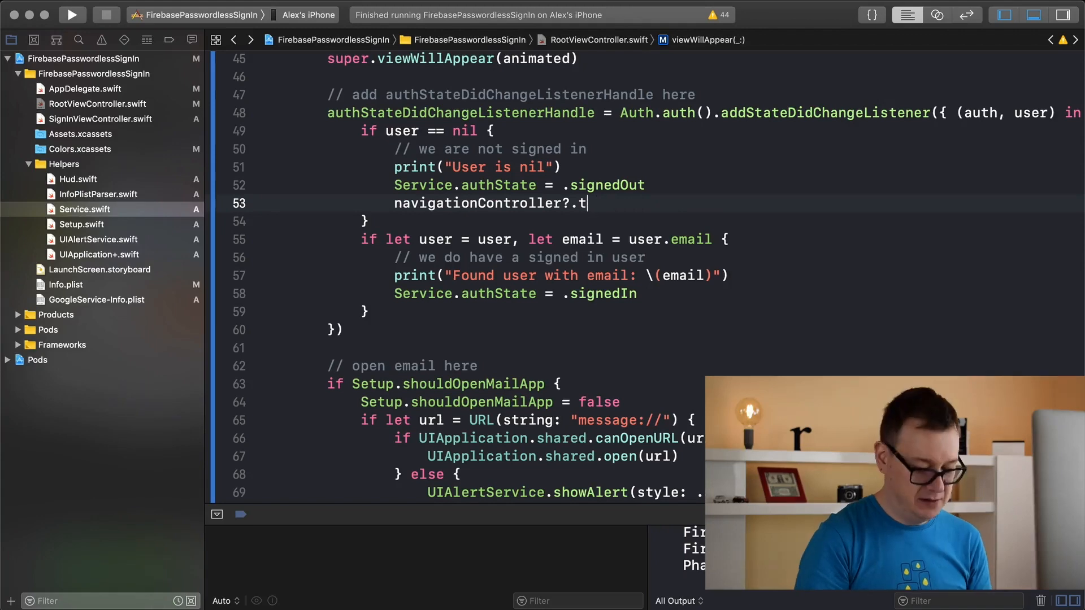
type("itle =")
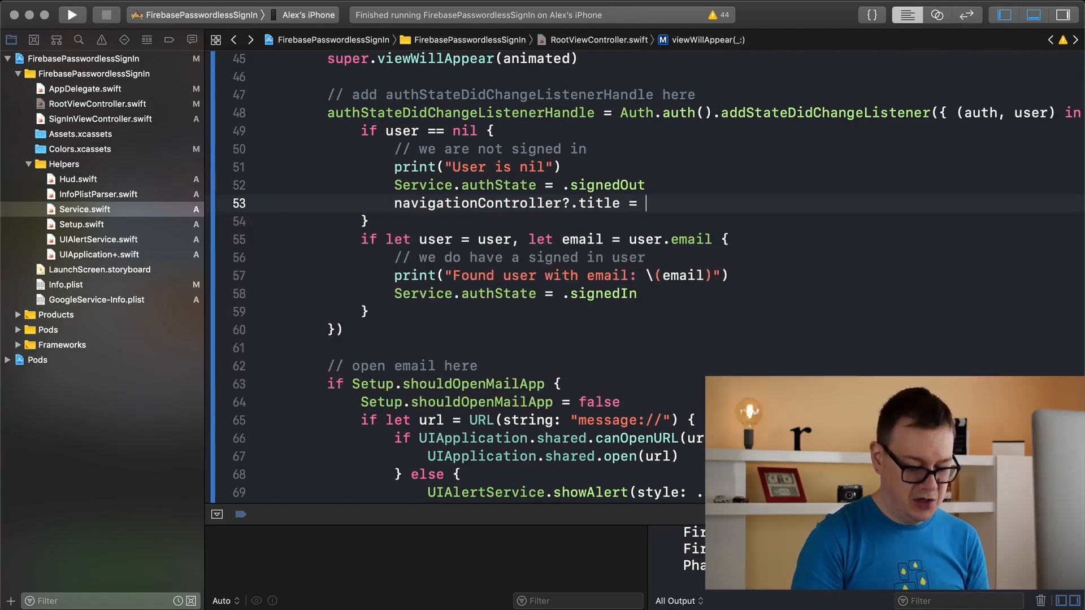
type("\"Pro\"")
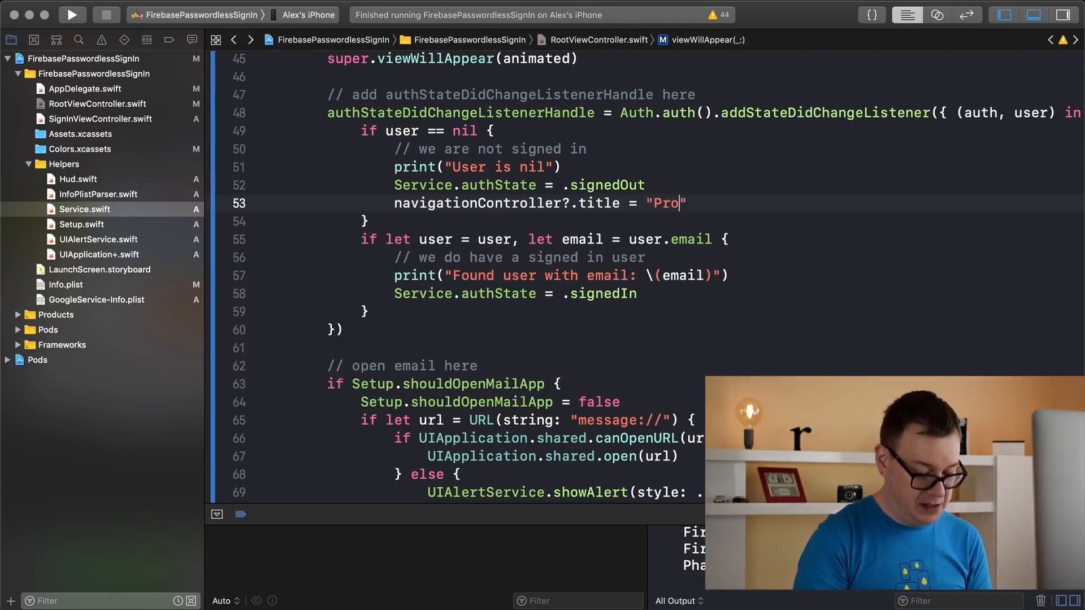
type("file")
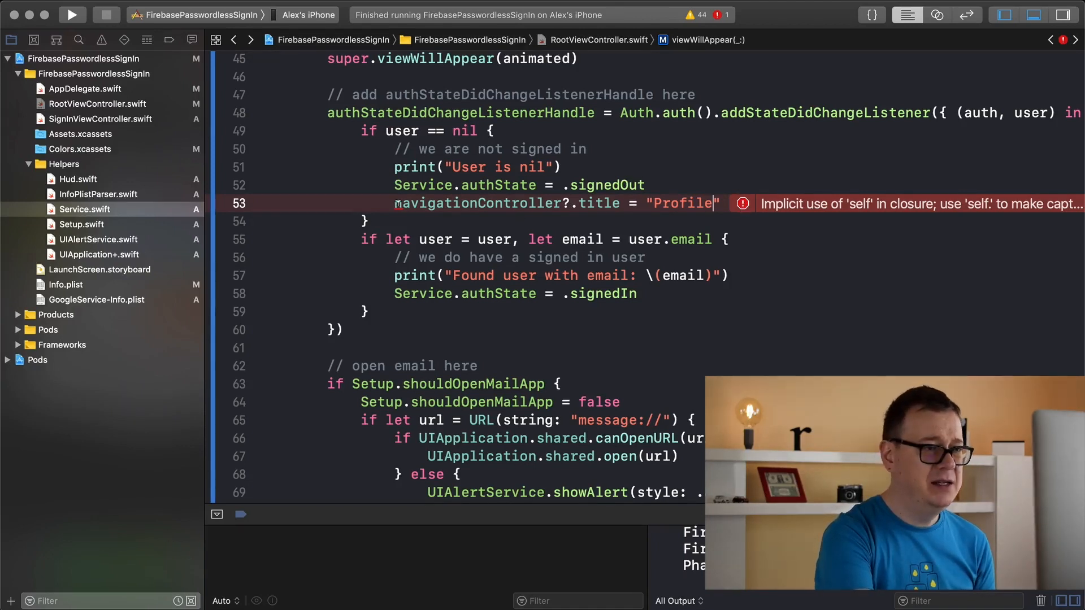
Step: Set self.navigationController?.title to email in the signed-in branch
type("self.")
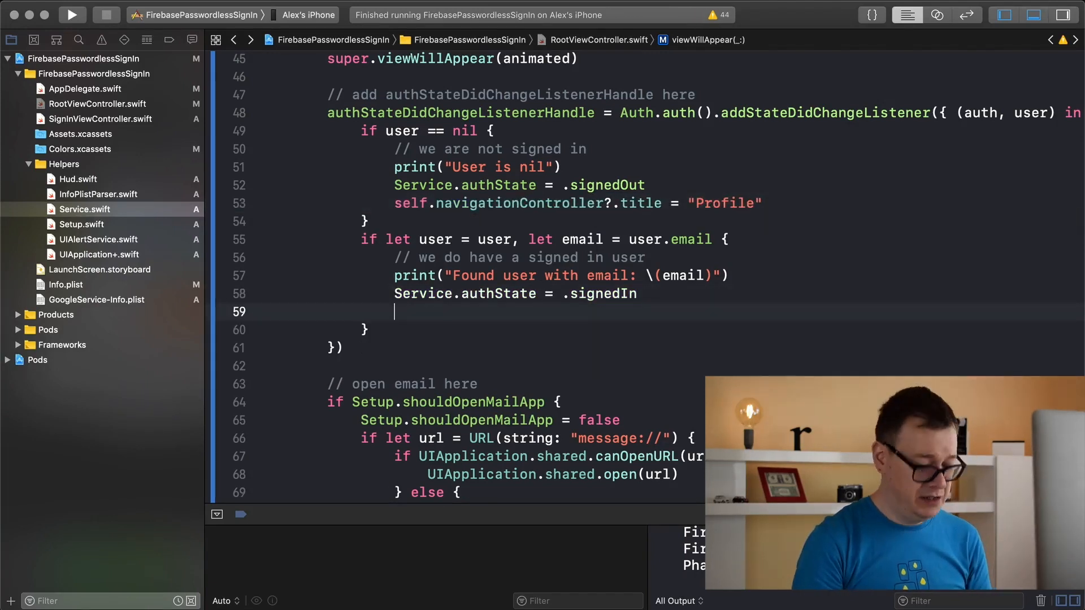
type("self")
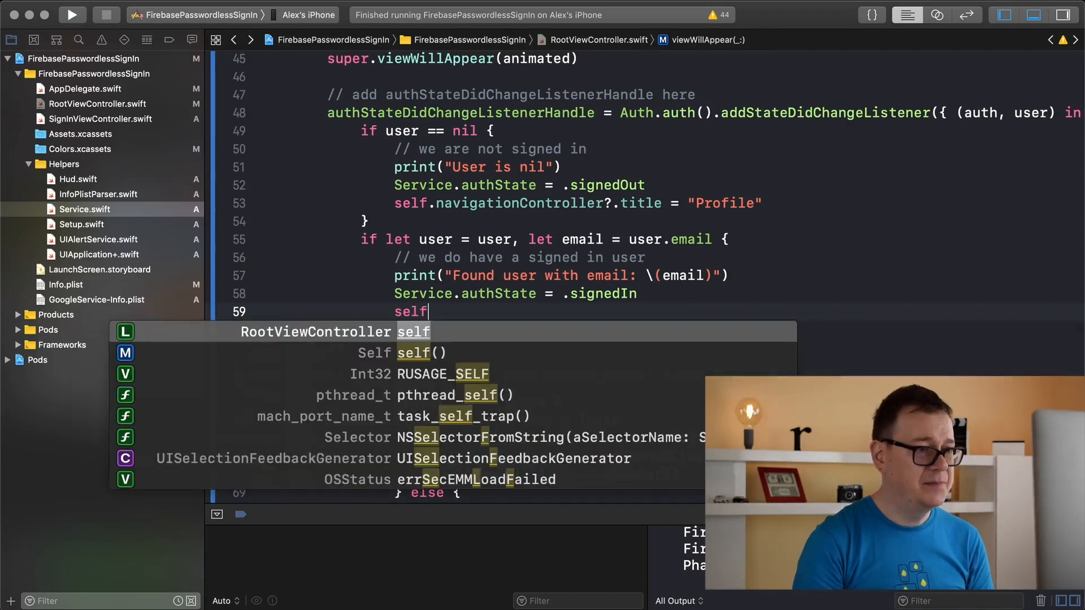
type(".navigationController?.title = \"")
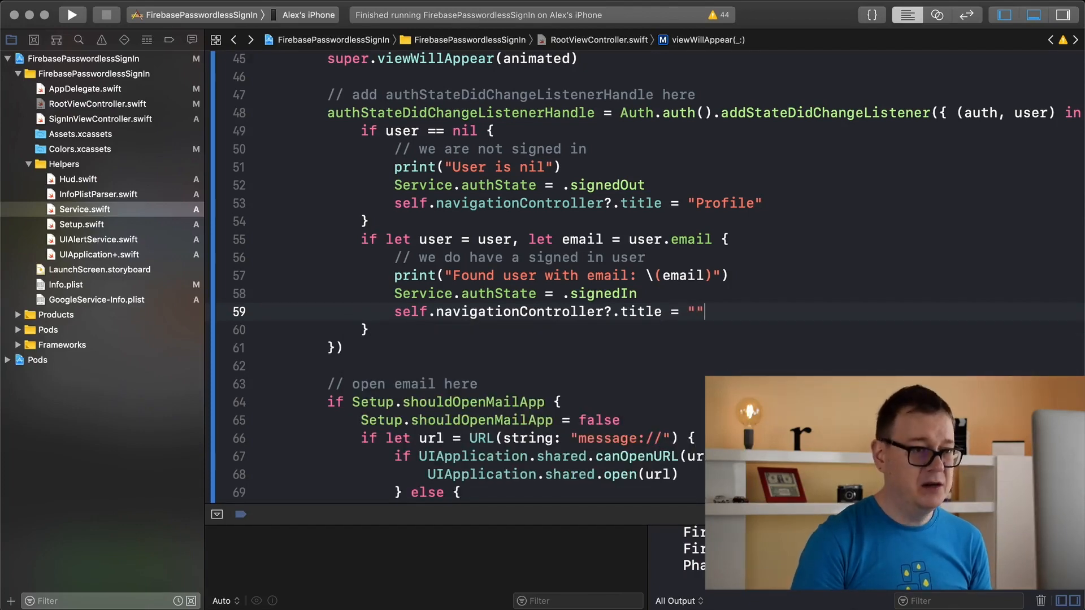
key("Backspace")
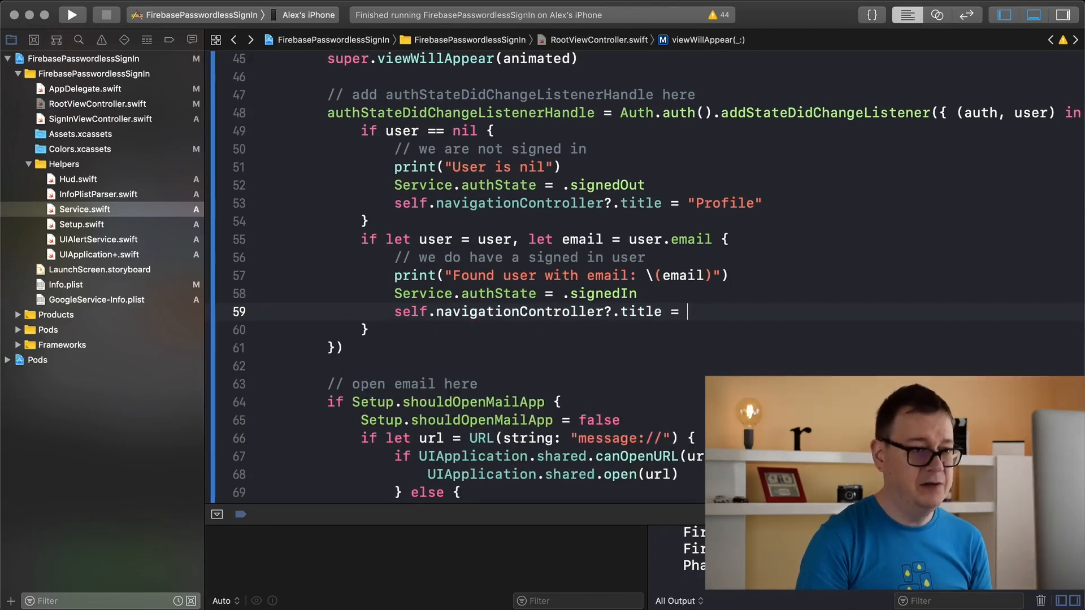
type("email")
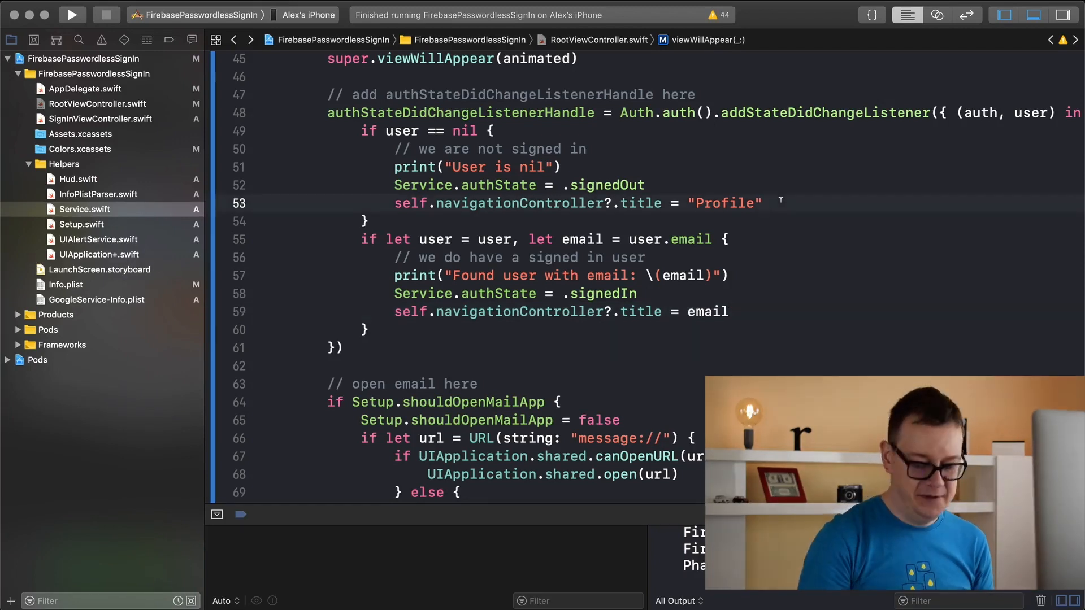
Step: Title the button "Sign In" for .normal state in the signed-out branch
key("Return")
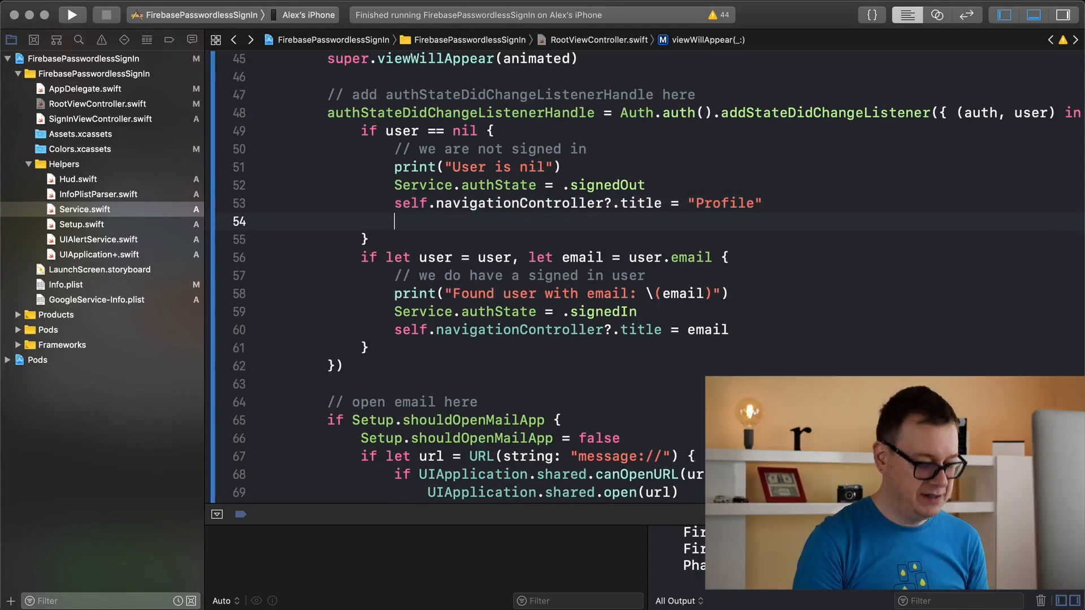
type("self.signInSignOutButton")
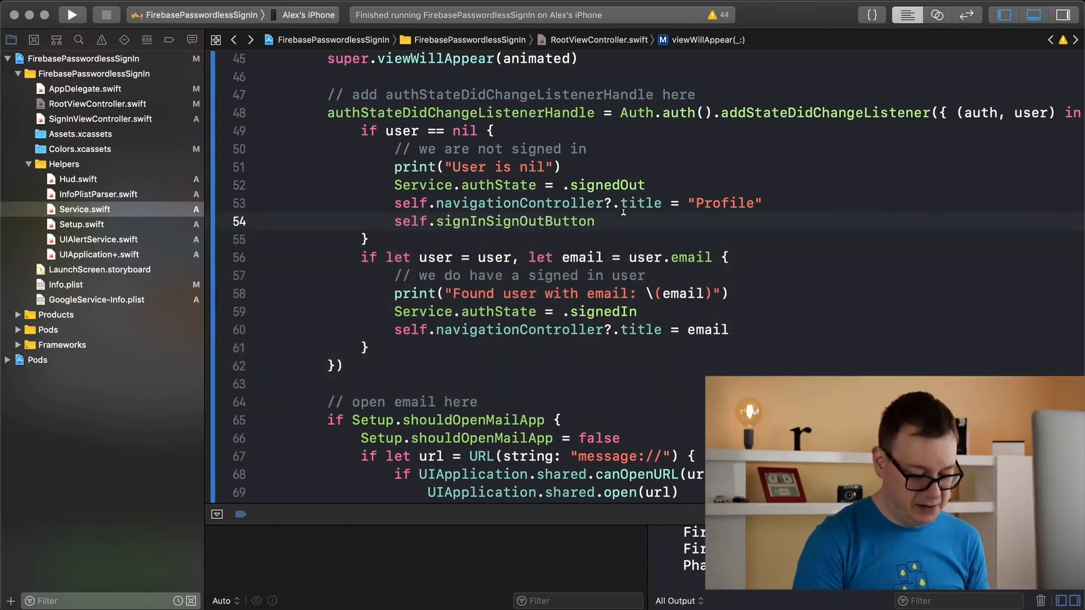
type(".setTitle(\"title: String?\", for: UIControl.State")
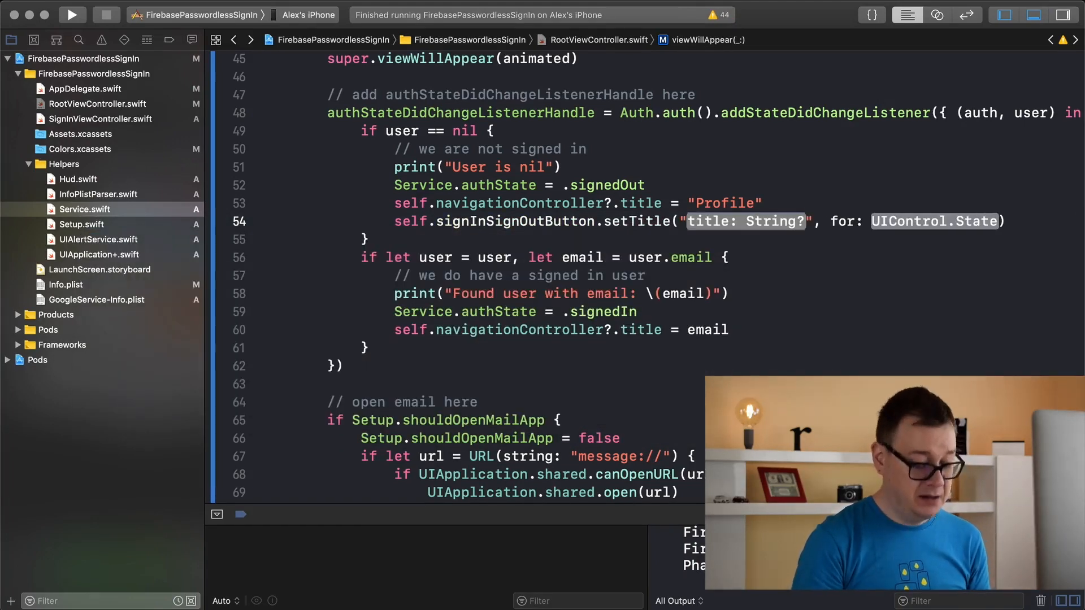
type("Sign I")
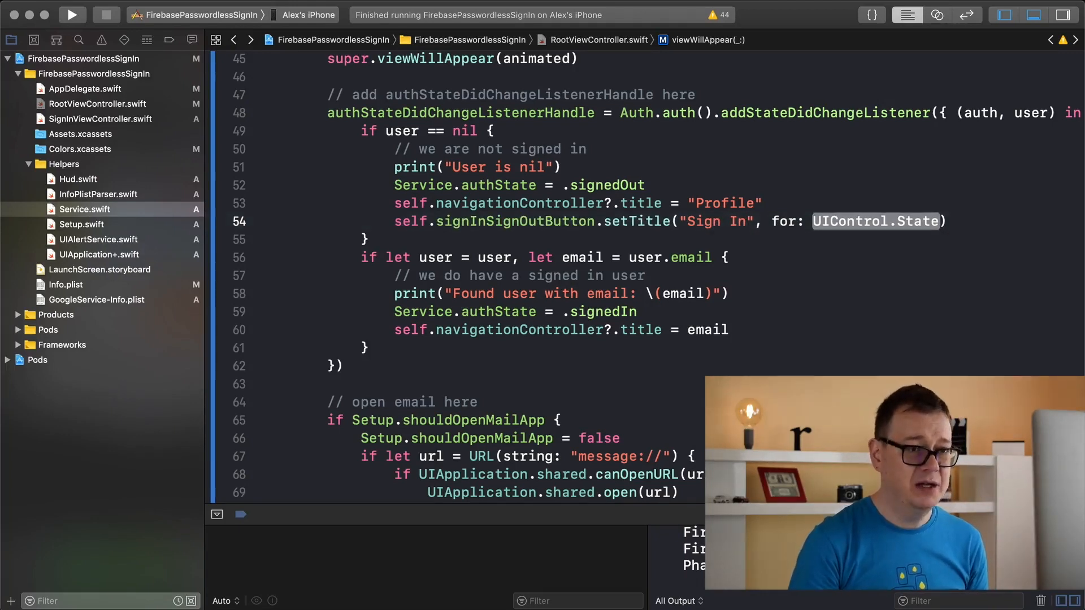
type(".norma")
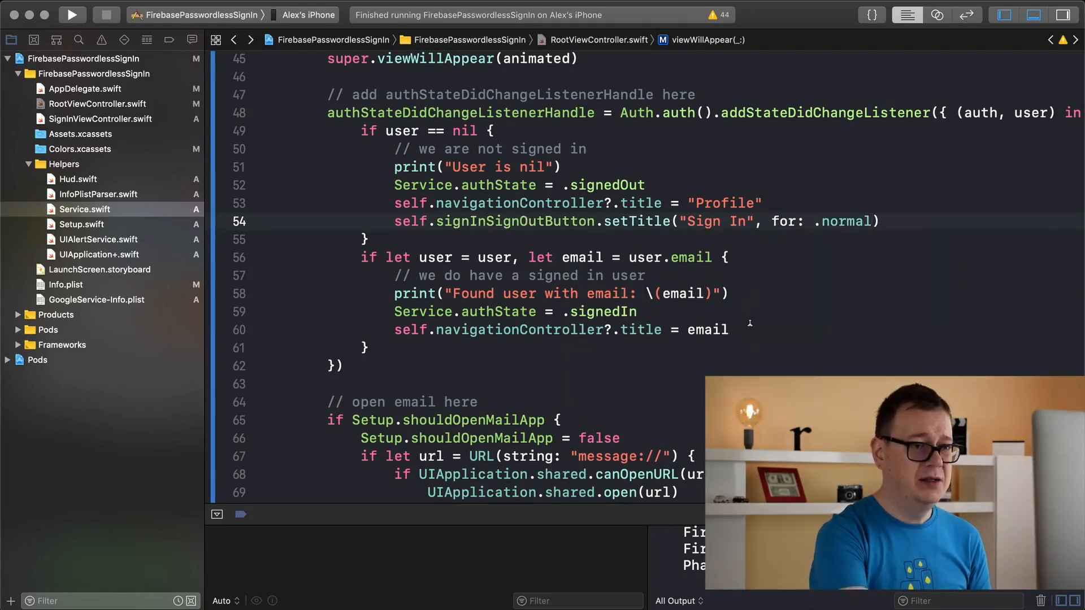
Step: Title the button "Sign Out" for .normal state in the signed-in branch
type("s")
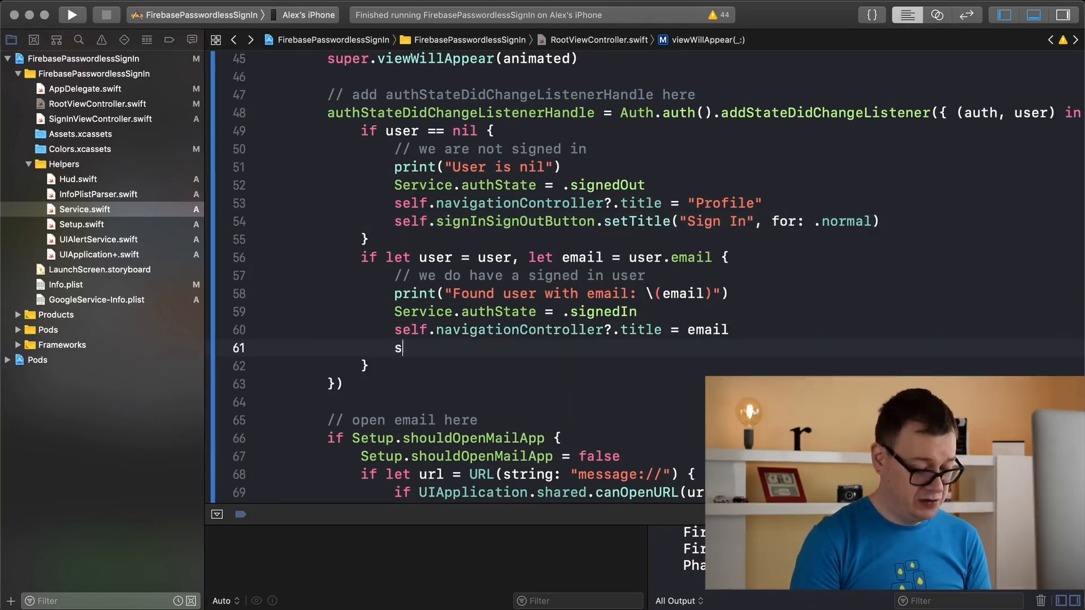
type("elf")
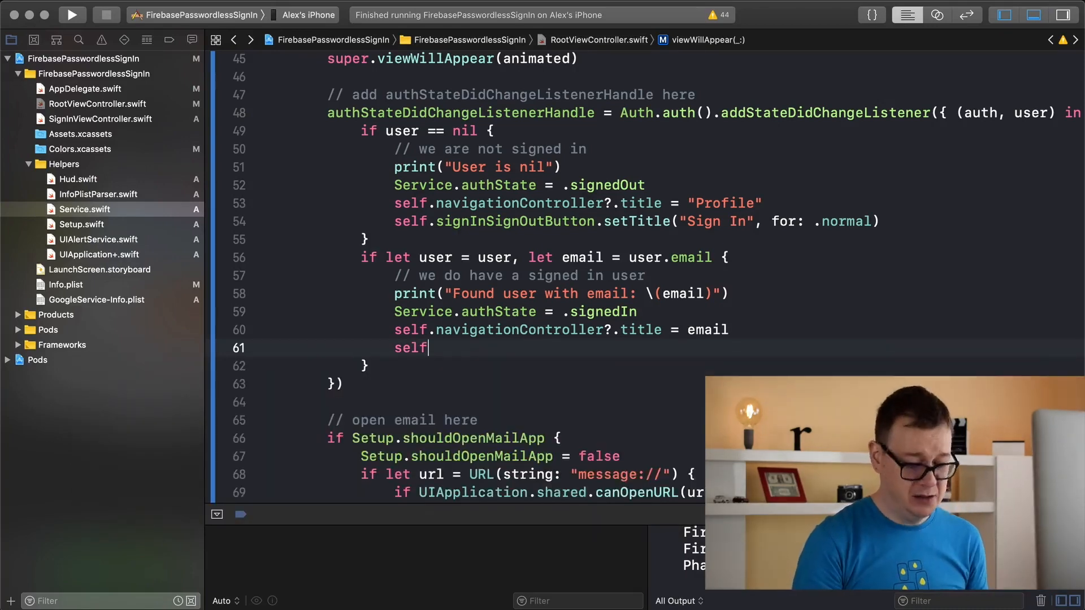
type(".s")
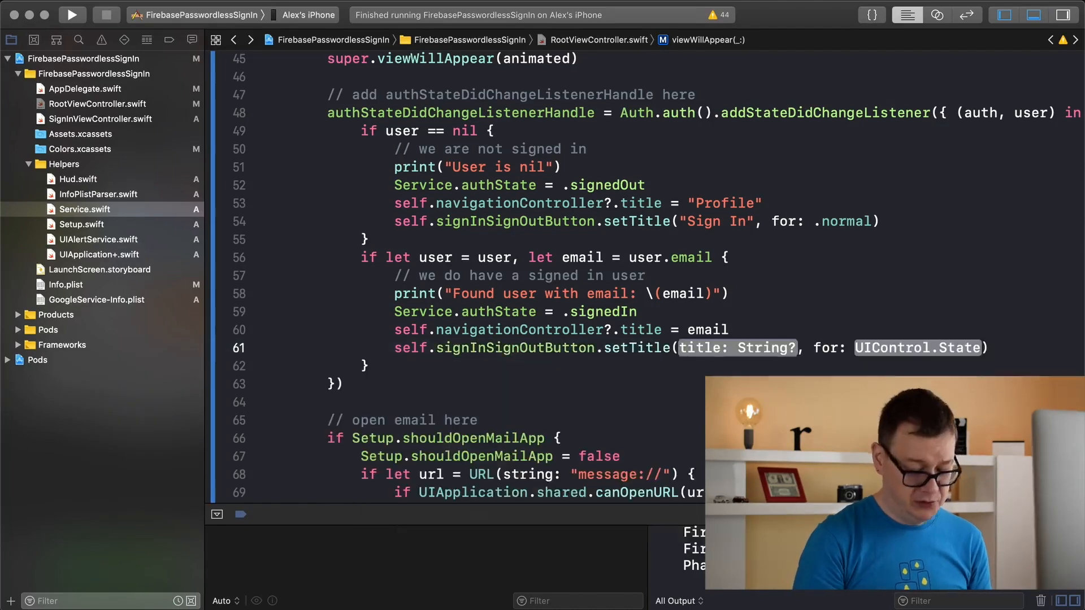
type("\"Sign Out\"")
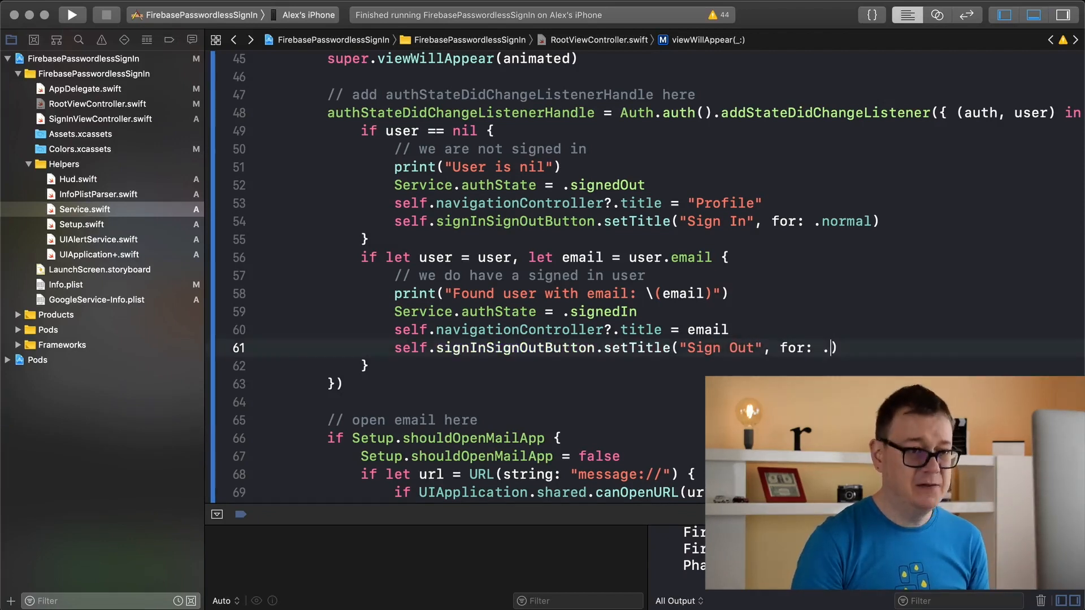
type("normal")
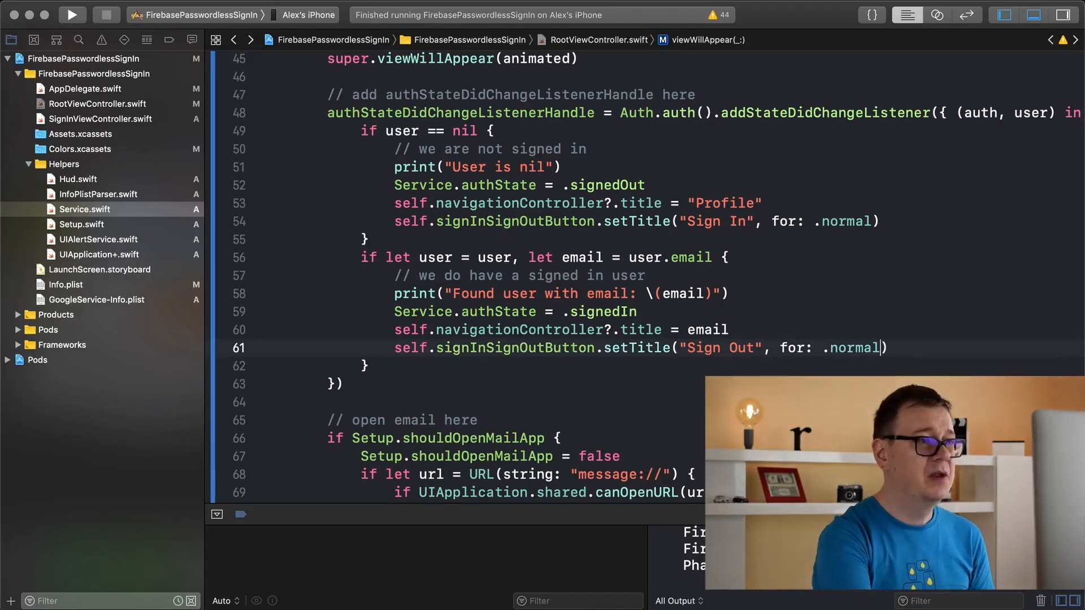
Step: Build and run on the iPhone, then review viewWillDisappear and the listener handle property
left_click(71, 15)
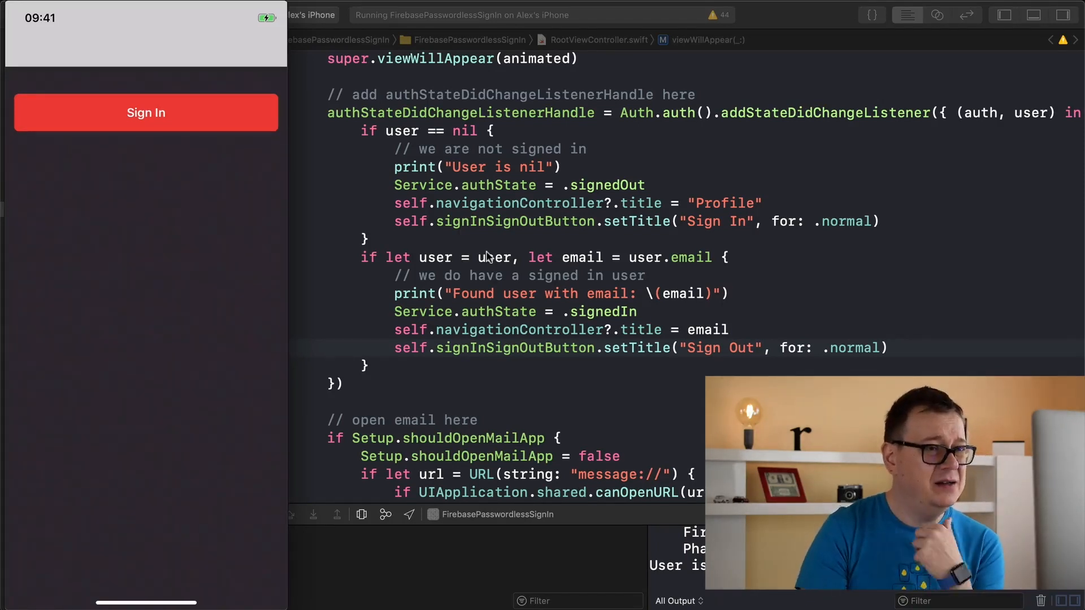
mouse_move(792, 205)
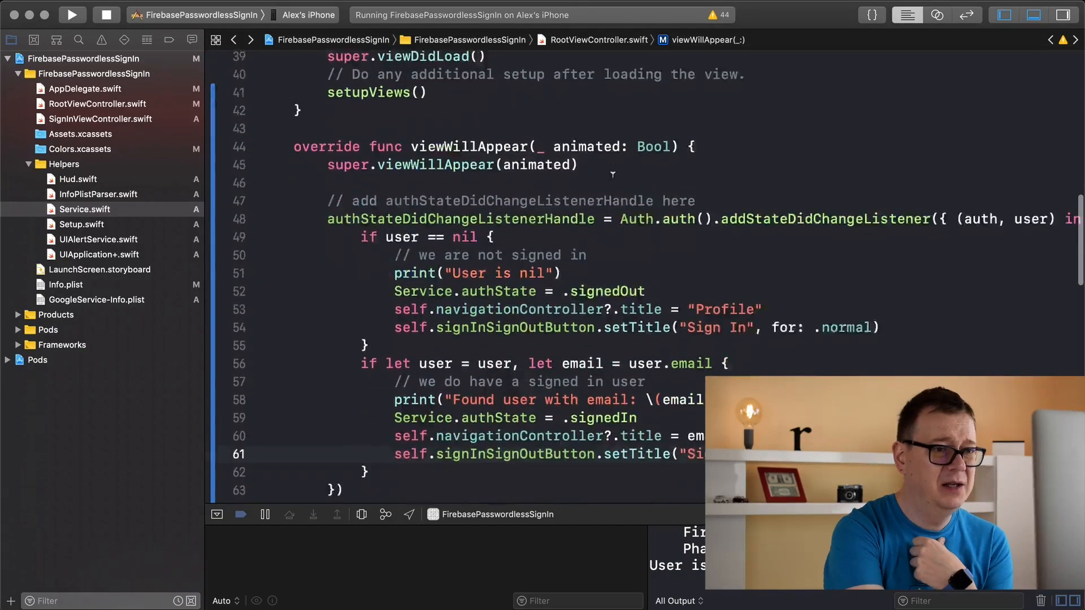
scroll("down", 3)
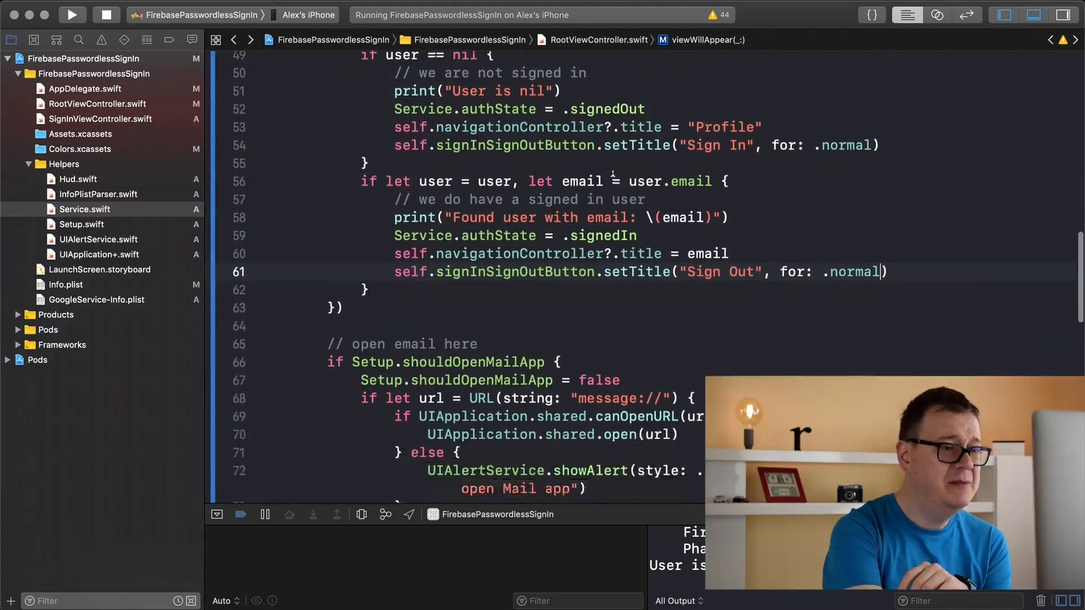
scroll("down", 3)
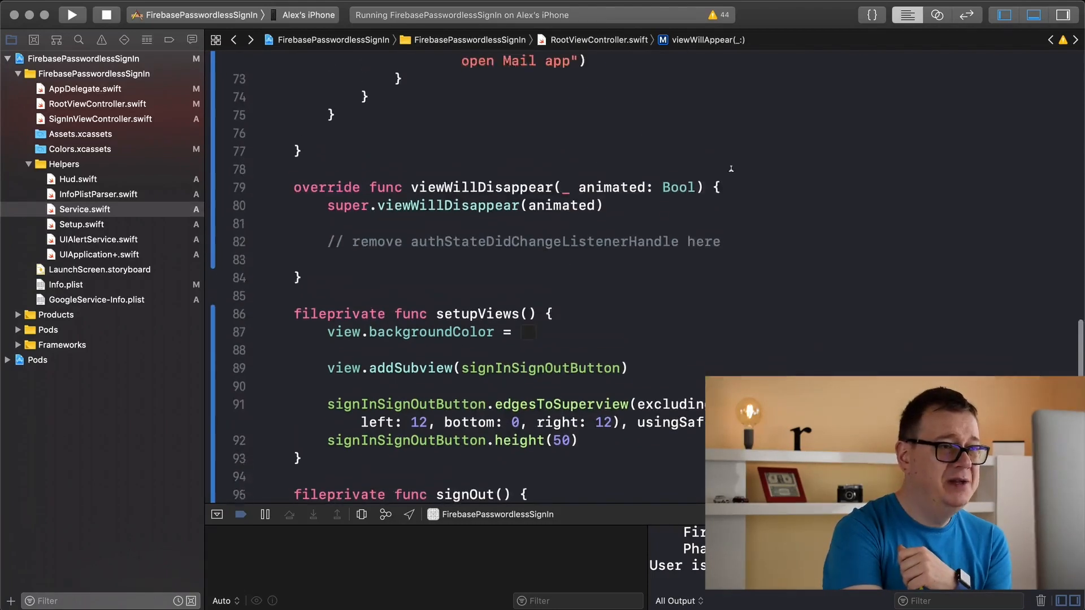
double_click(544, 241)
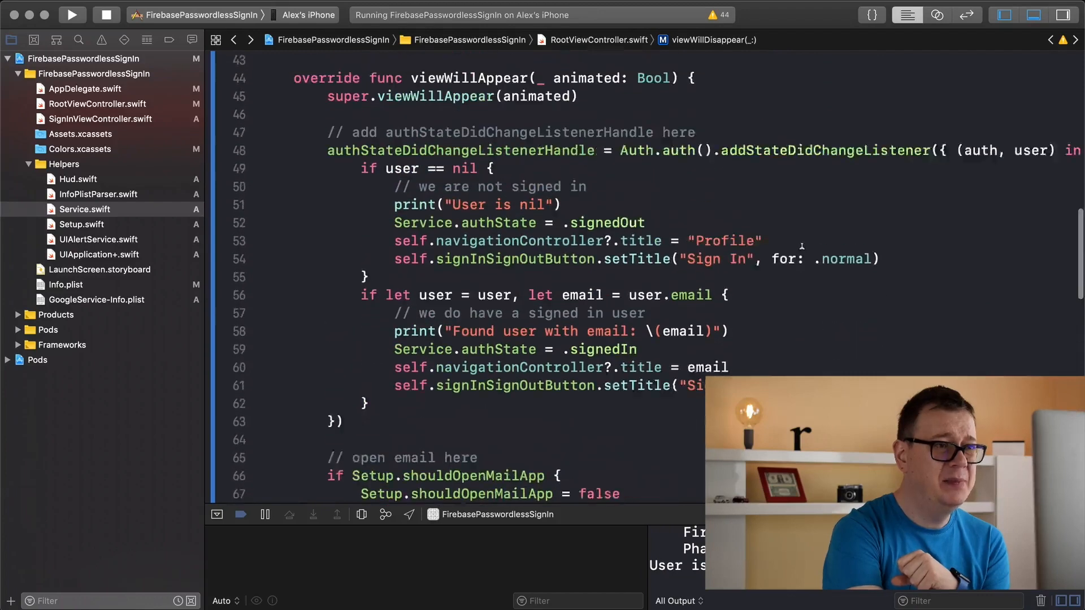
double_click(461, 184)
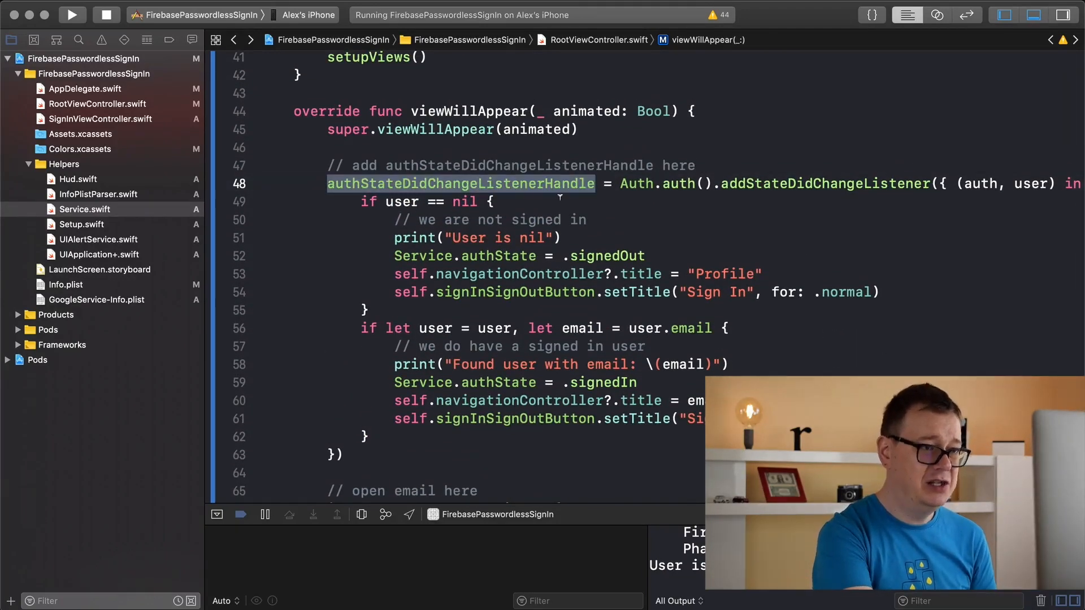
scroll("down", 3)
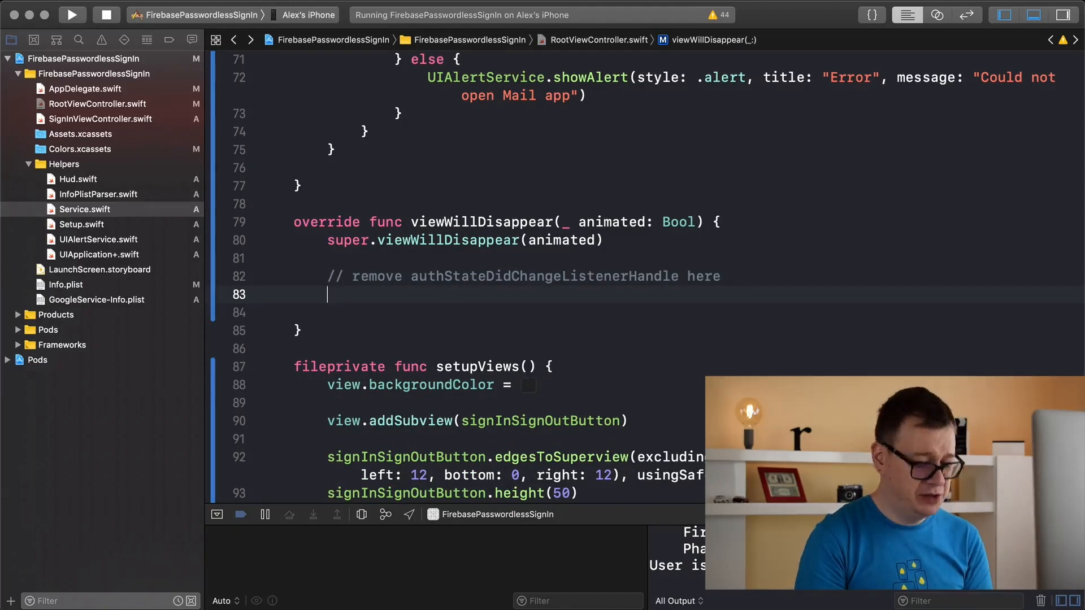
Step: Guard-unwrap authStateDidChangeListenerHandle and call Auth.auth().removeStateDidChangeListener with it in viewWillDisappear
type("gua")
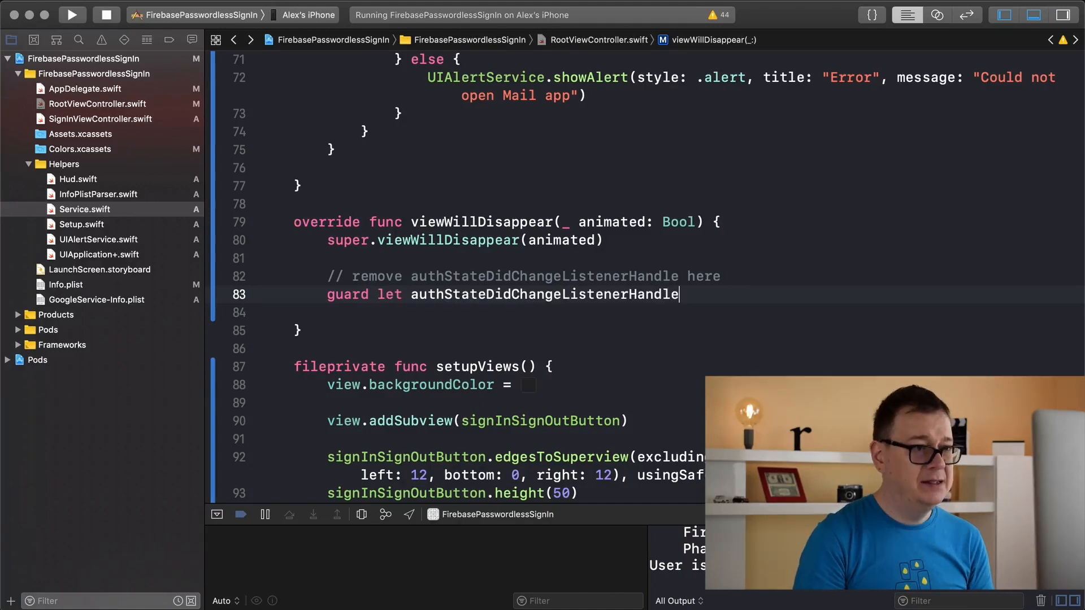
type("= authStateDidChangeListenerHandle")
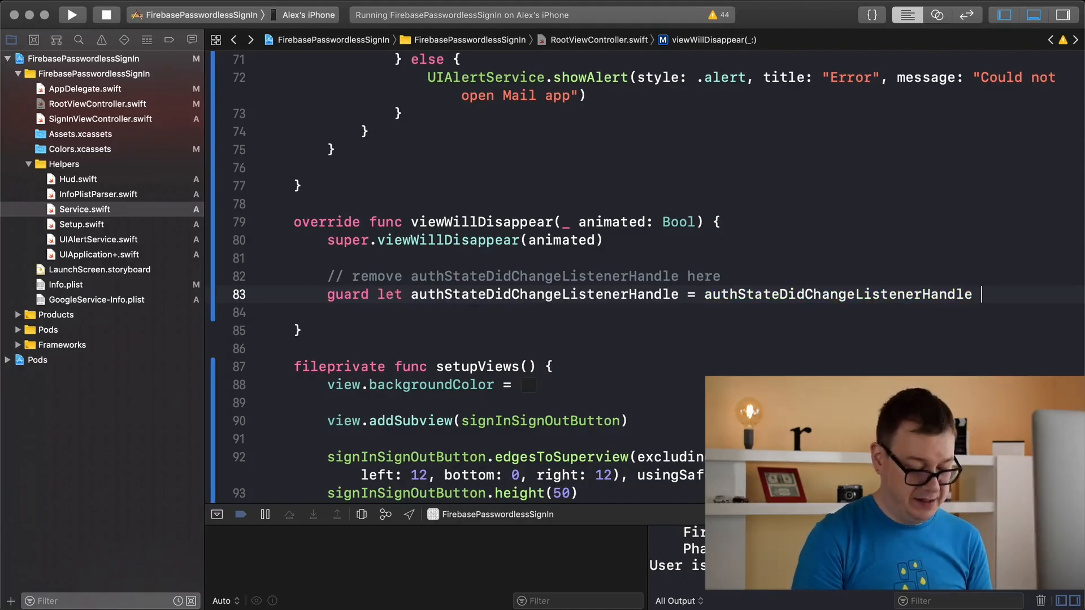
type("else { return")
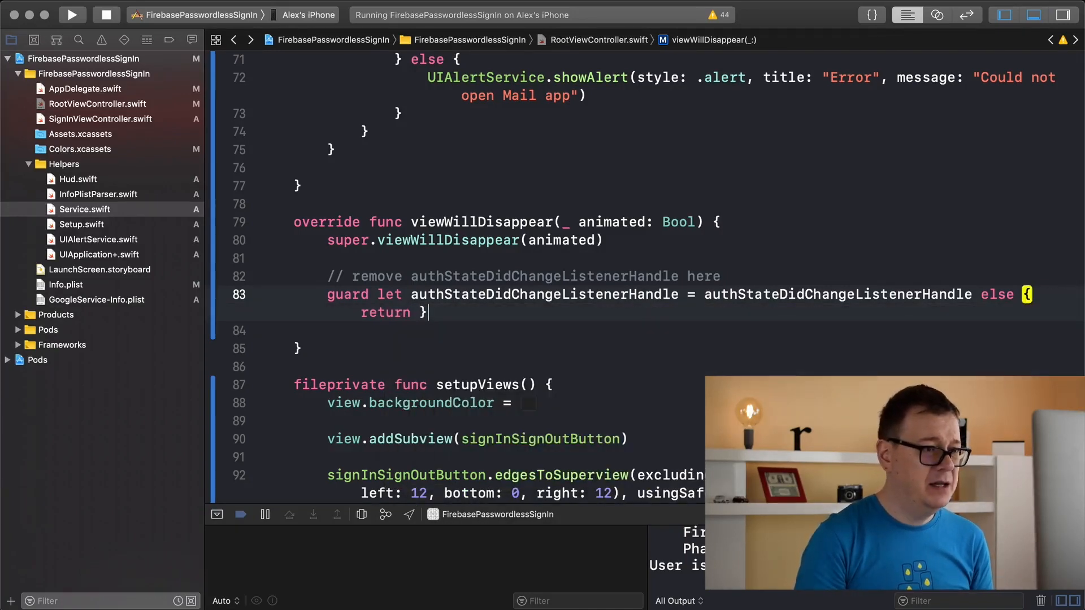
type("Auth.auth(")
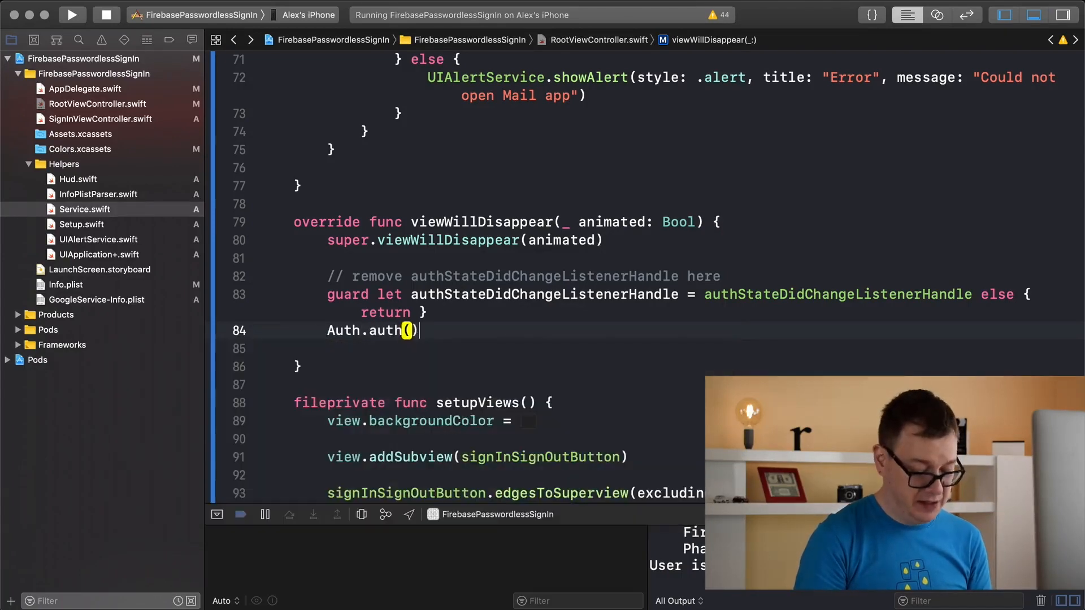
type(".re")
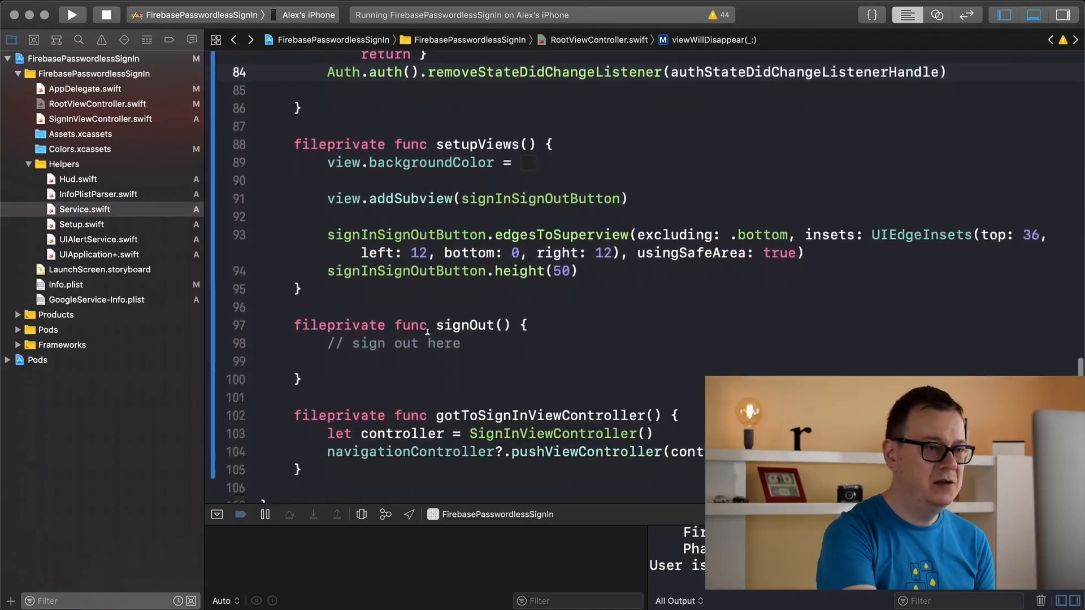
Step: In signOut, add let detailText = "Signing out..."
scroll("down", 3)
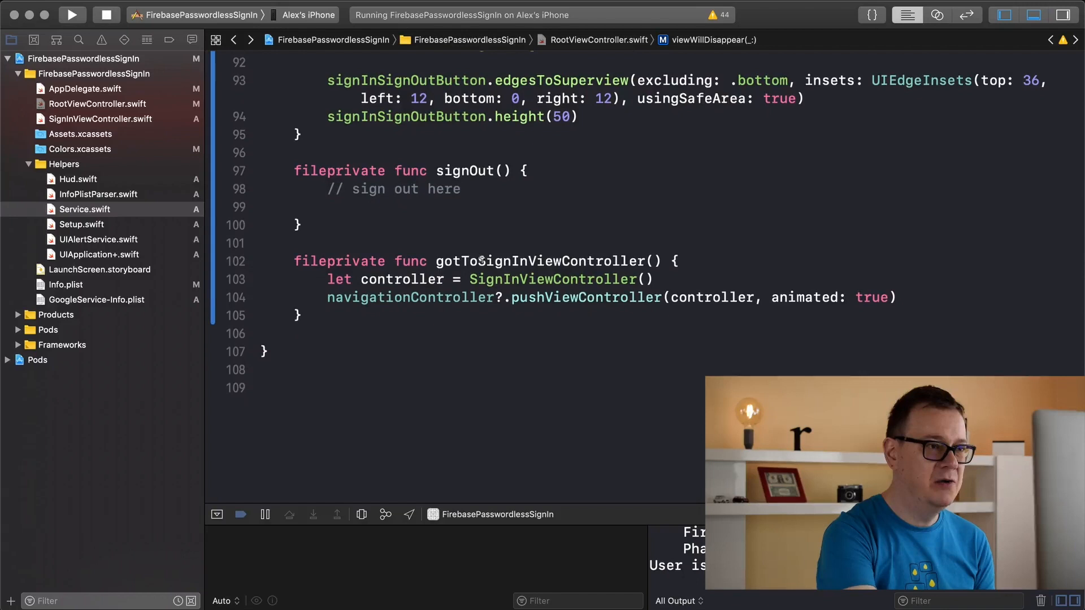
left_click(524, 204)
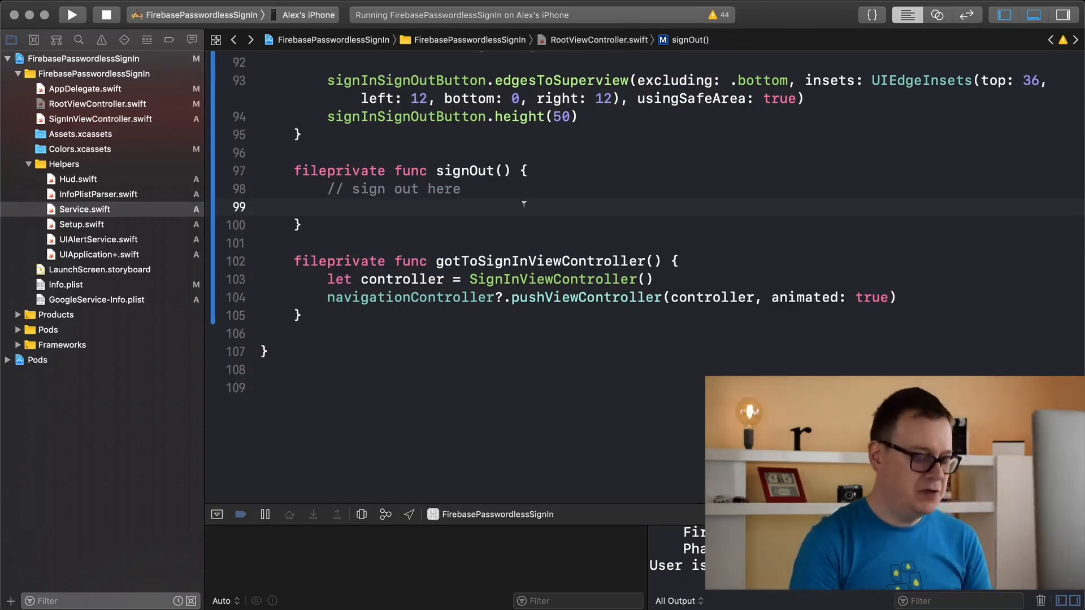
type("let")
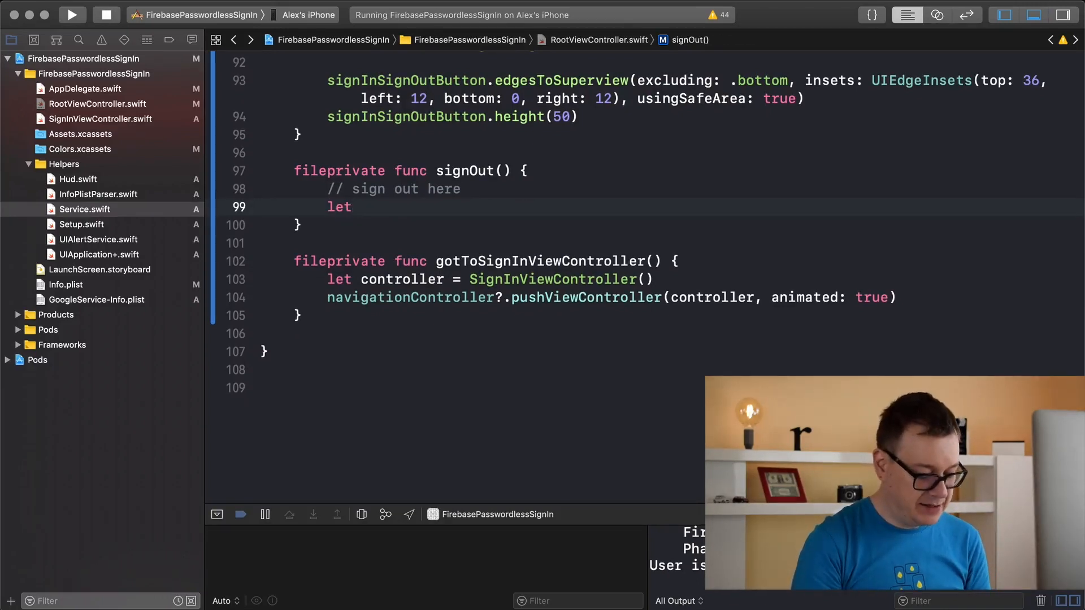
type("detailT")
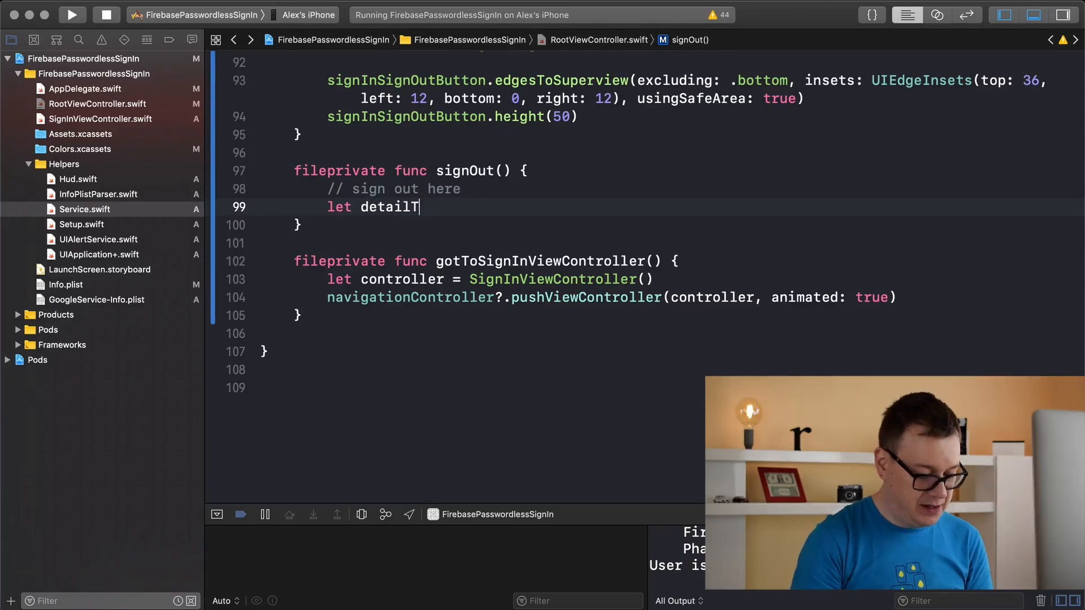
type("ext")
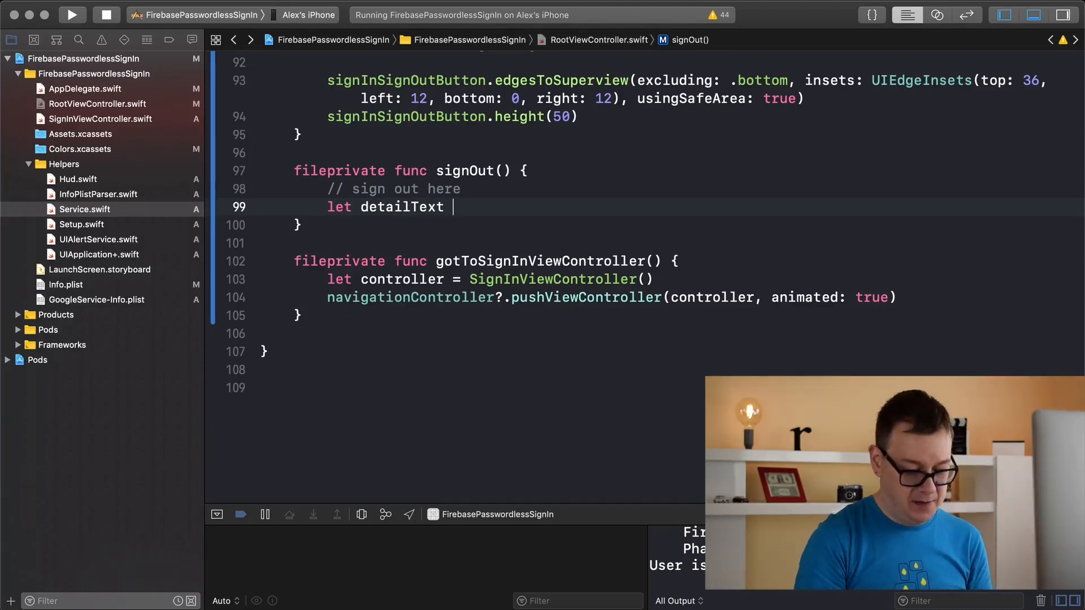
type("= \"\"")
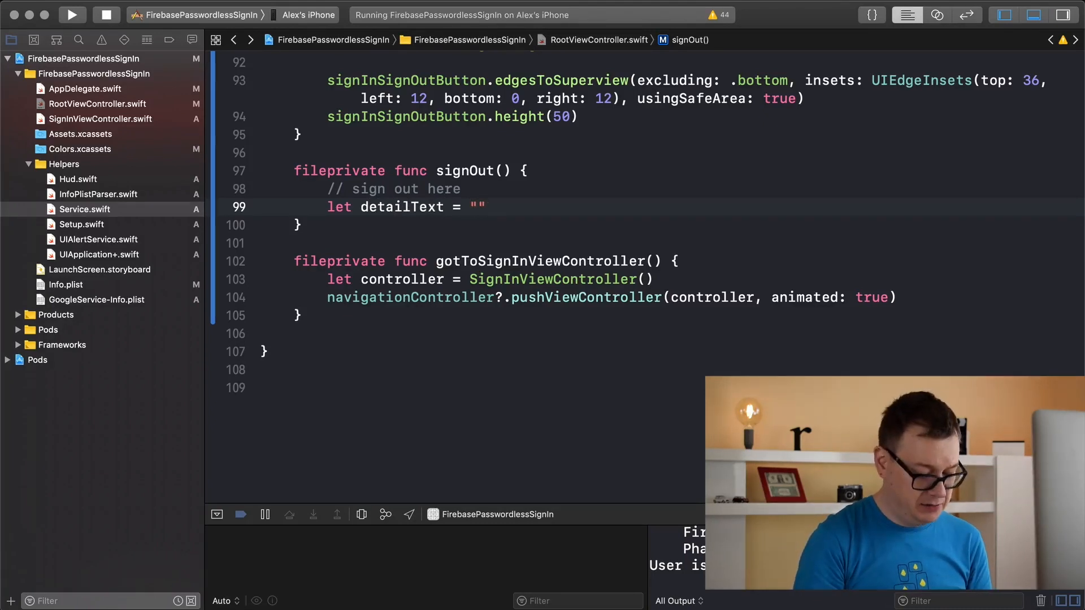
type("Signing out")
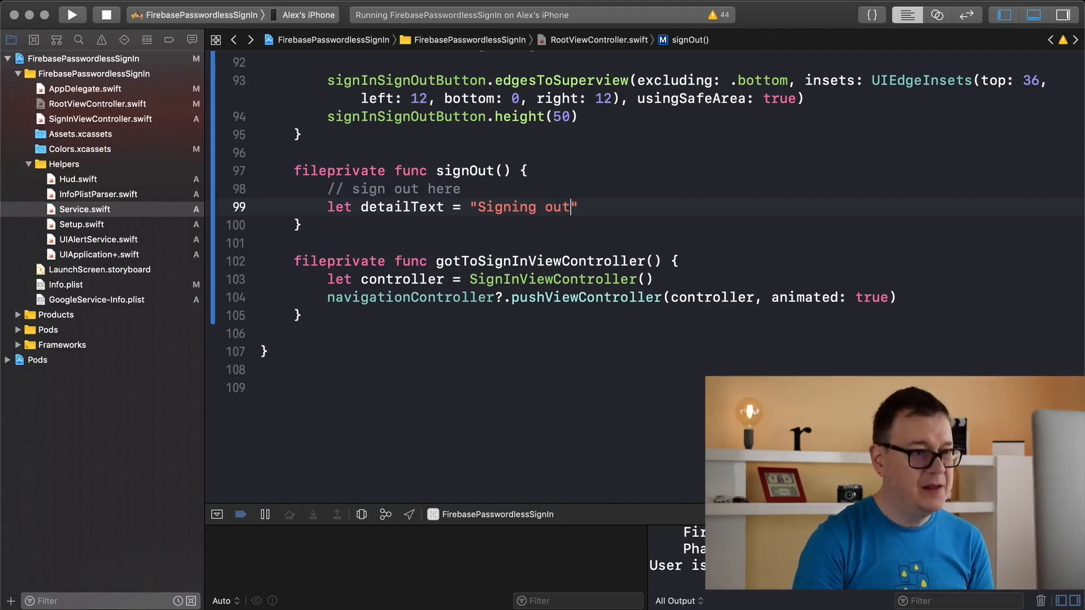
type("...")
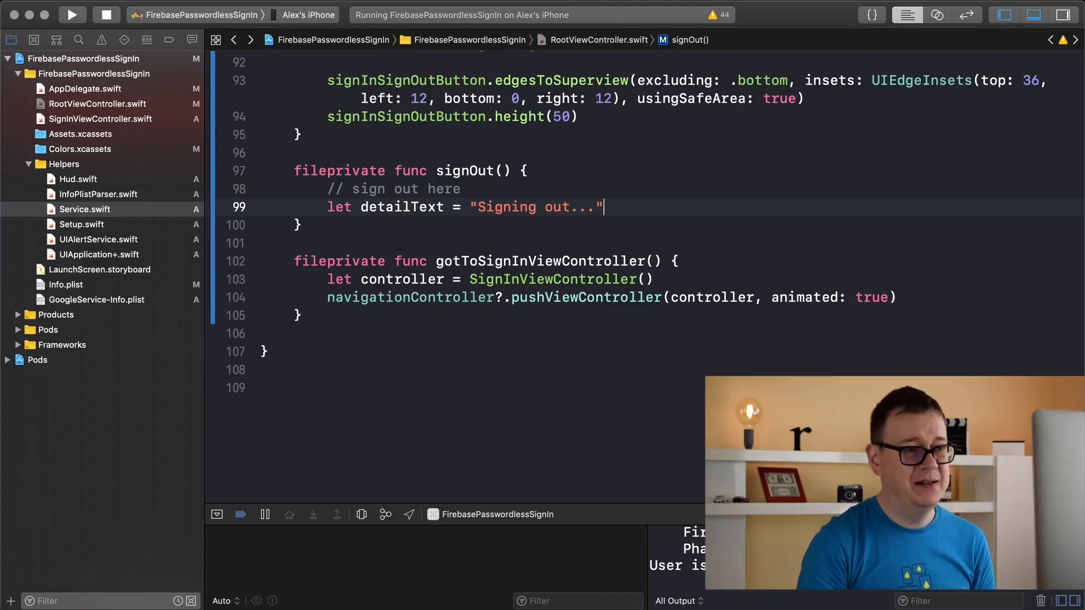
Step: Call Hud.handle with HudInfo(type: .show, text: "Workig", detailText: detailText)
type("Hud")
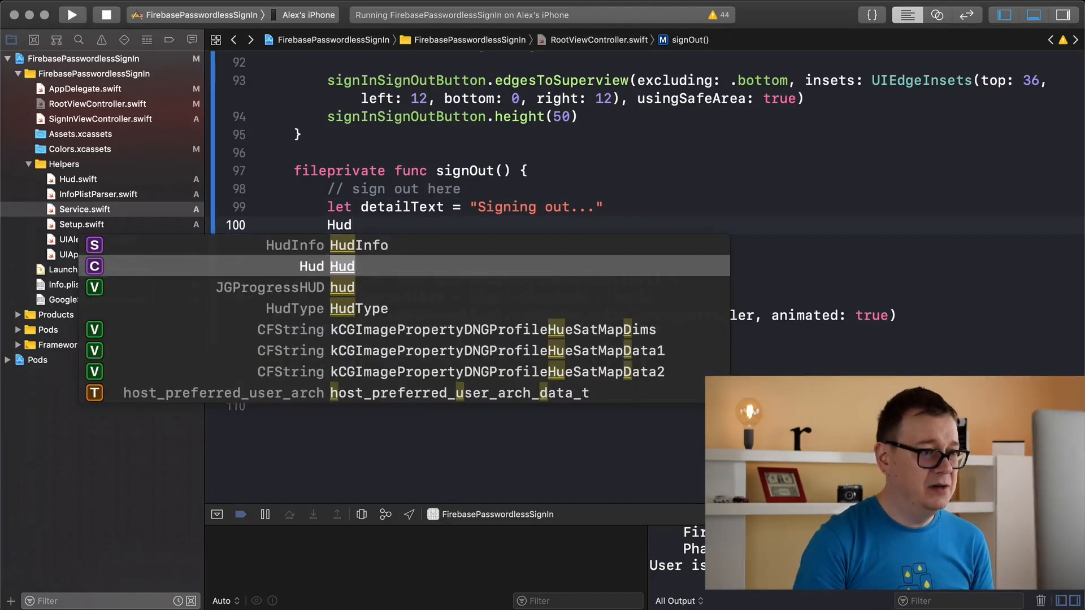
type(".ha")
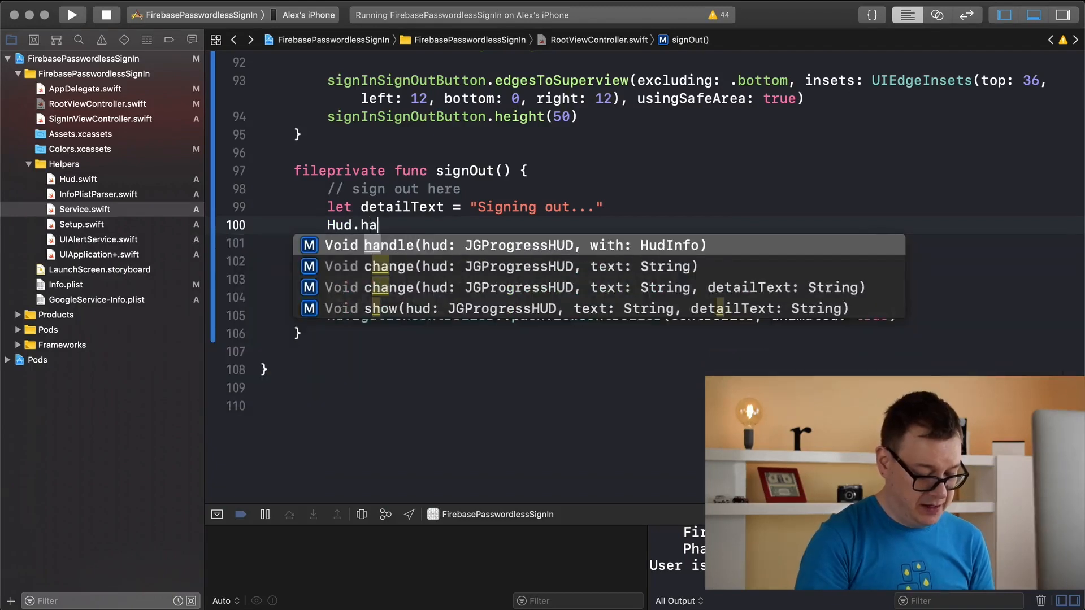
type("ndle(h, with: HudInfo")
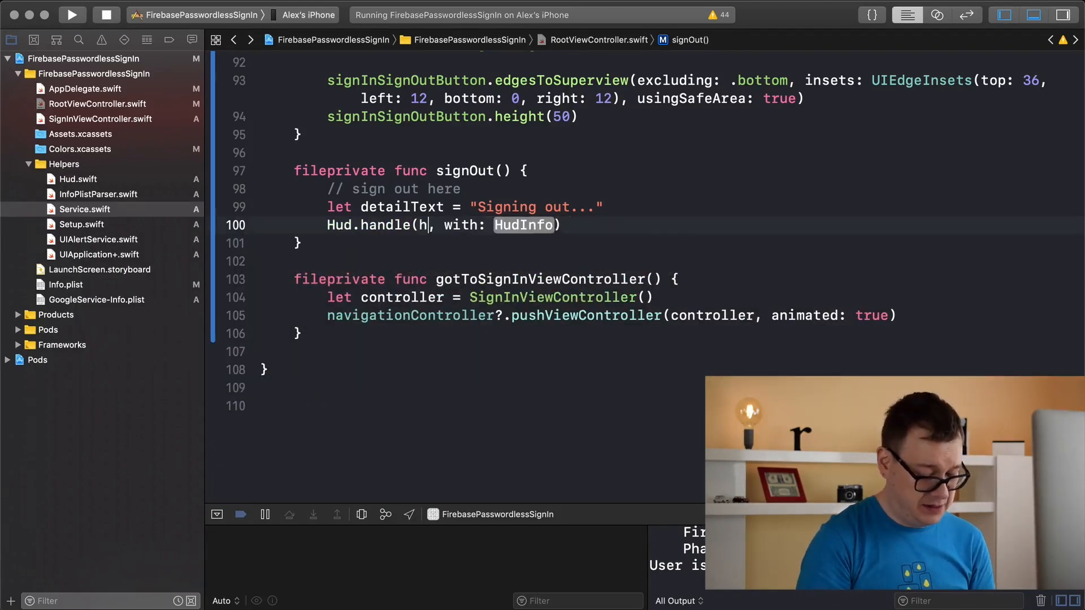
type("ud")
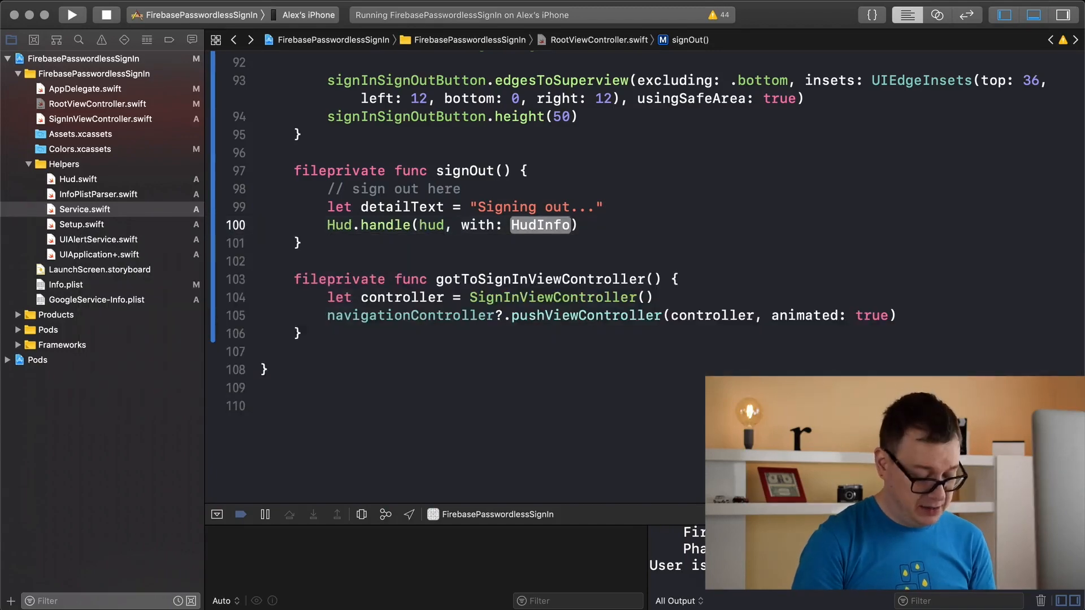
type("Hudi")
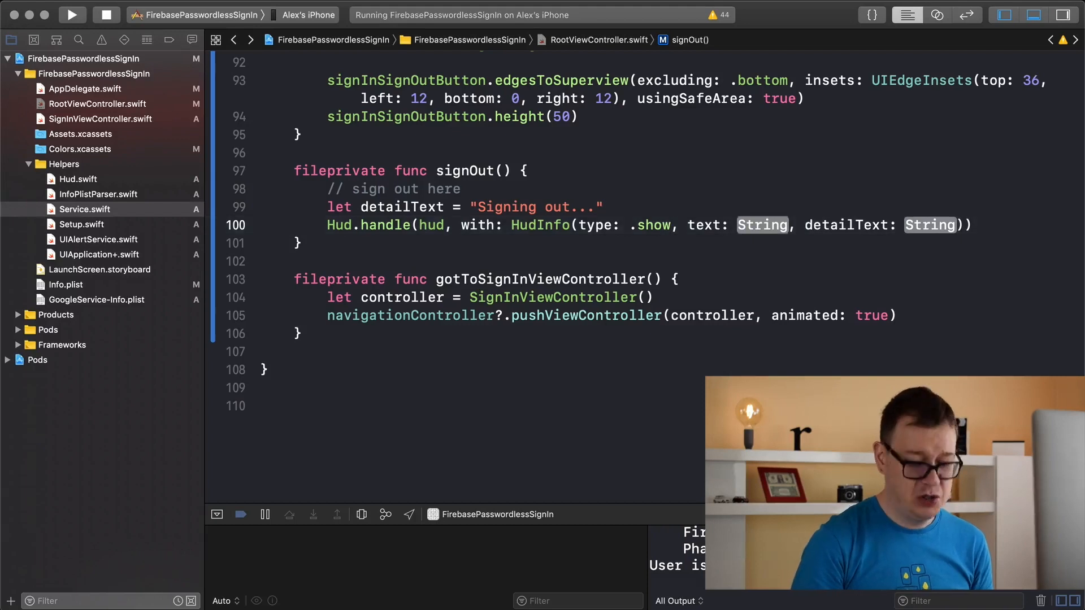
type("\"W")
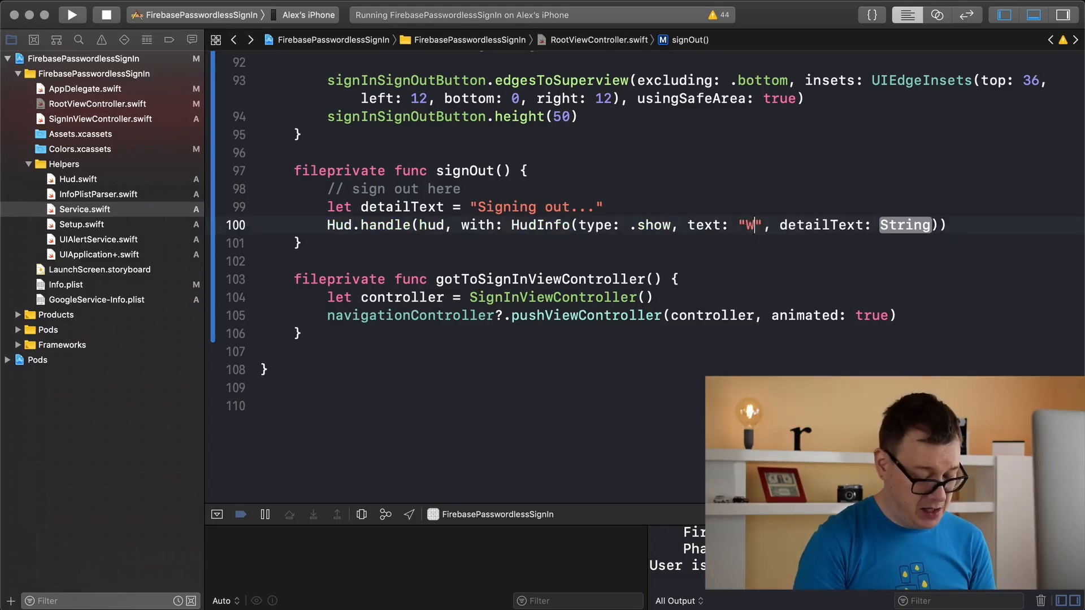
type("orkig")
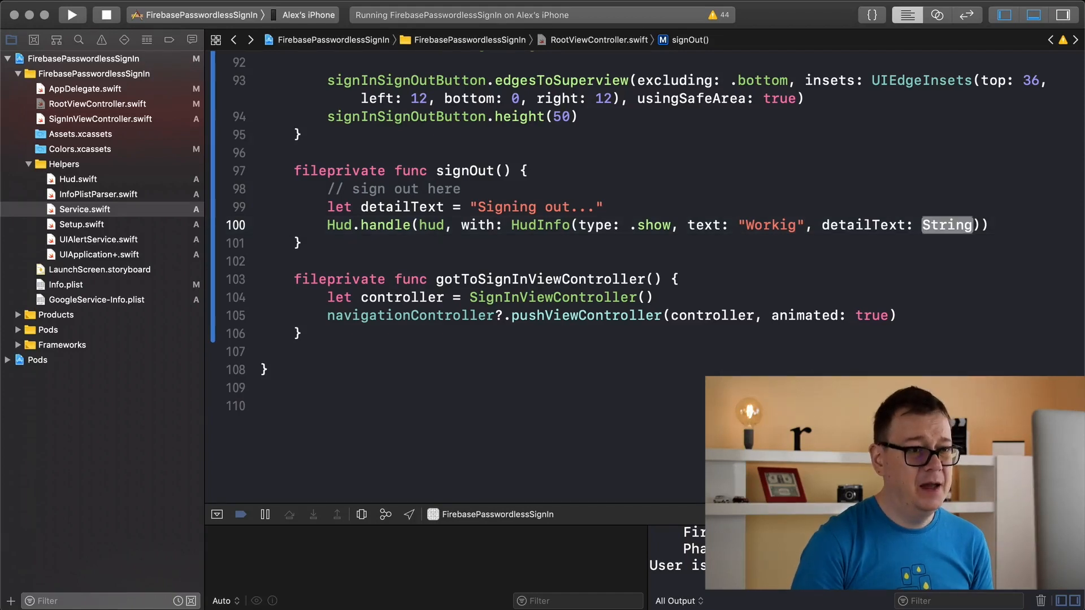
type("de")
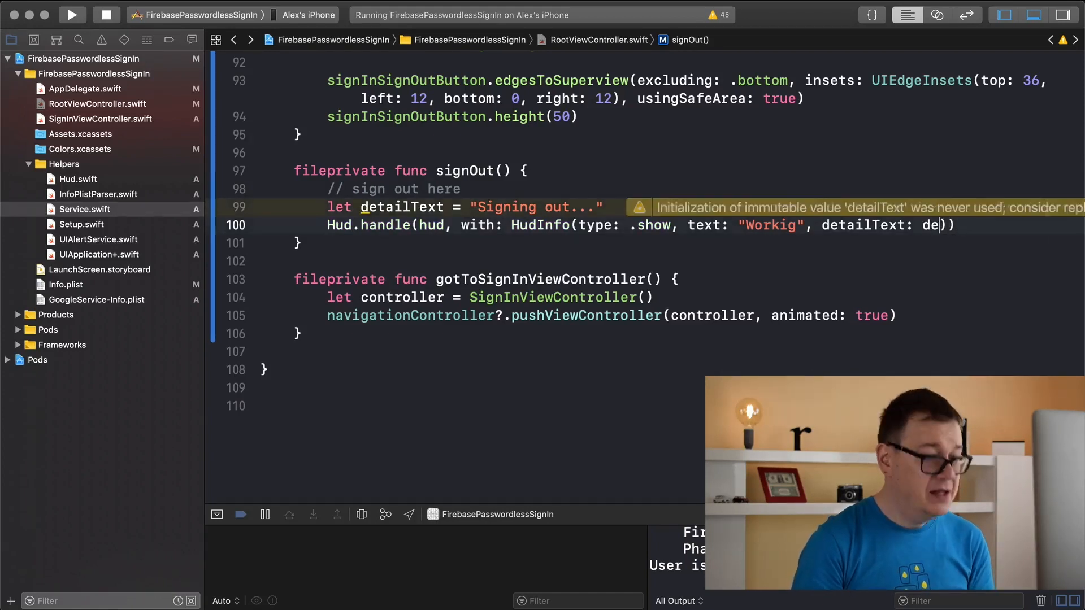
type("tailText")
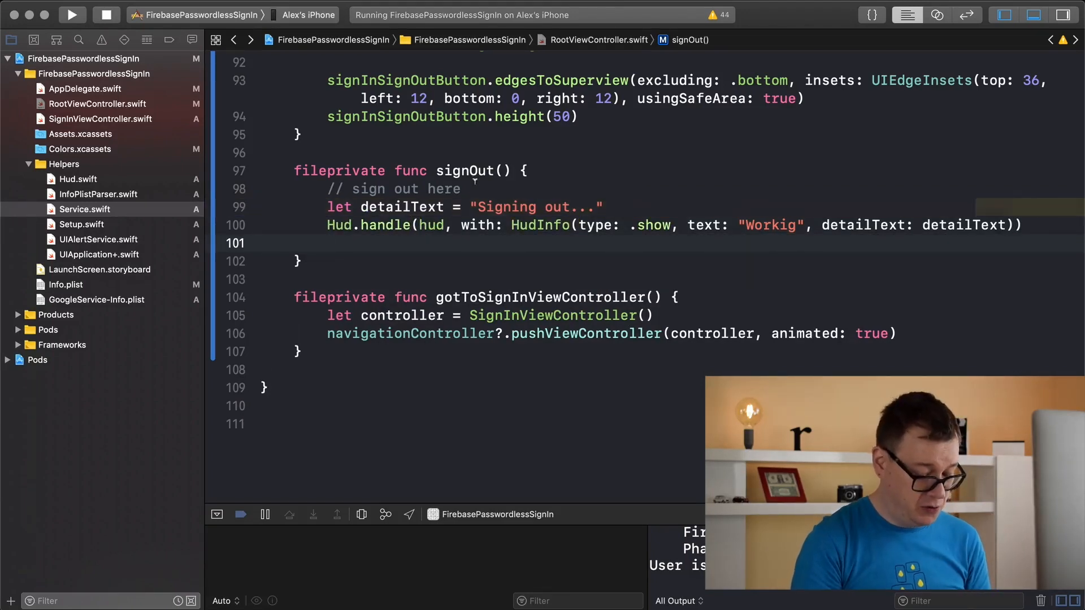
type("let auth = Auth")
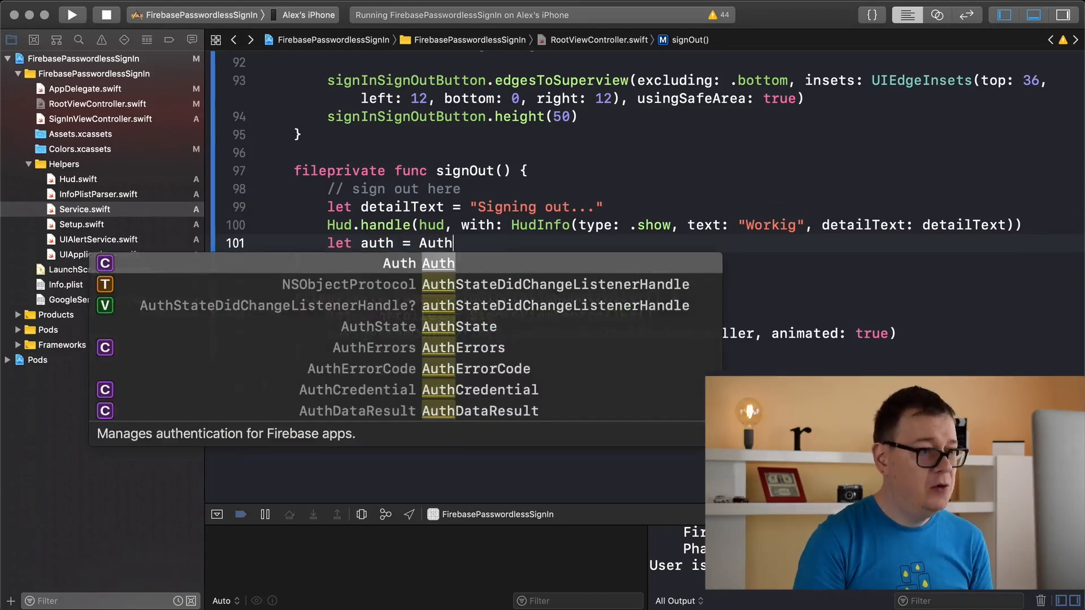
Step: Add let auth = Auth.auth(), then try auth.signOut() in a do block with catch printing err.localizedDescription
type(".auth(")
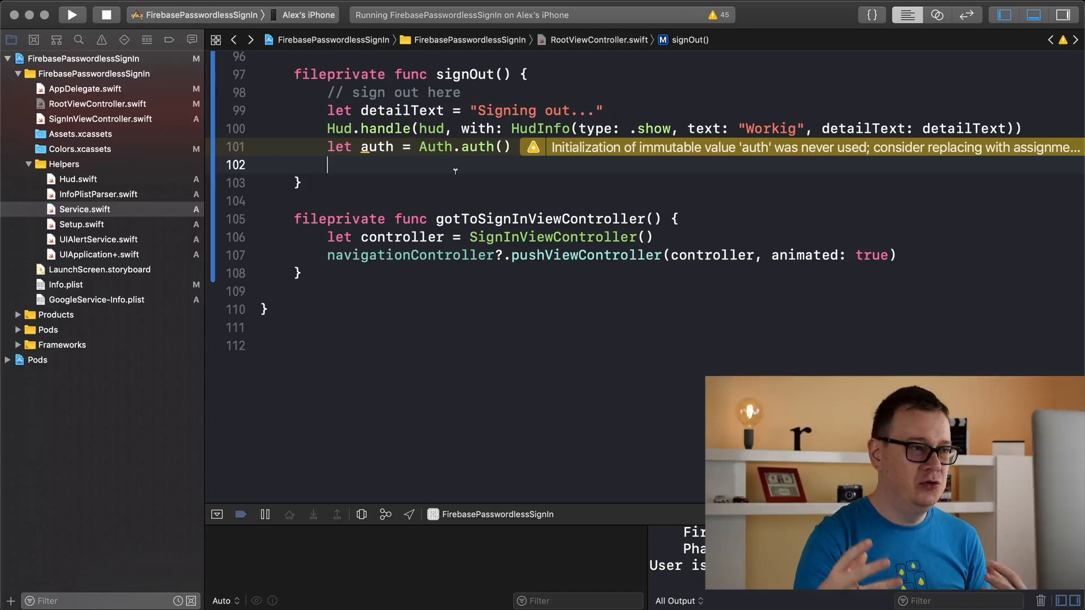
type("do {")
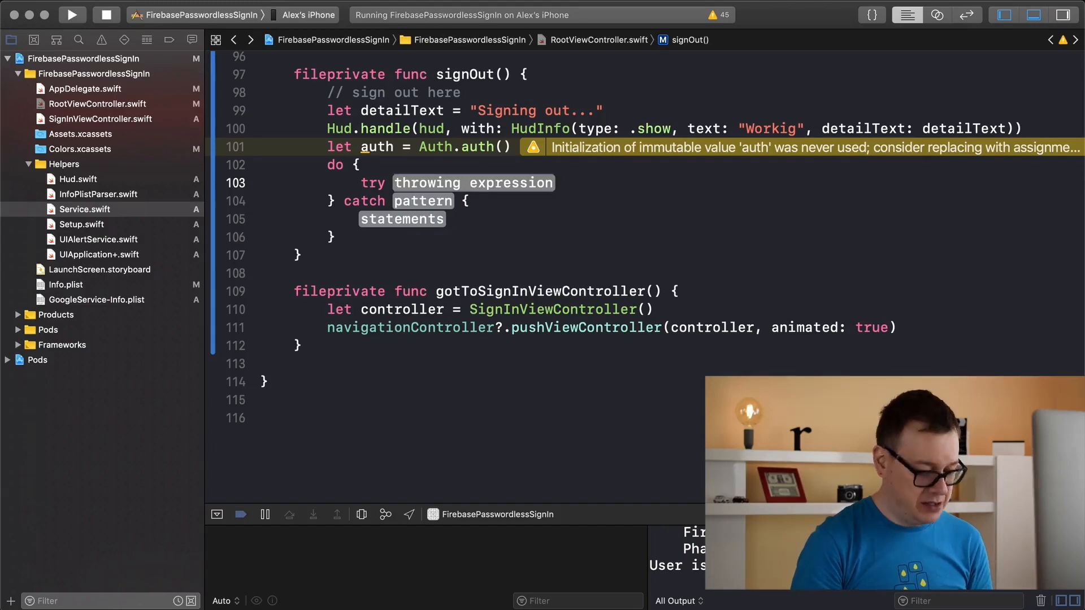
type("auth.signOut(")
left_click(400, 200)
type("let")
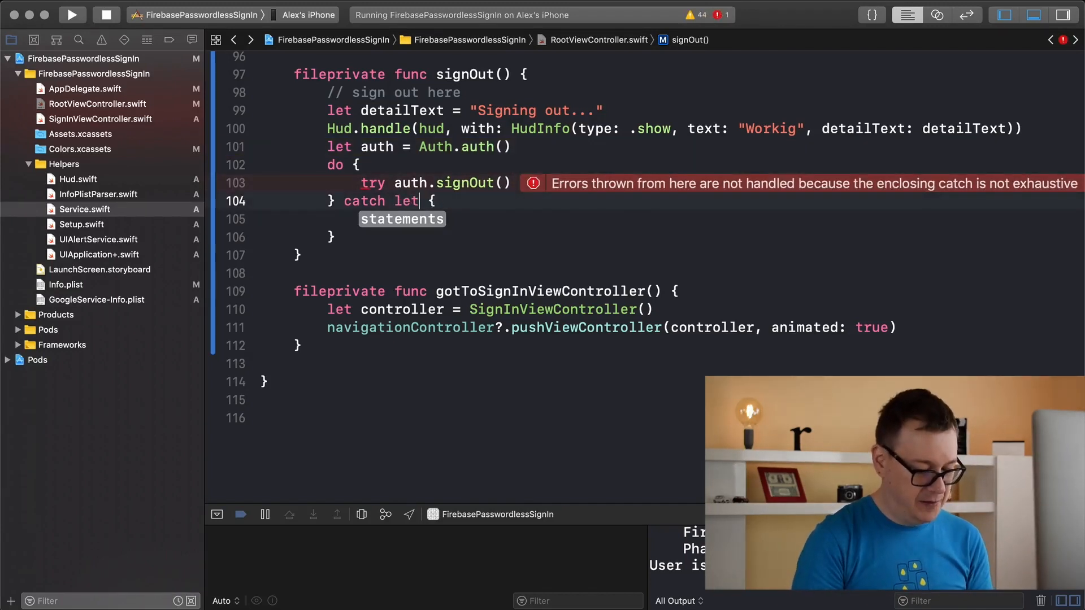
type("err")
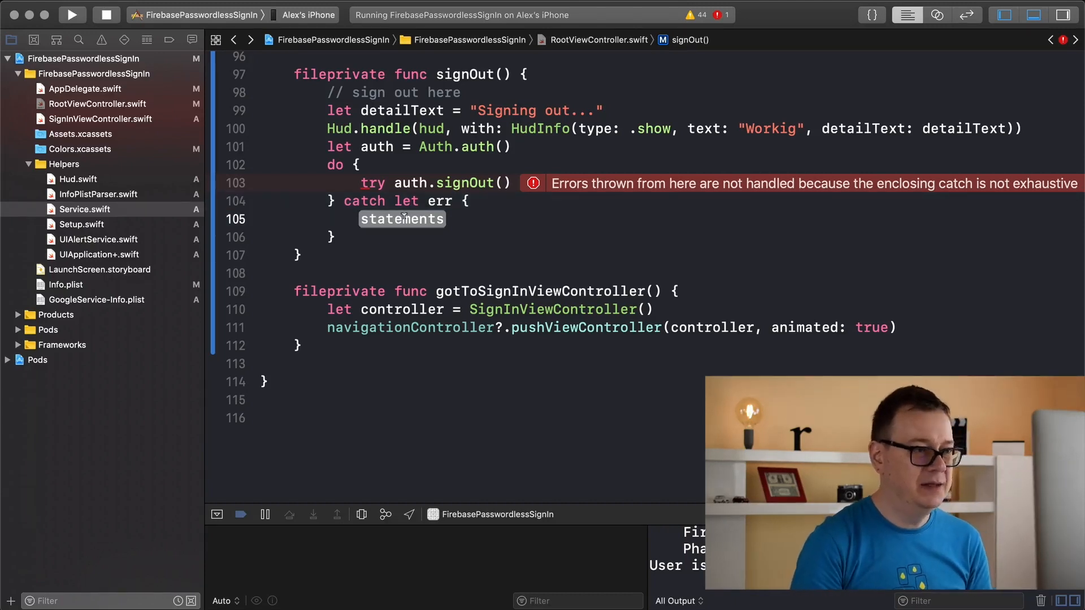
type("pri")
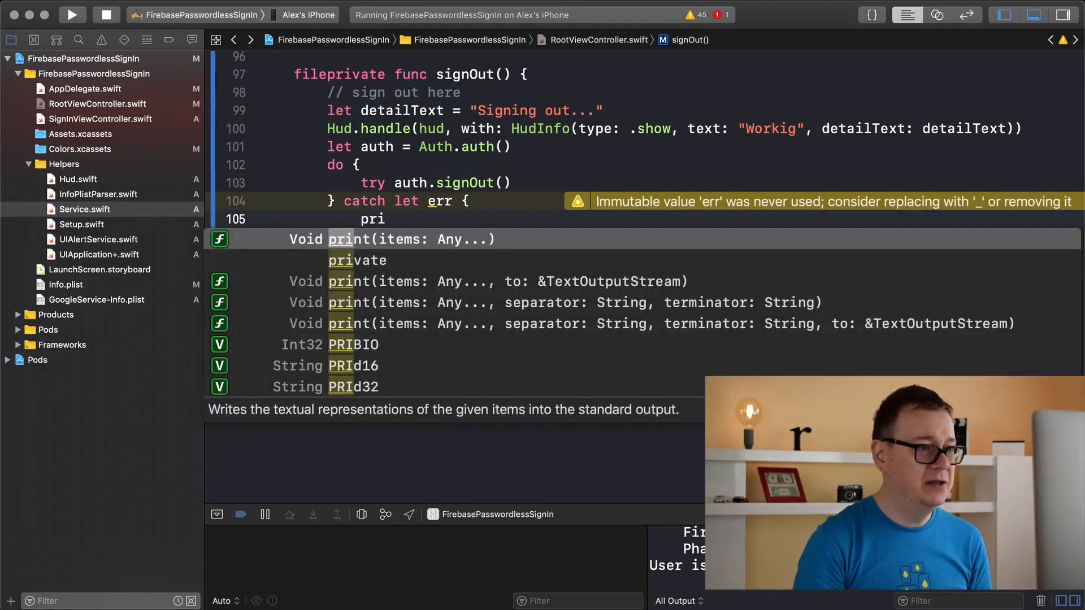
type("print(eer)")
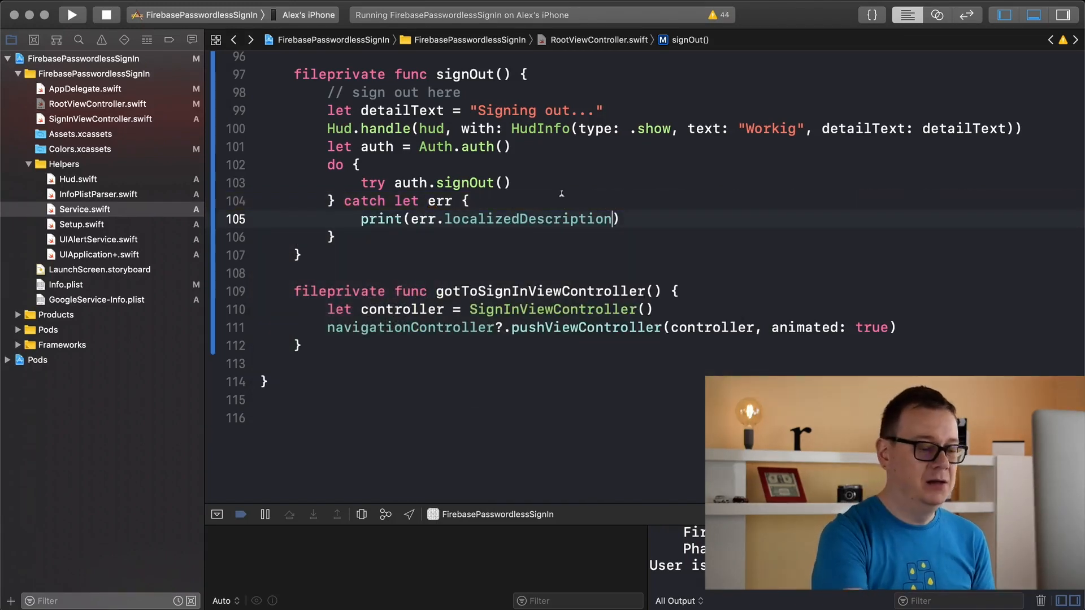
mouse_move(536, 181)
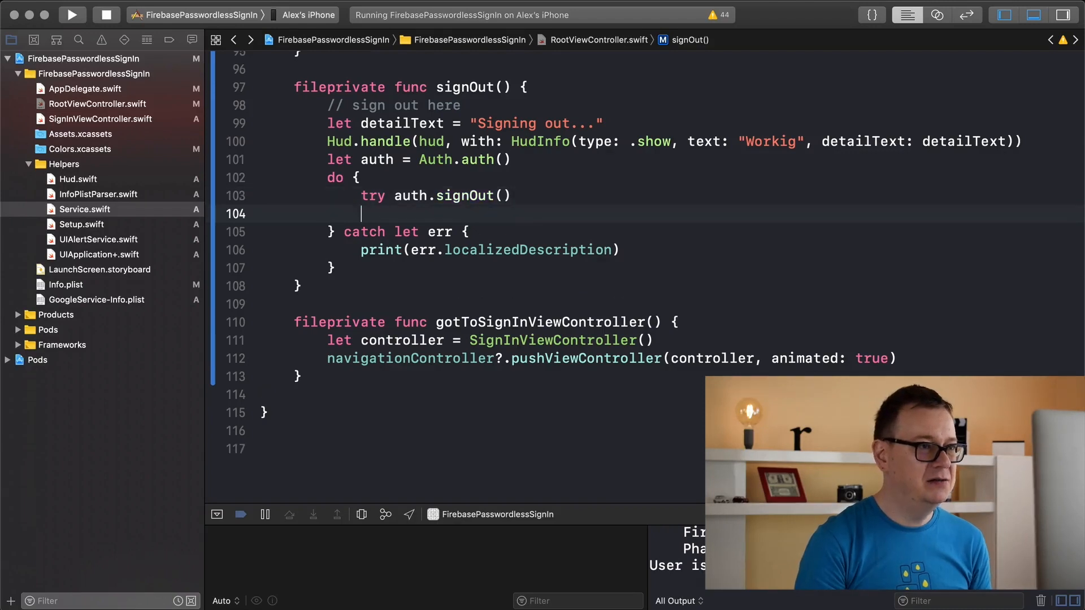
Step: In the do block, call Hud.handle with a .success HudInfo: "Success", "Successfully signed out"
type("Hud")
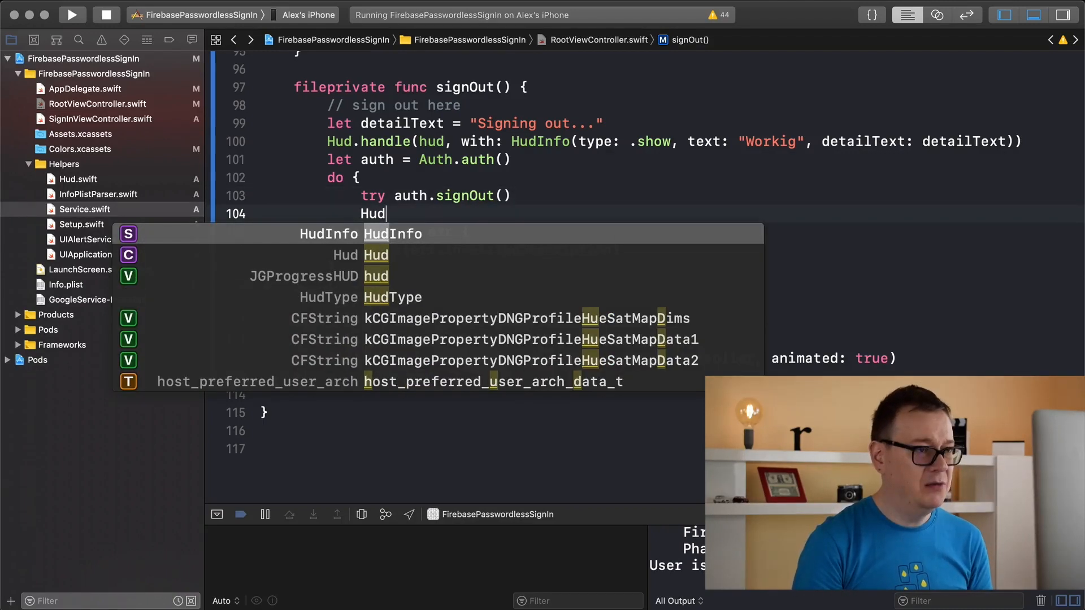
type(".h")
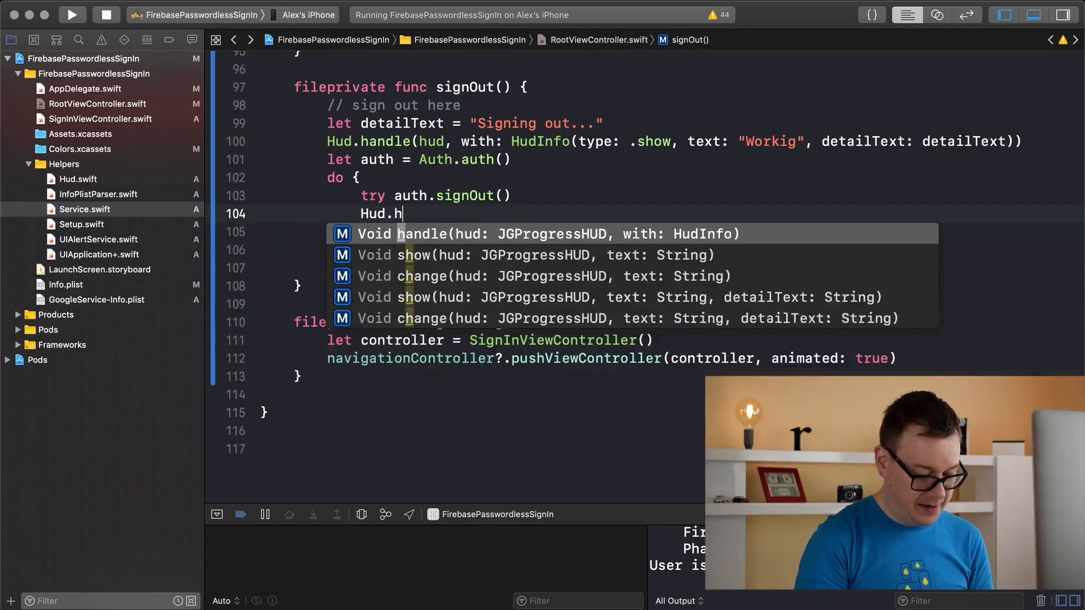
type("andle(hud, with: H")
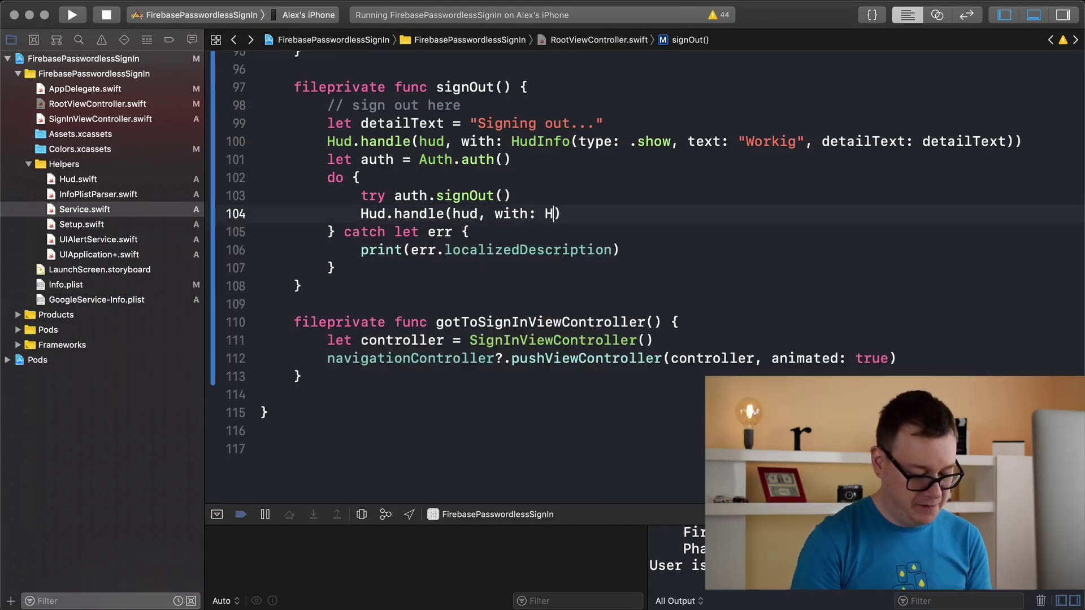
type("udInfo(type: HudType, text: String, detailText: String")
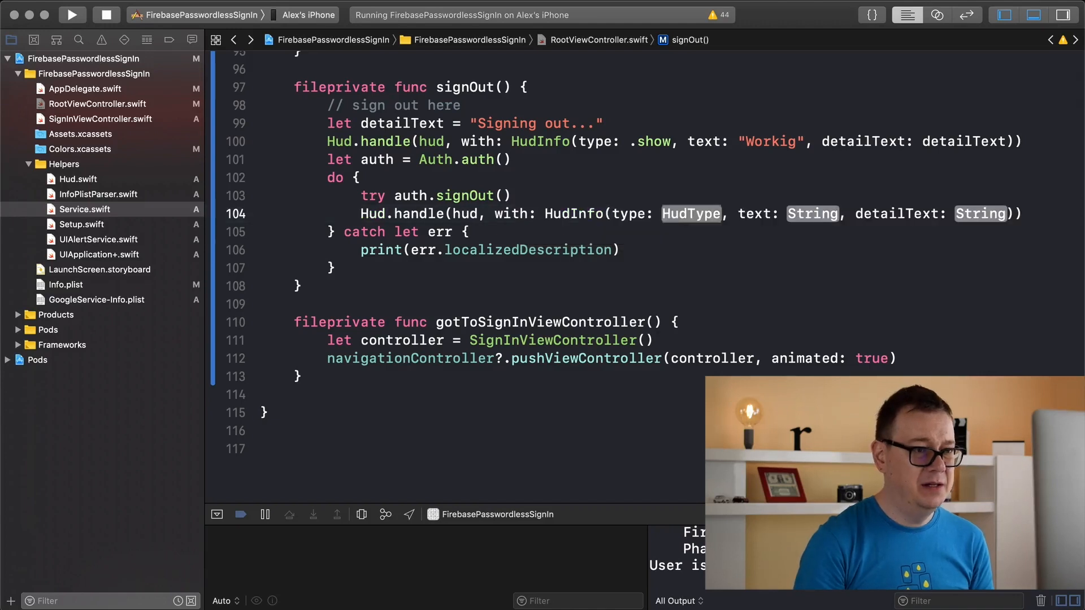
type(".err")
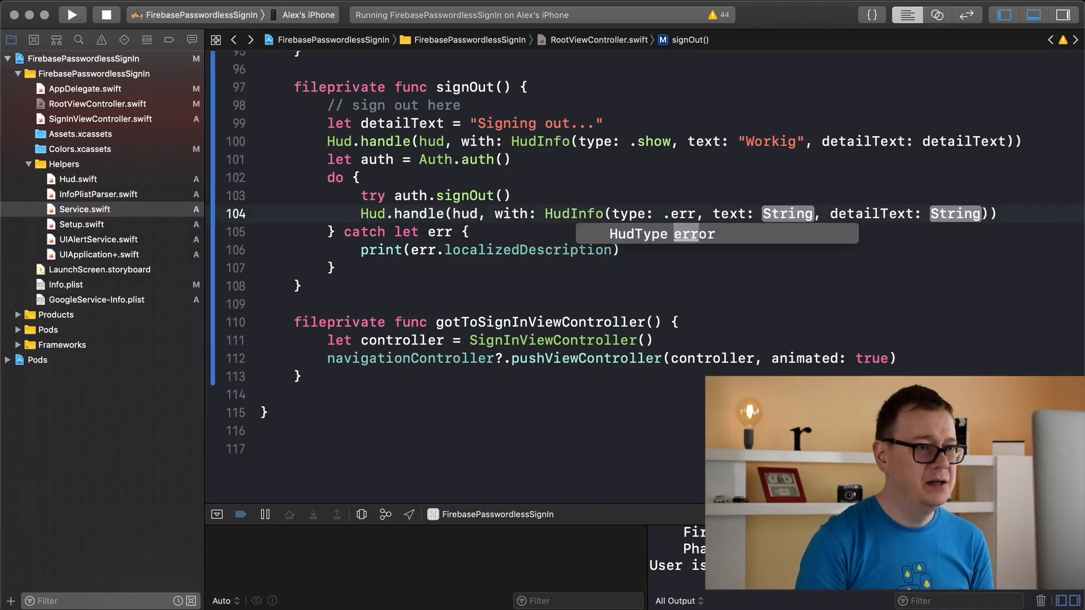
type(".success")
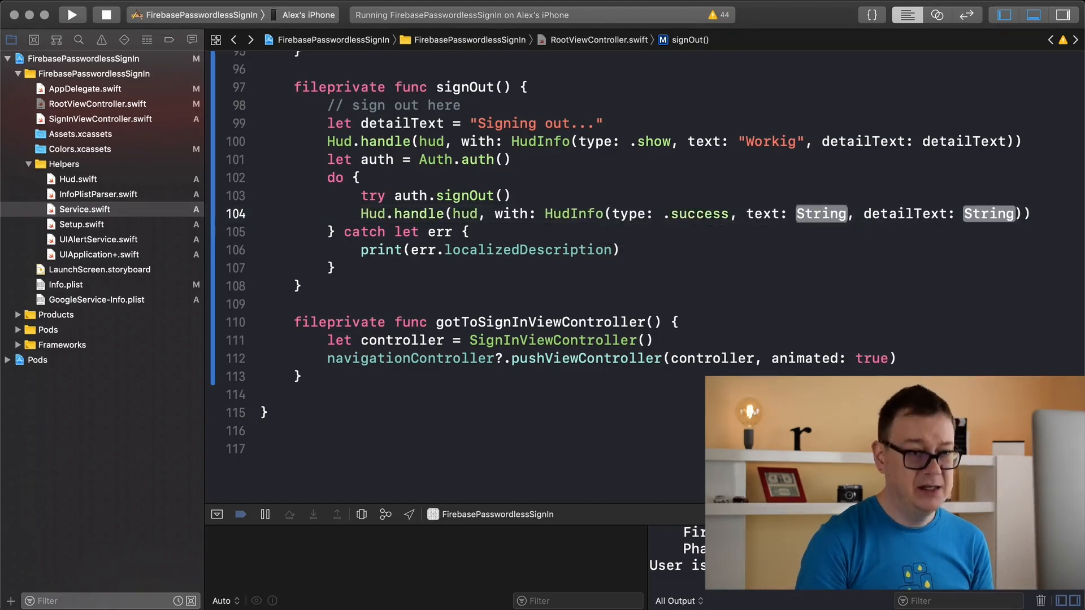
type("Succe\"")
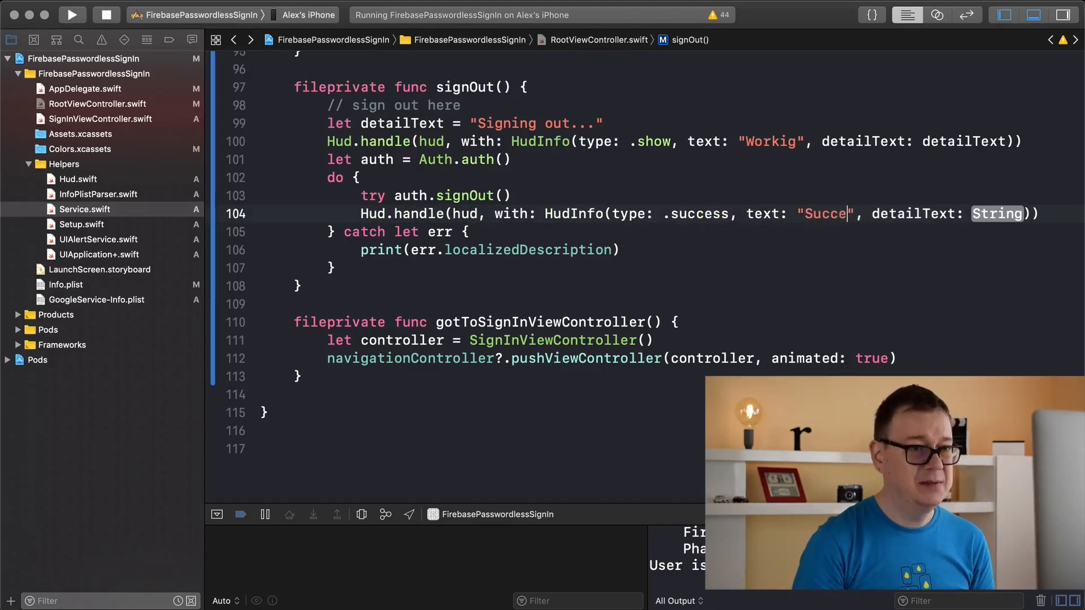
type("ss")
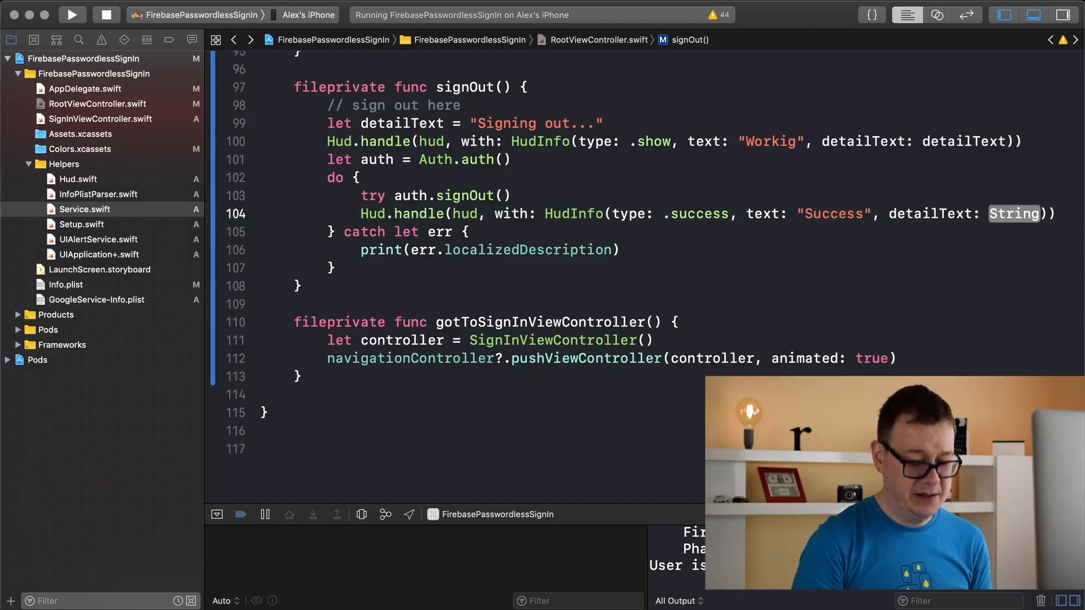
type("\"Successfully")
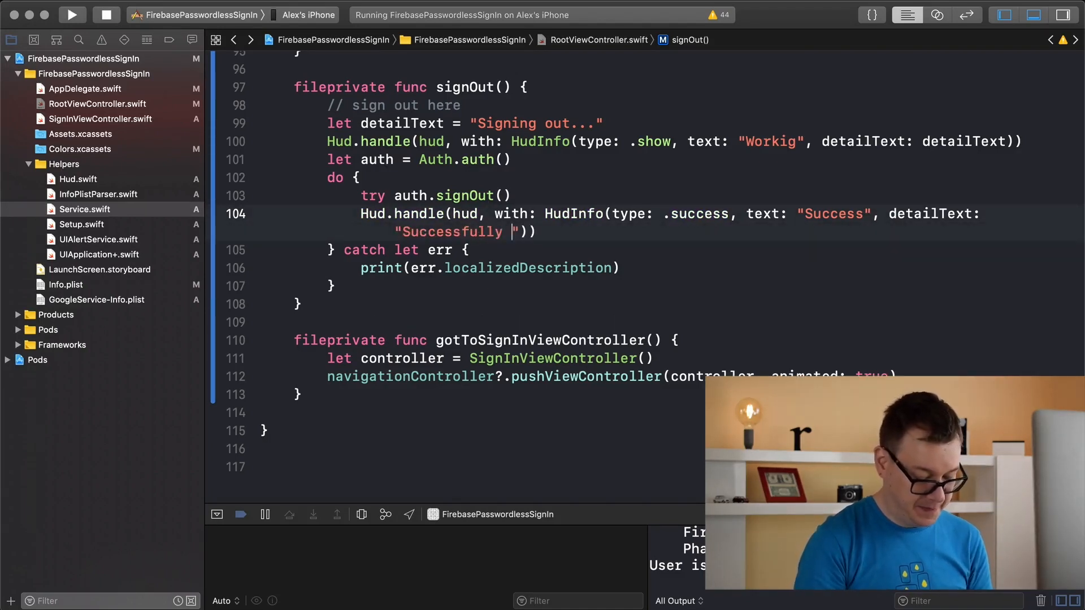
type("sign out")
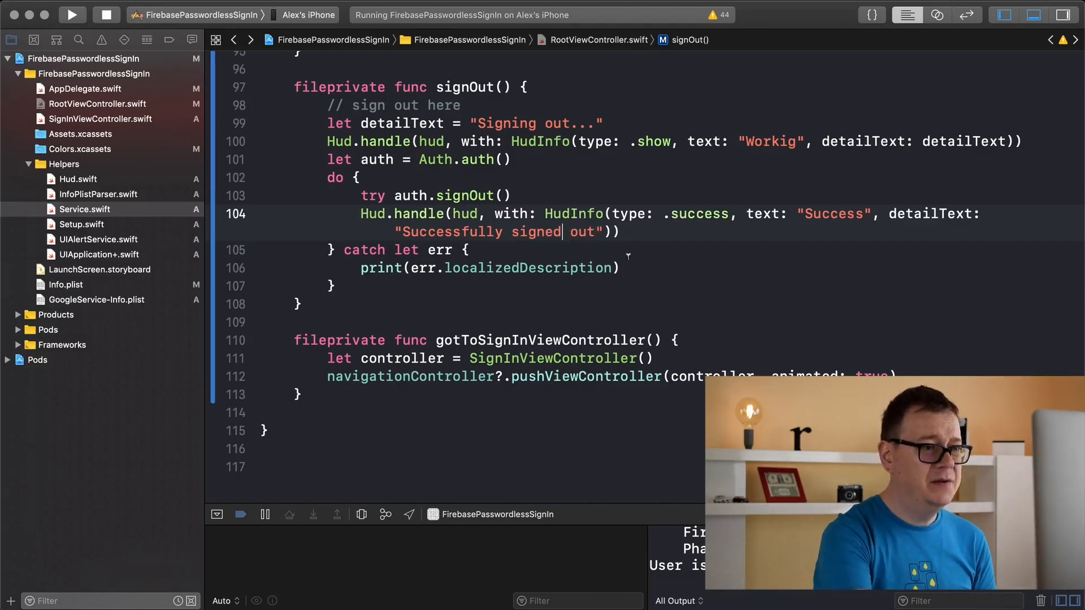
key("Return")
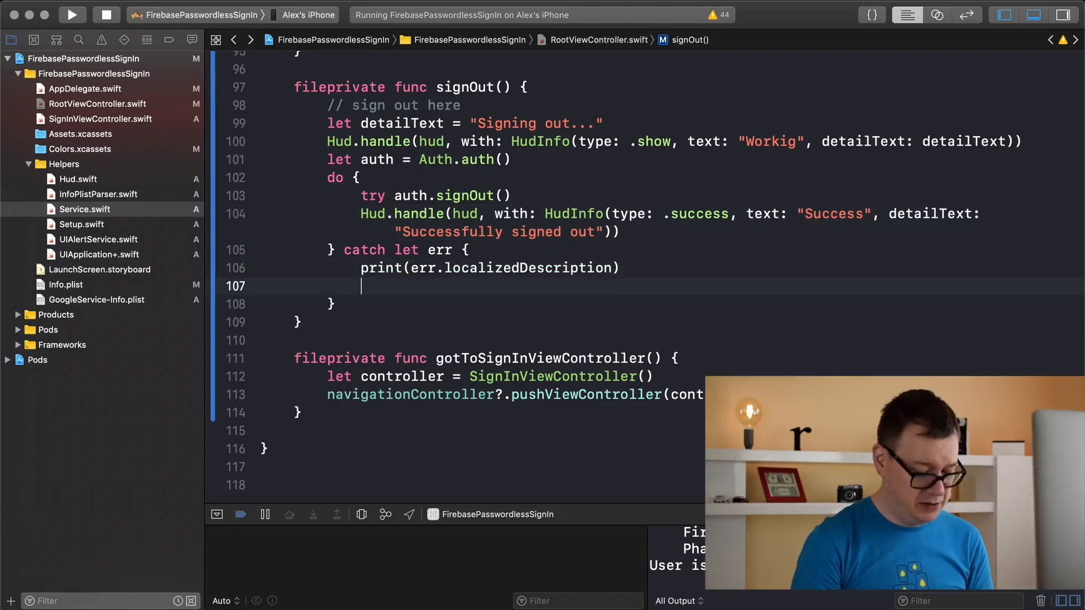
Step: In the catch block, call Hud.handle with a .error HudInfo: "Error", err.localizedDescription
type("Hud.")
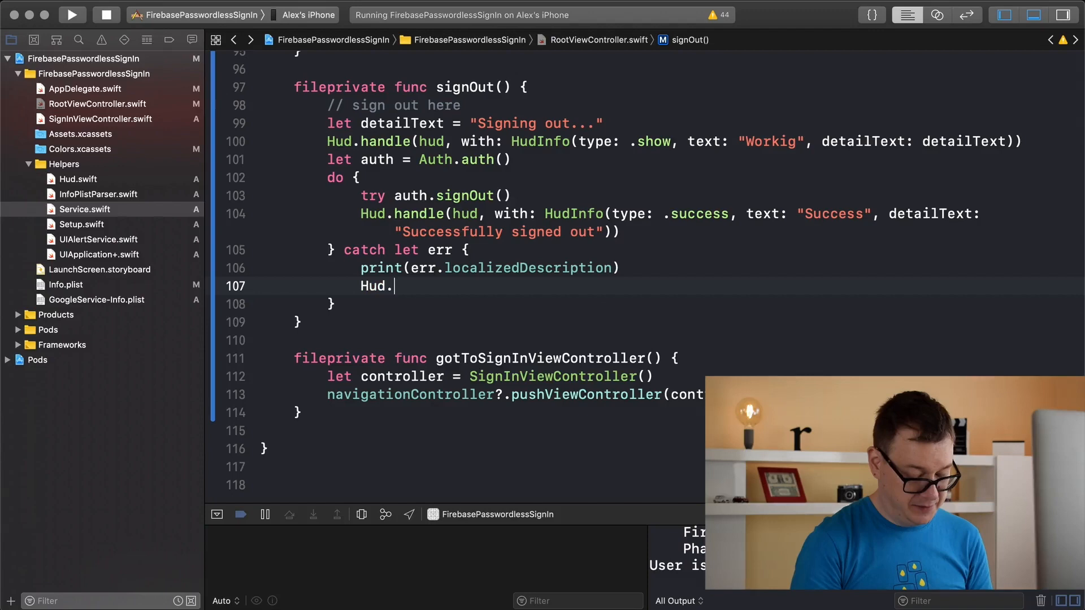
type("handle(hud, with: HudInfo(")
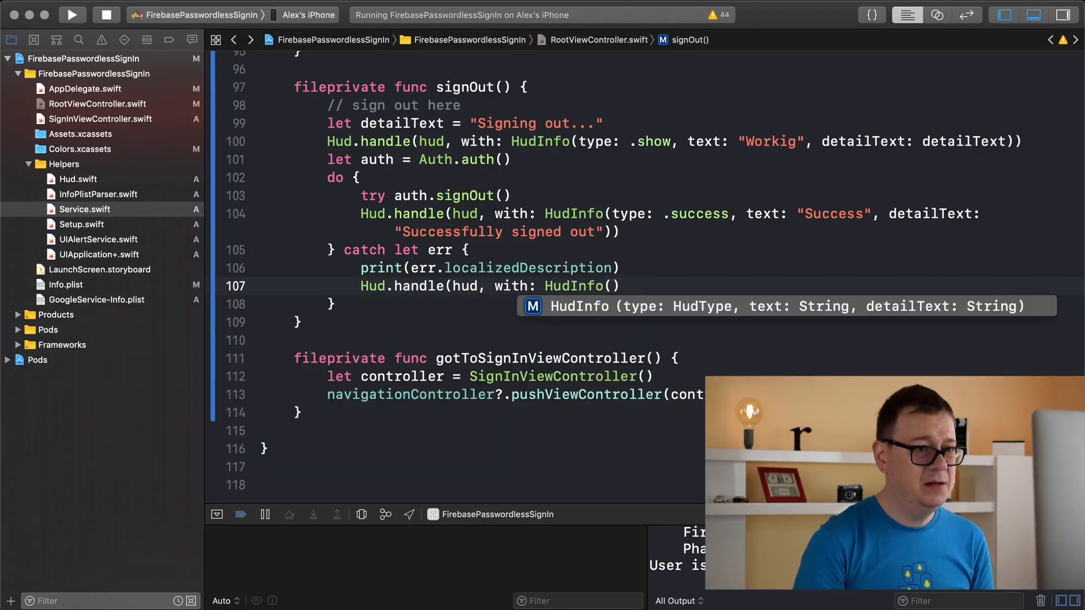
type(".err, text: String, detailText: String")
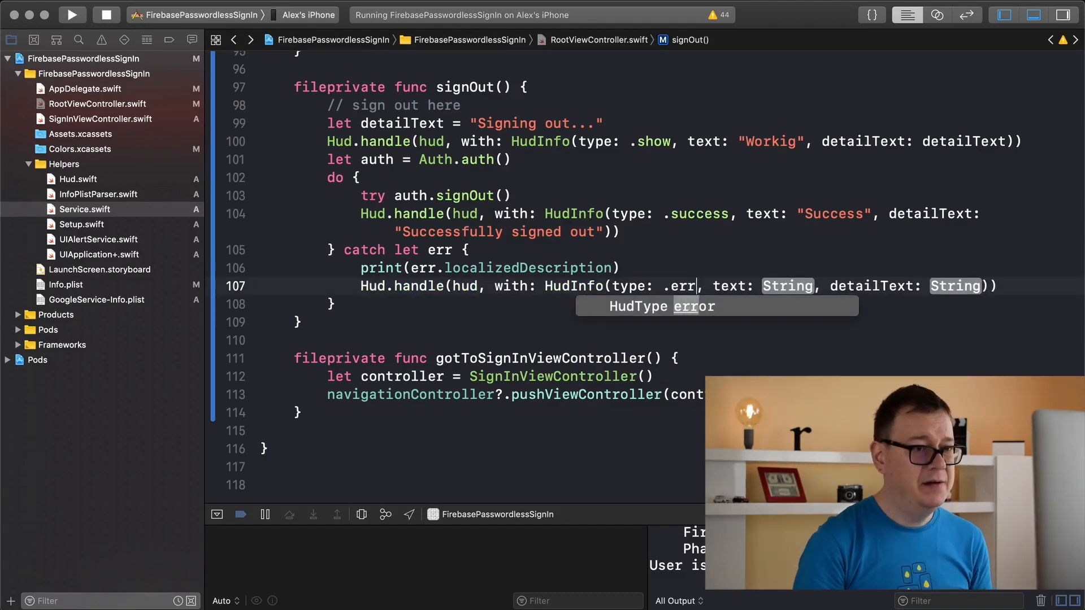
type(".error, text: \"Er")
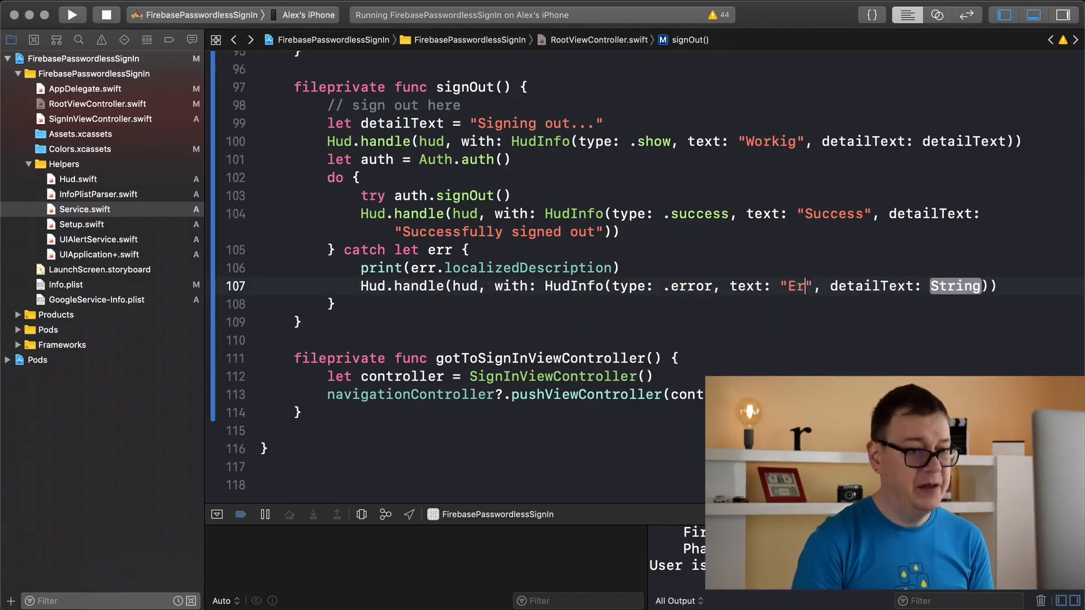
type("ror")
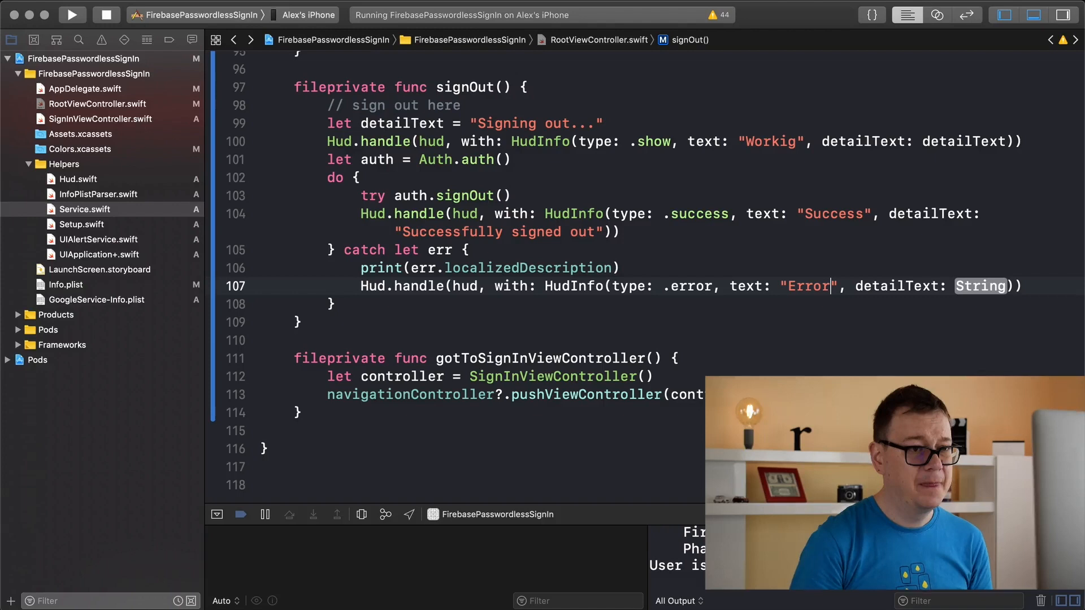
type("er")
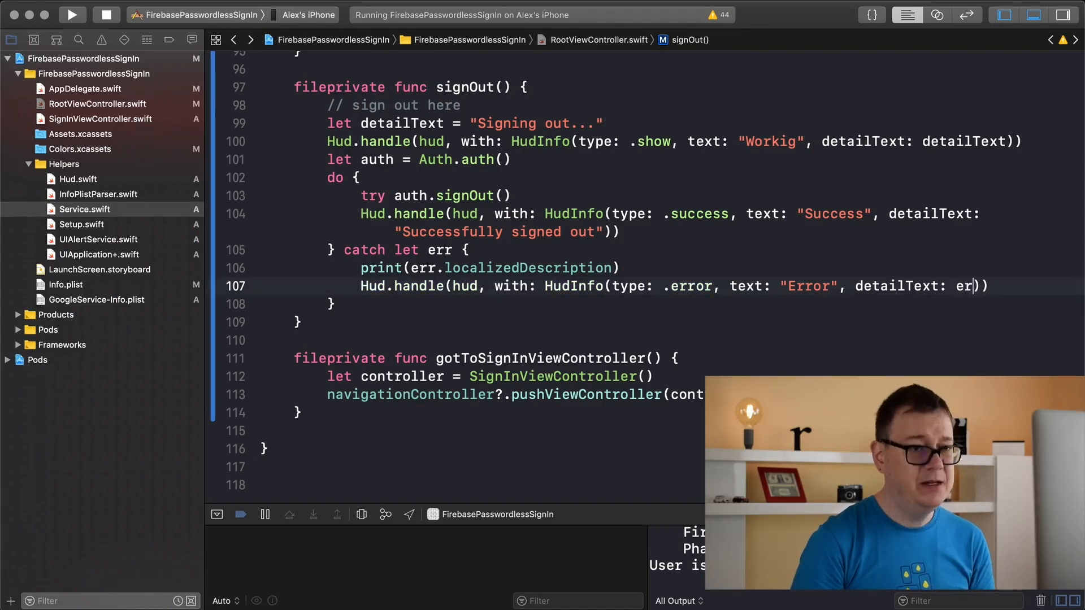
type("r")
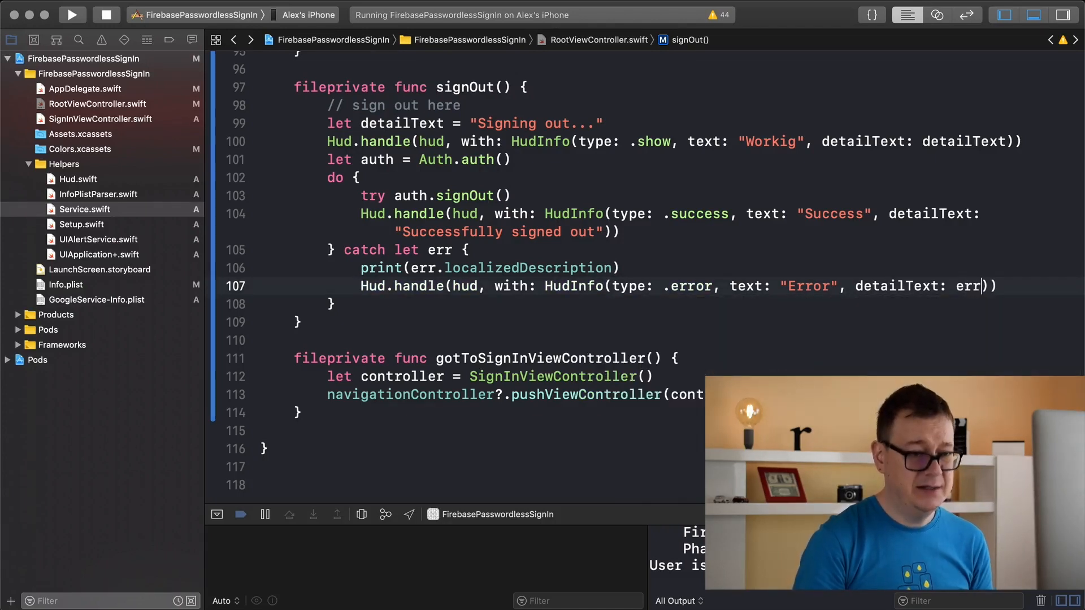
type(".localizedDescription")
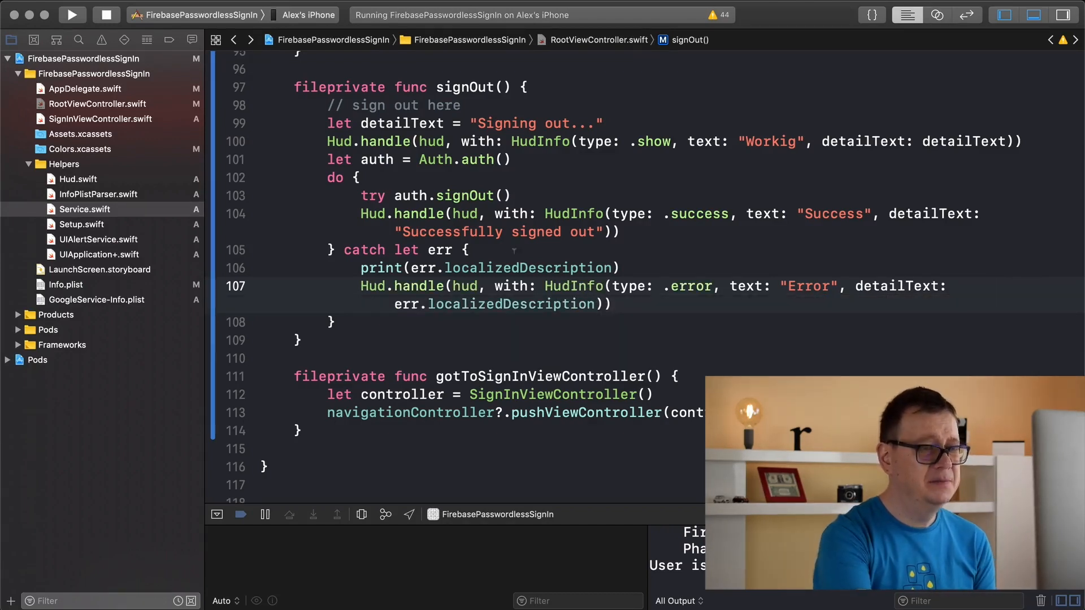
left_click(71, 15)
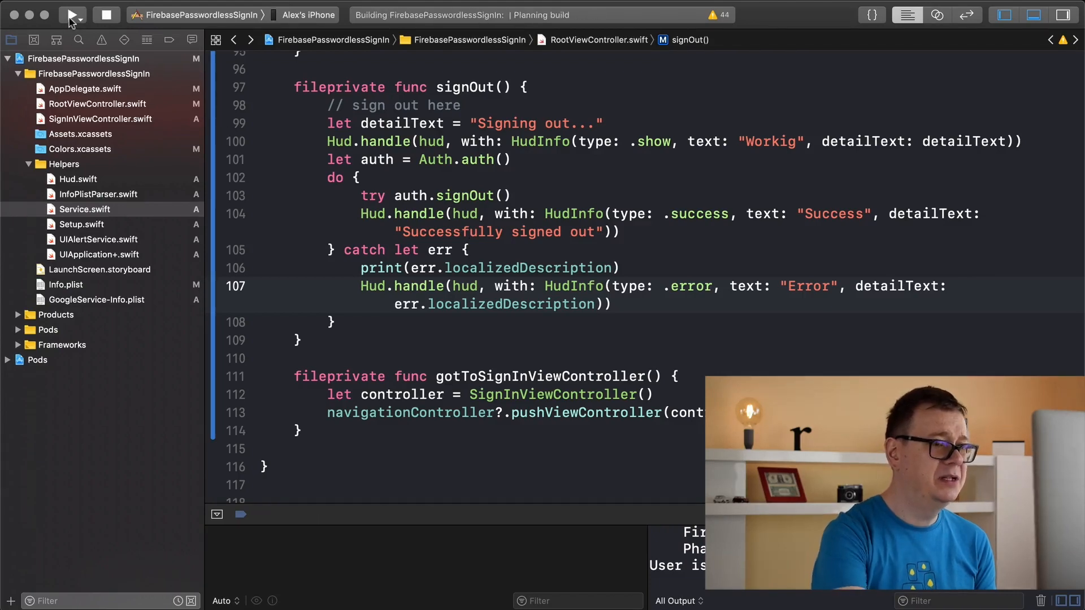
left_click(69, 15)
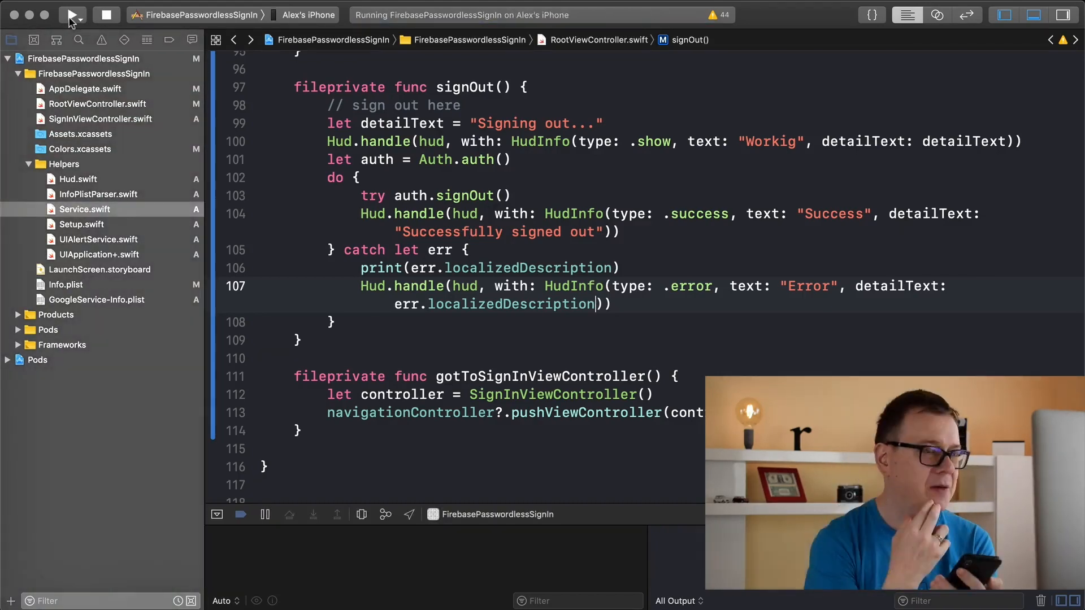